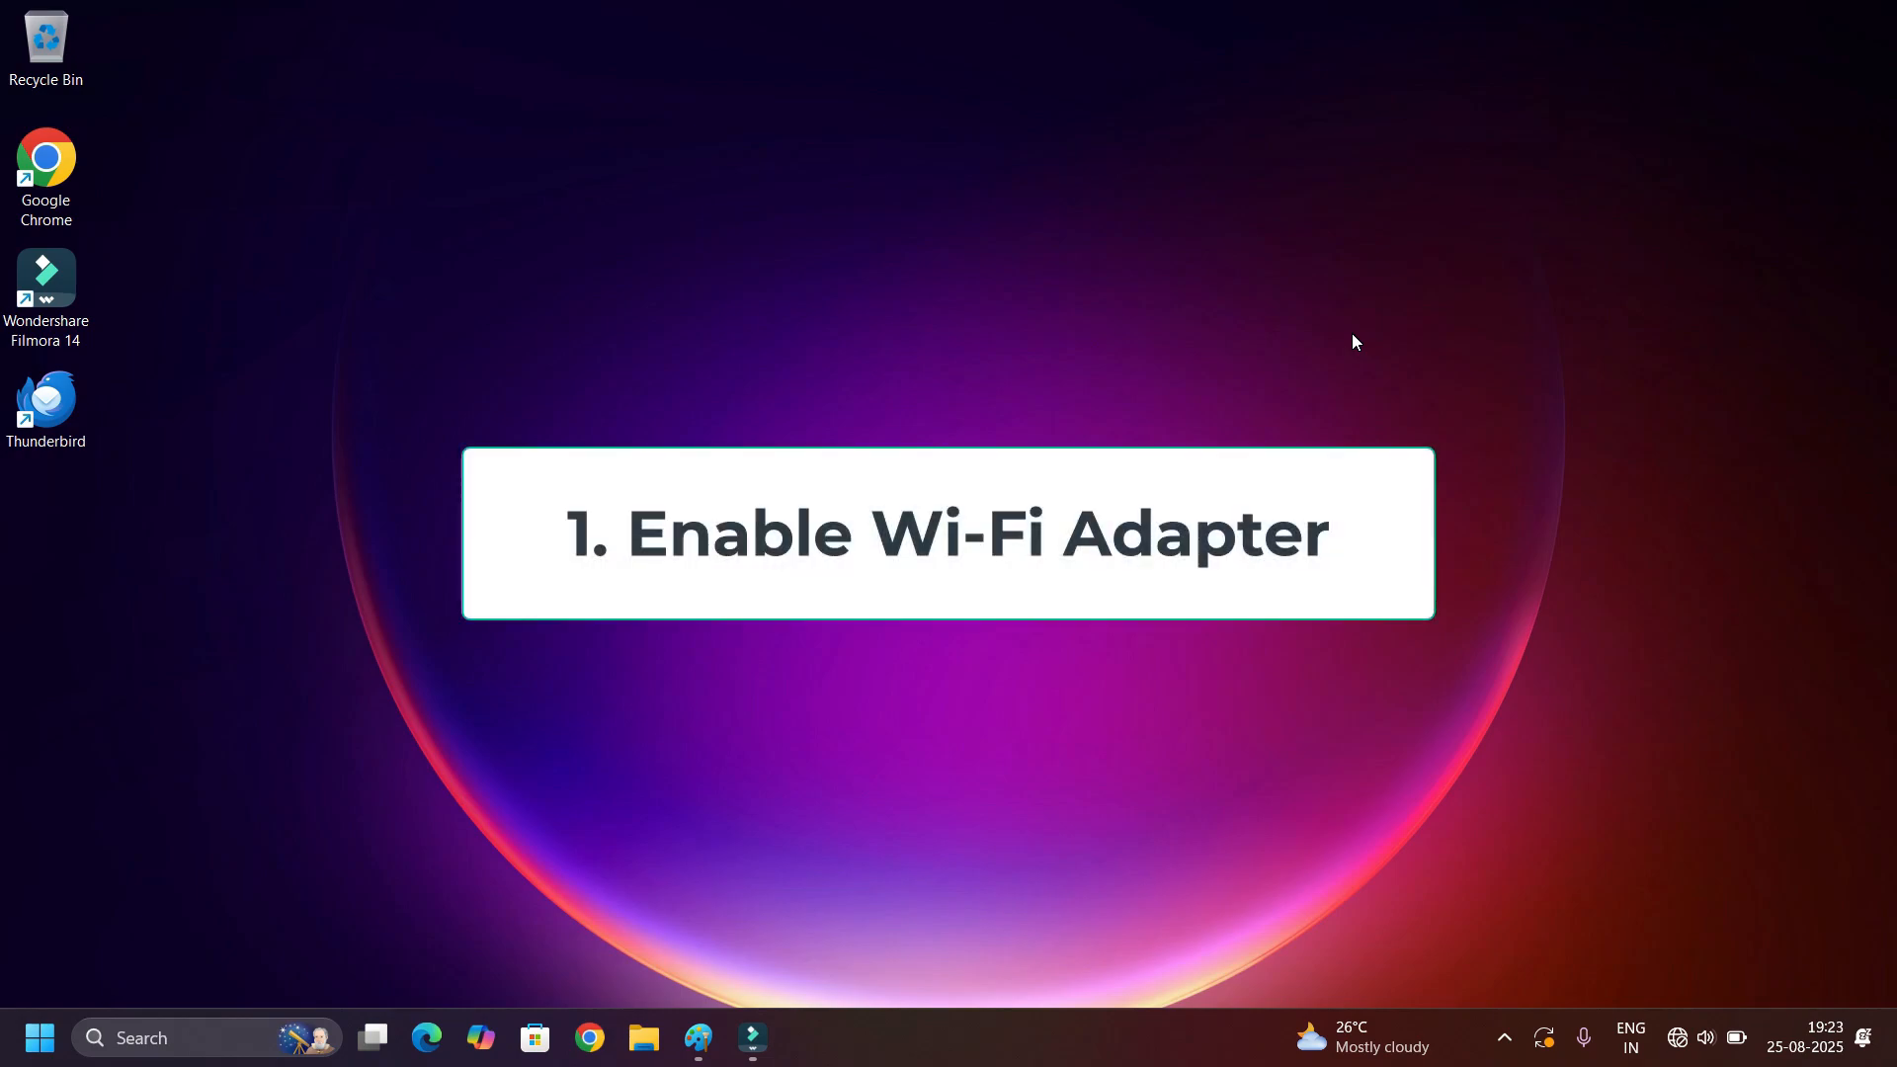
Search the taskbar for 'device Manager' and open Device Manager.
left_click(1502, 1038)
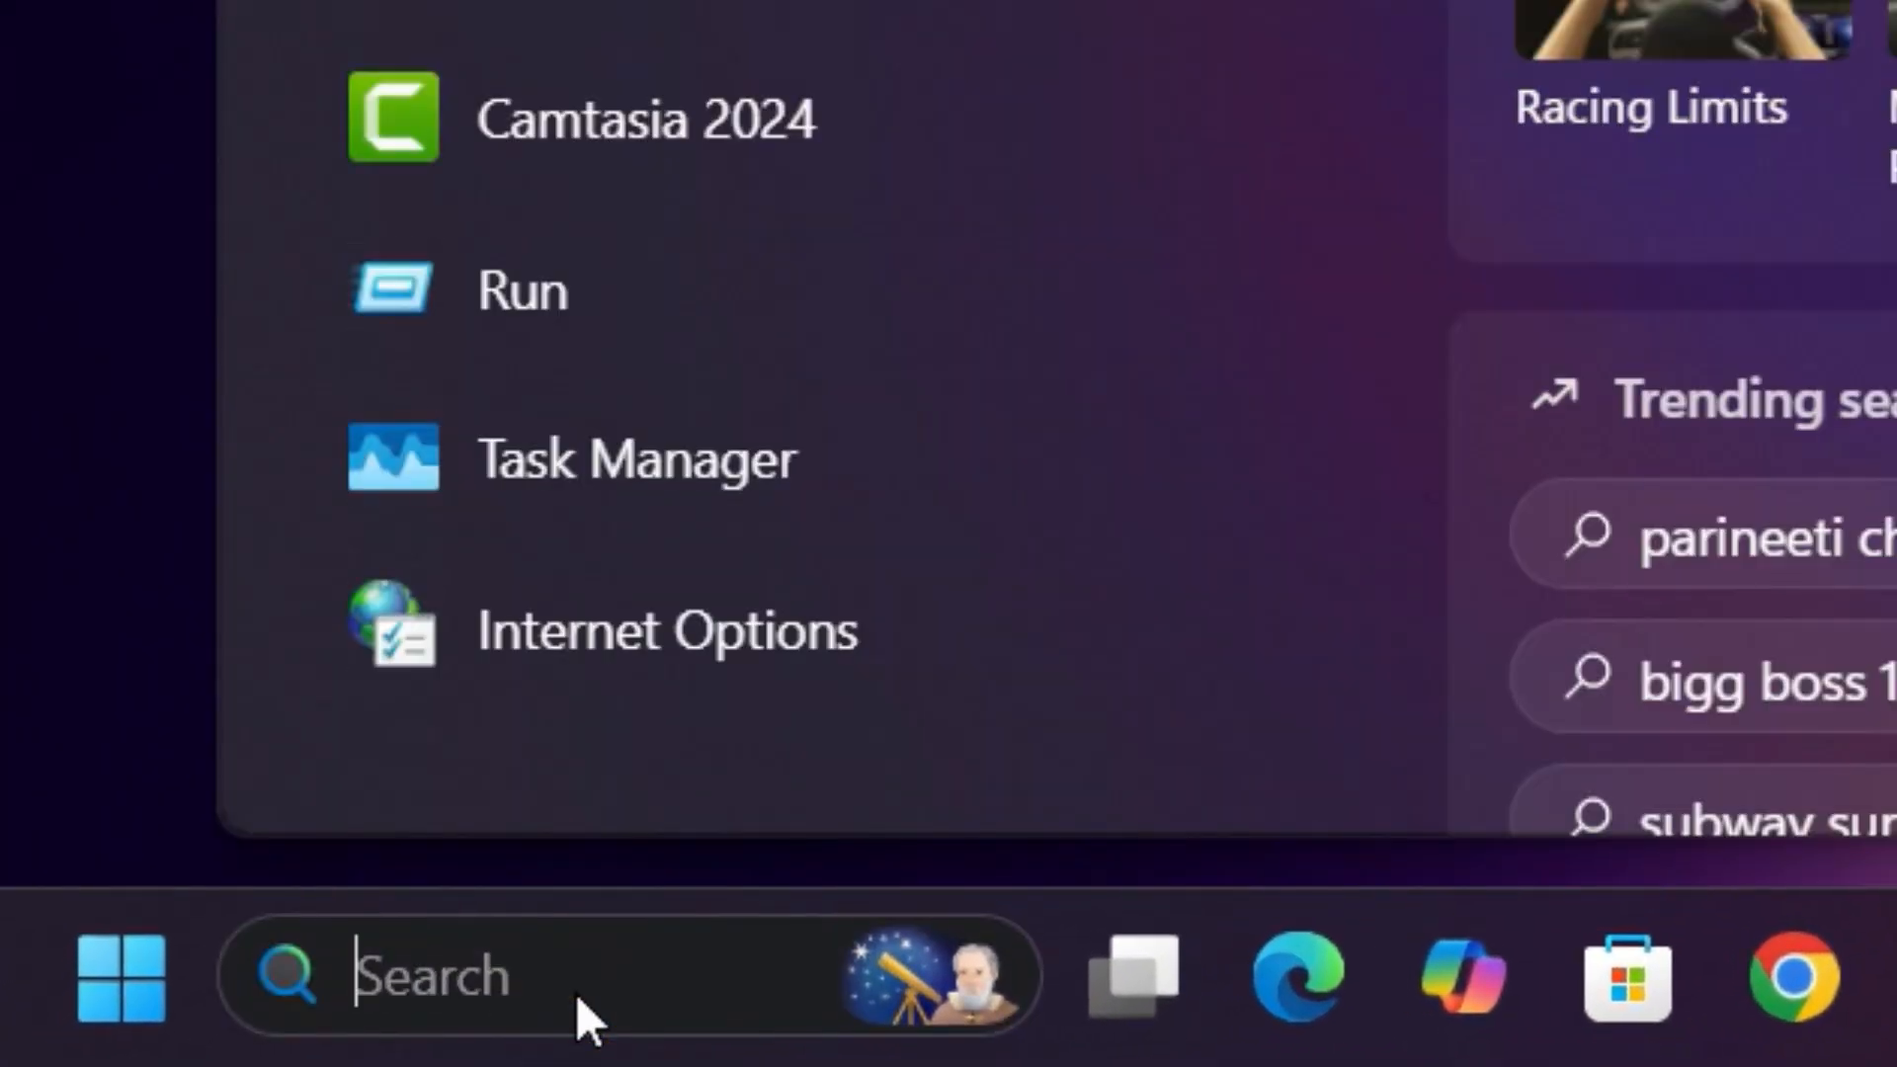
type("device Manager")
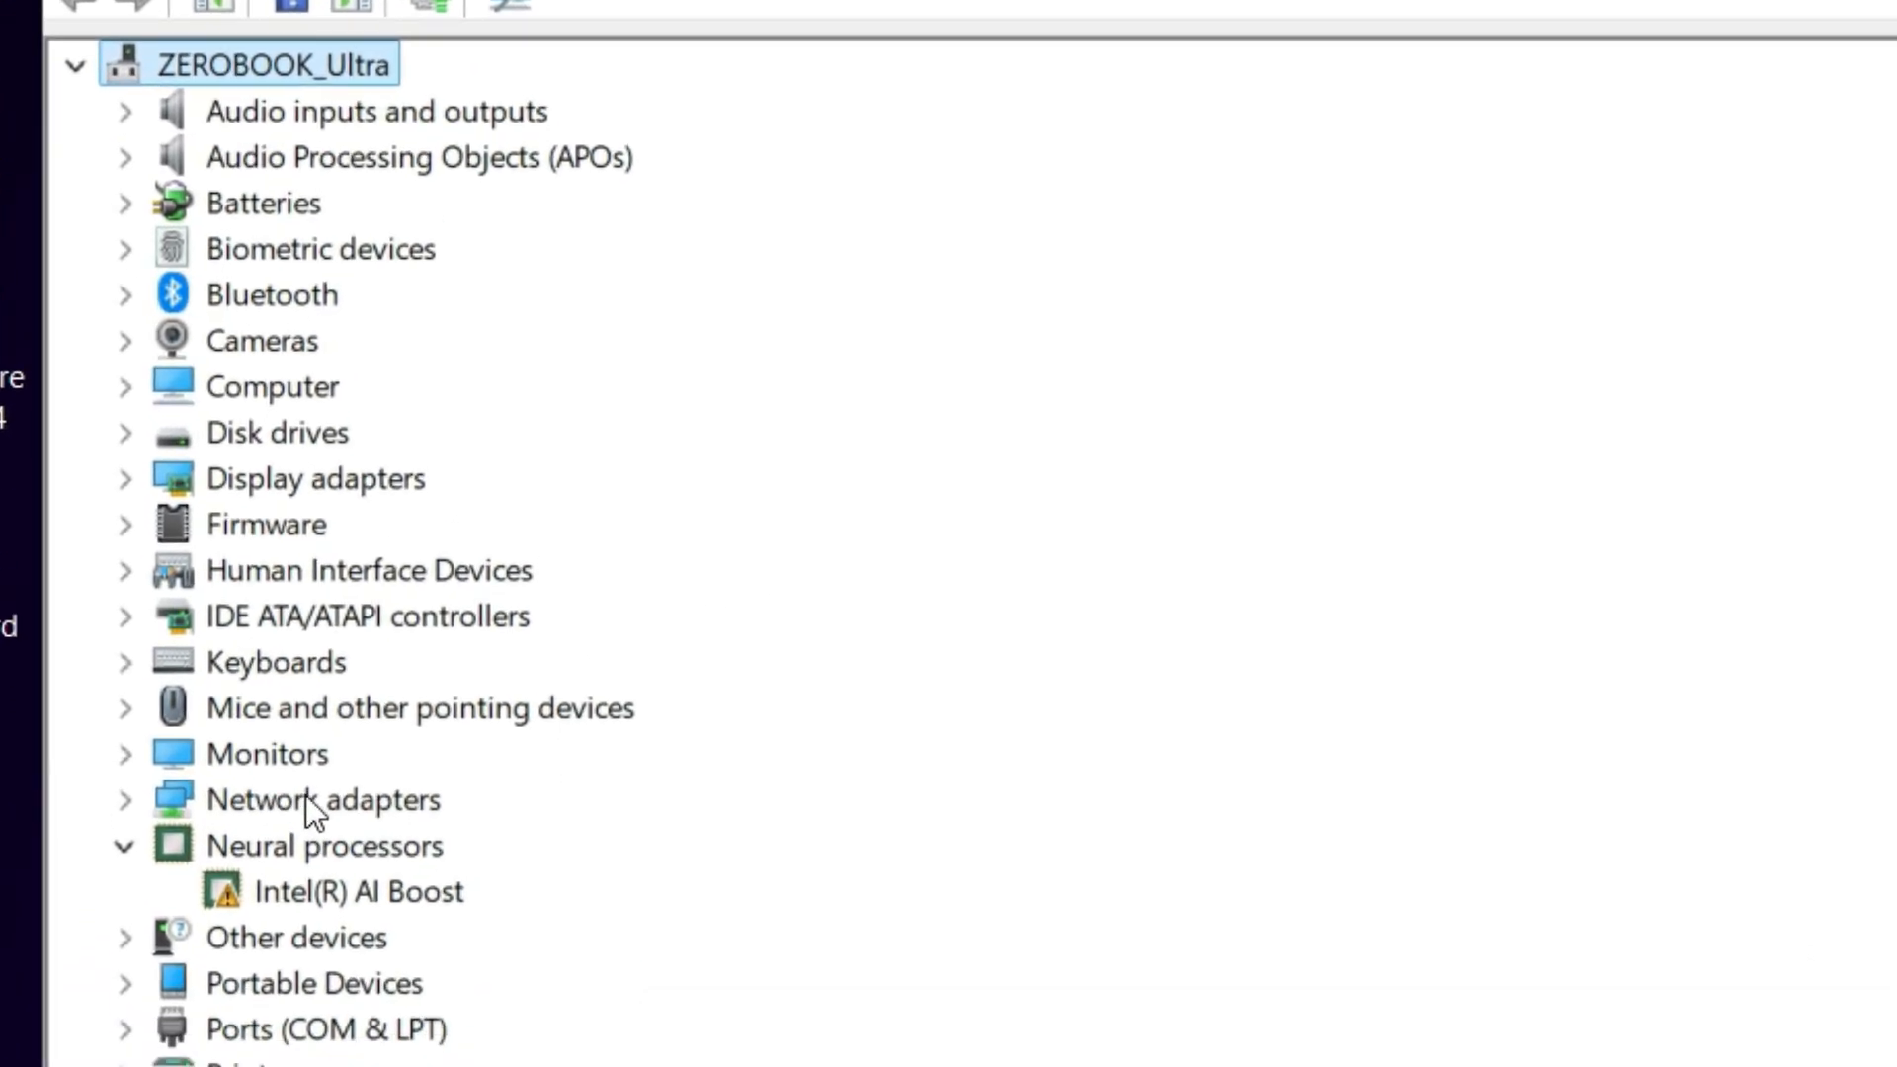
Expand Network adapters and enable the disabled Intel Wi-Fi 6E AX211 160MHz adapter.
left_click(323, 798)
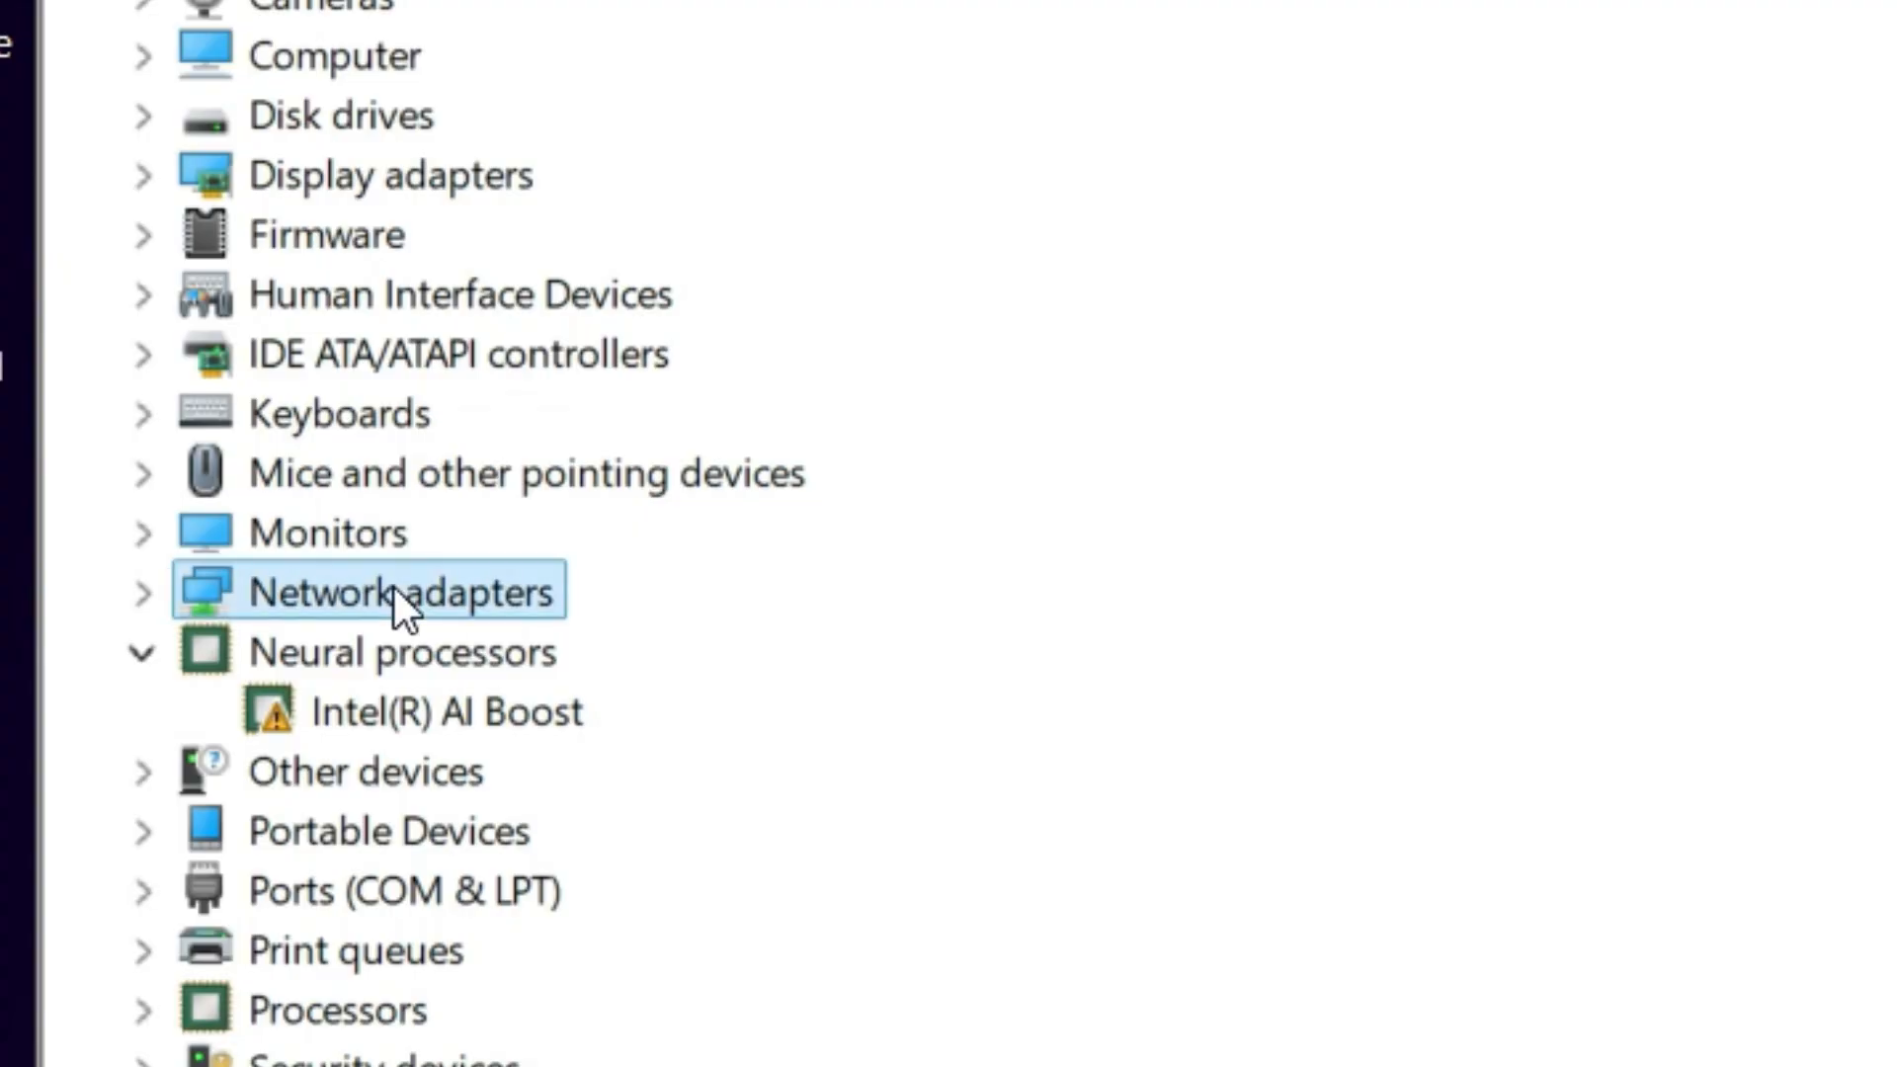
left_click(140, 593)
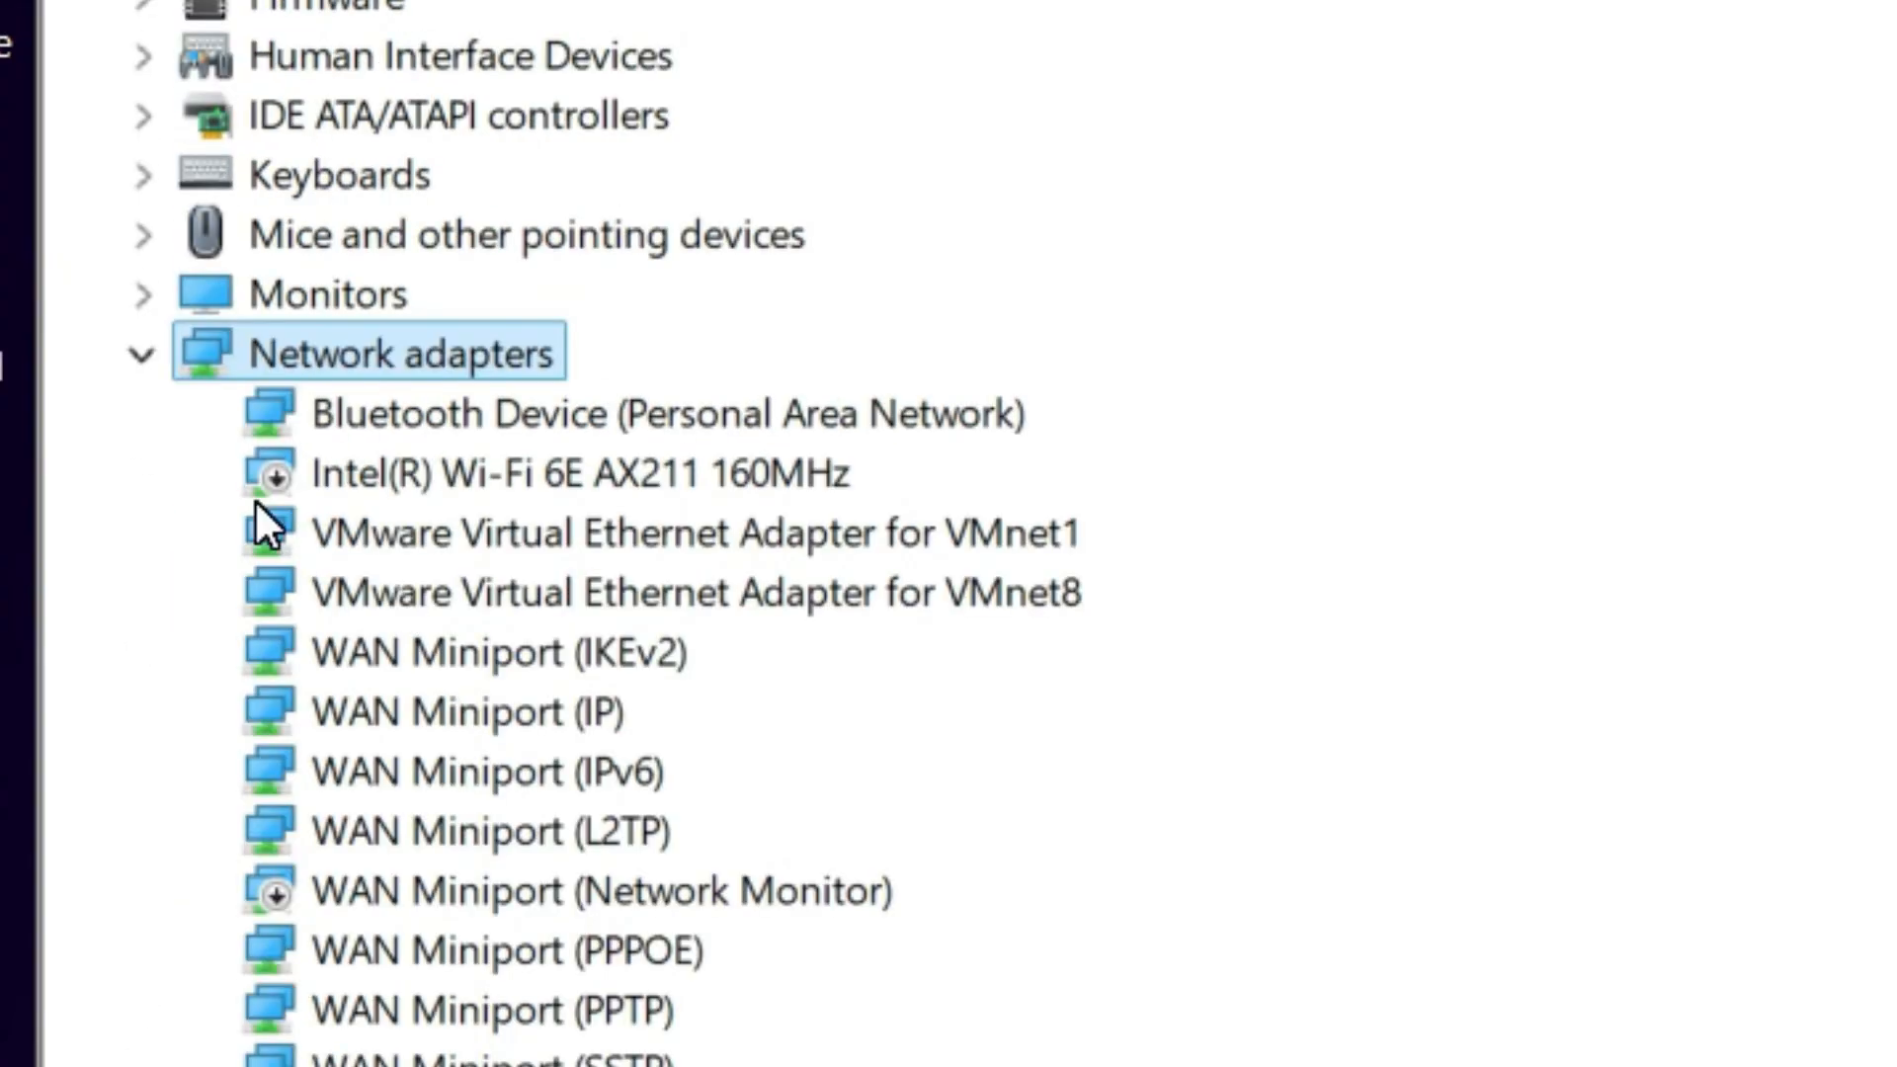
mouse_move(339, 507)
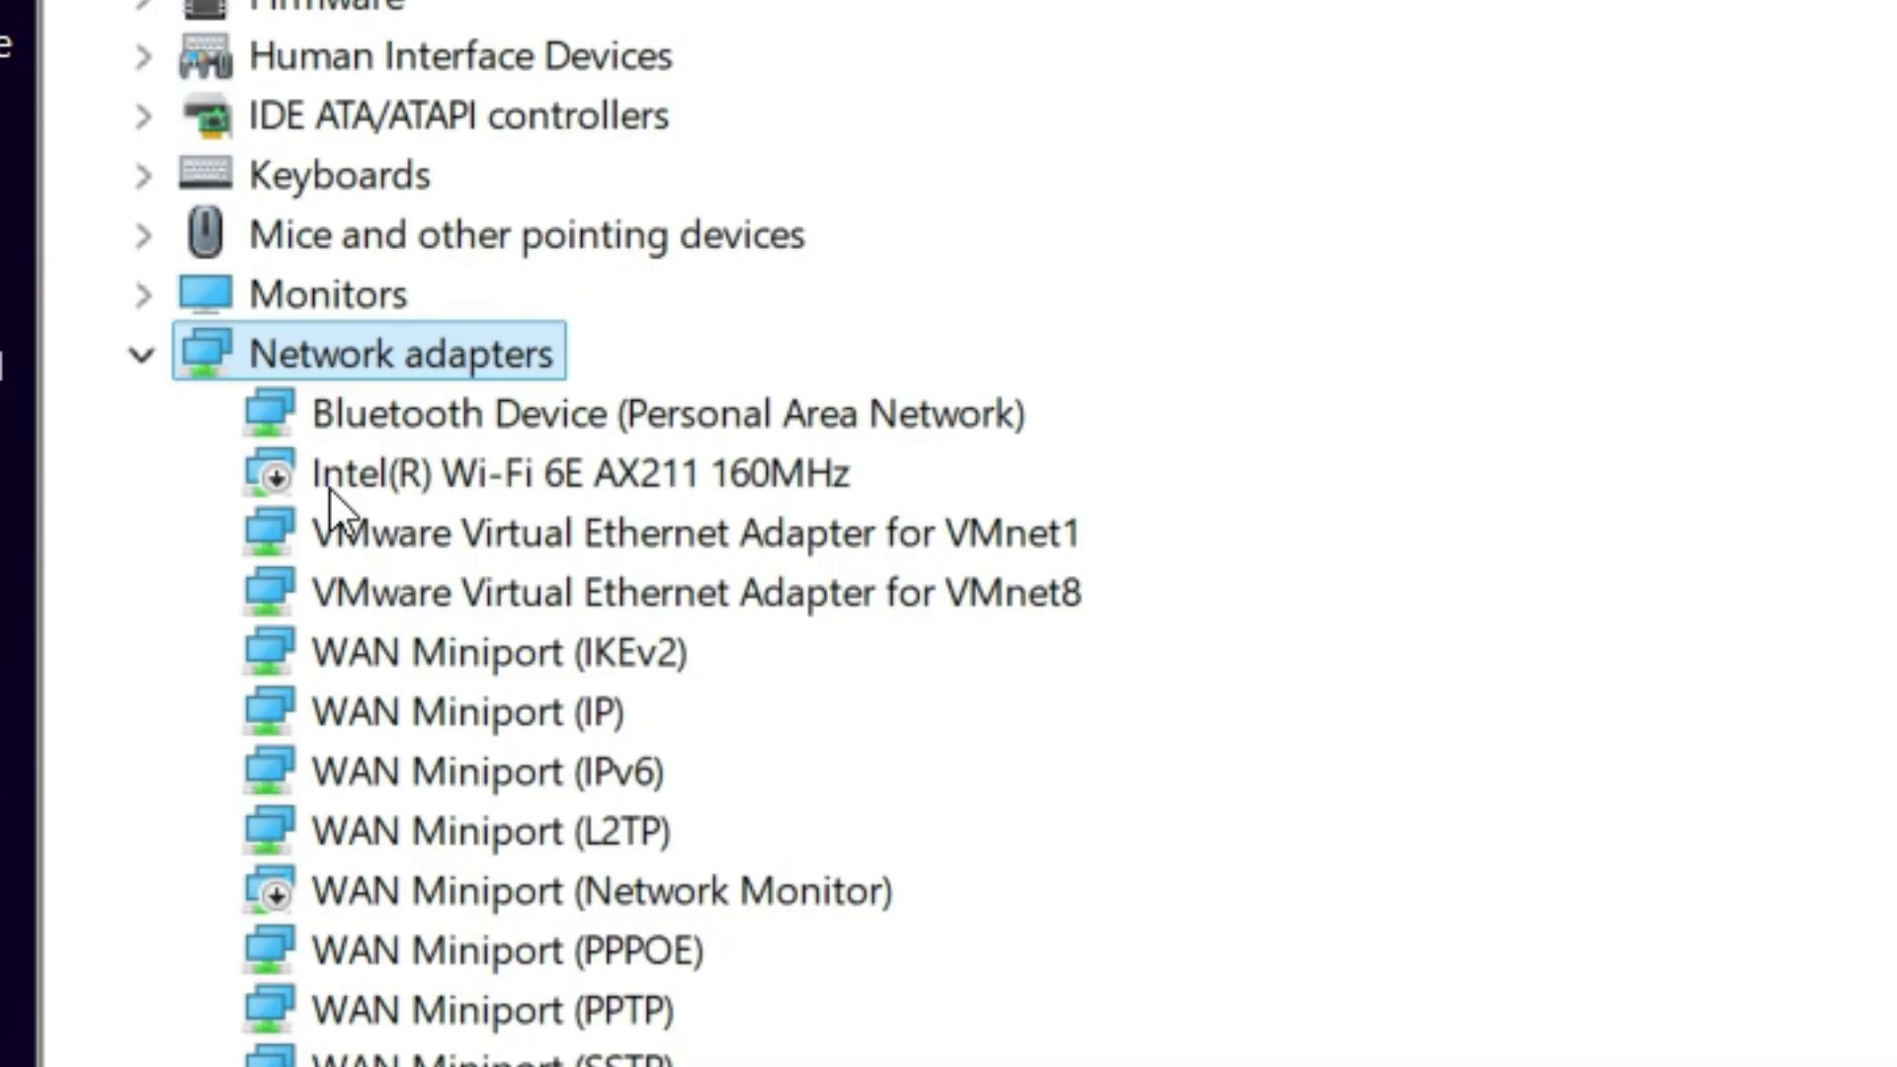
mouse_move(363, 496)
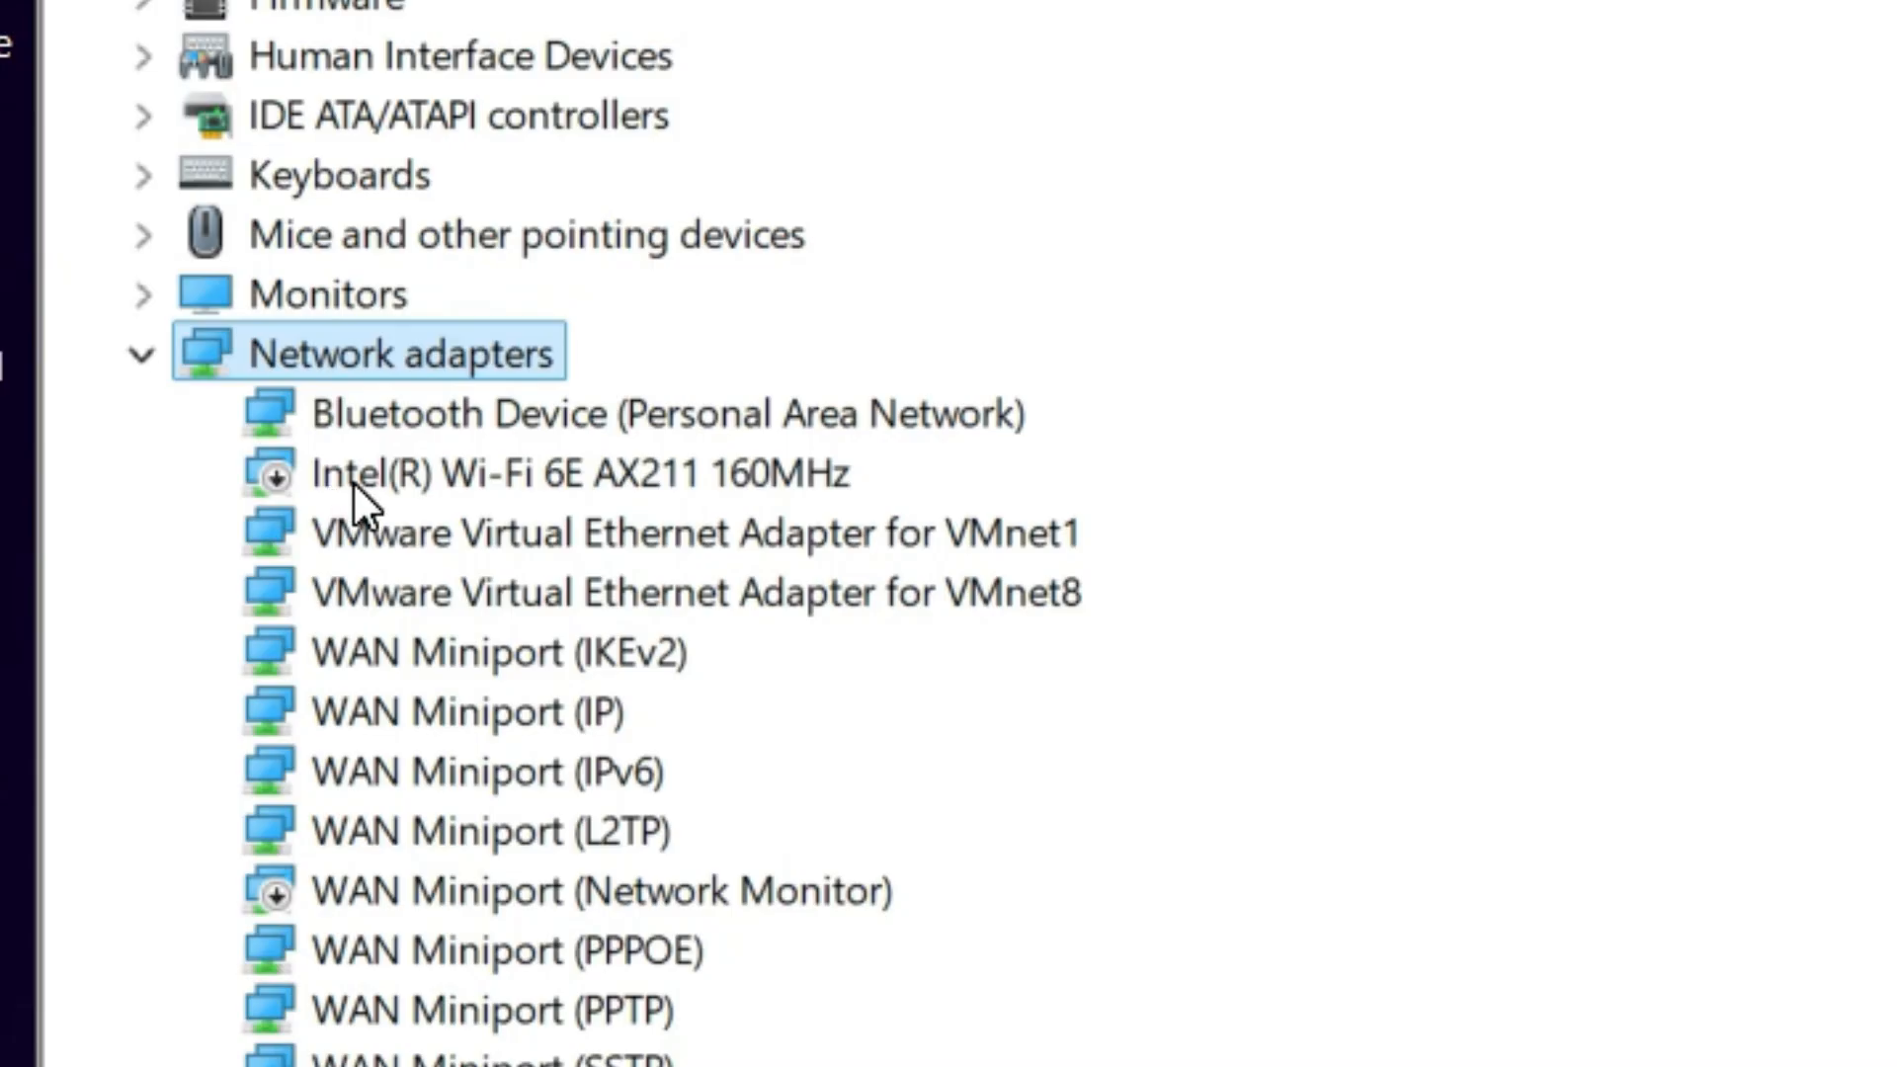
scroll("up", 3)
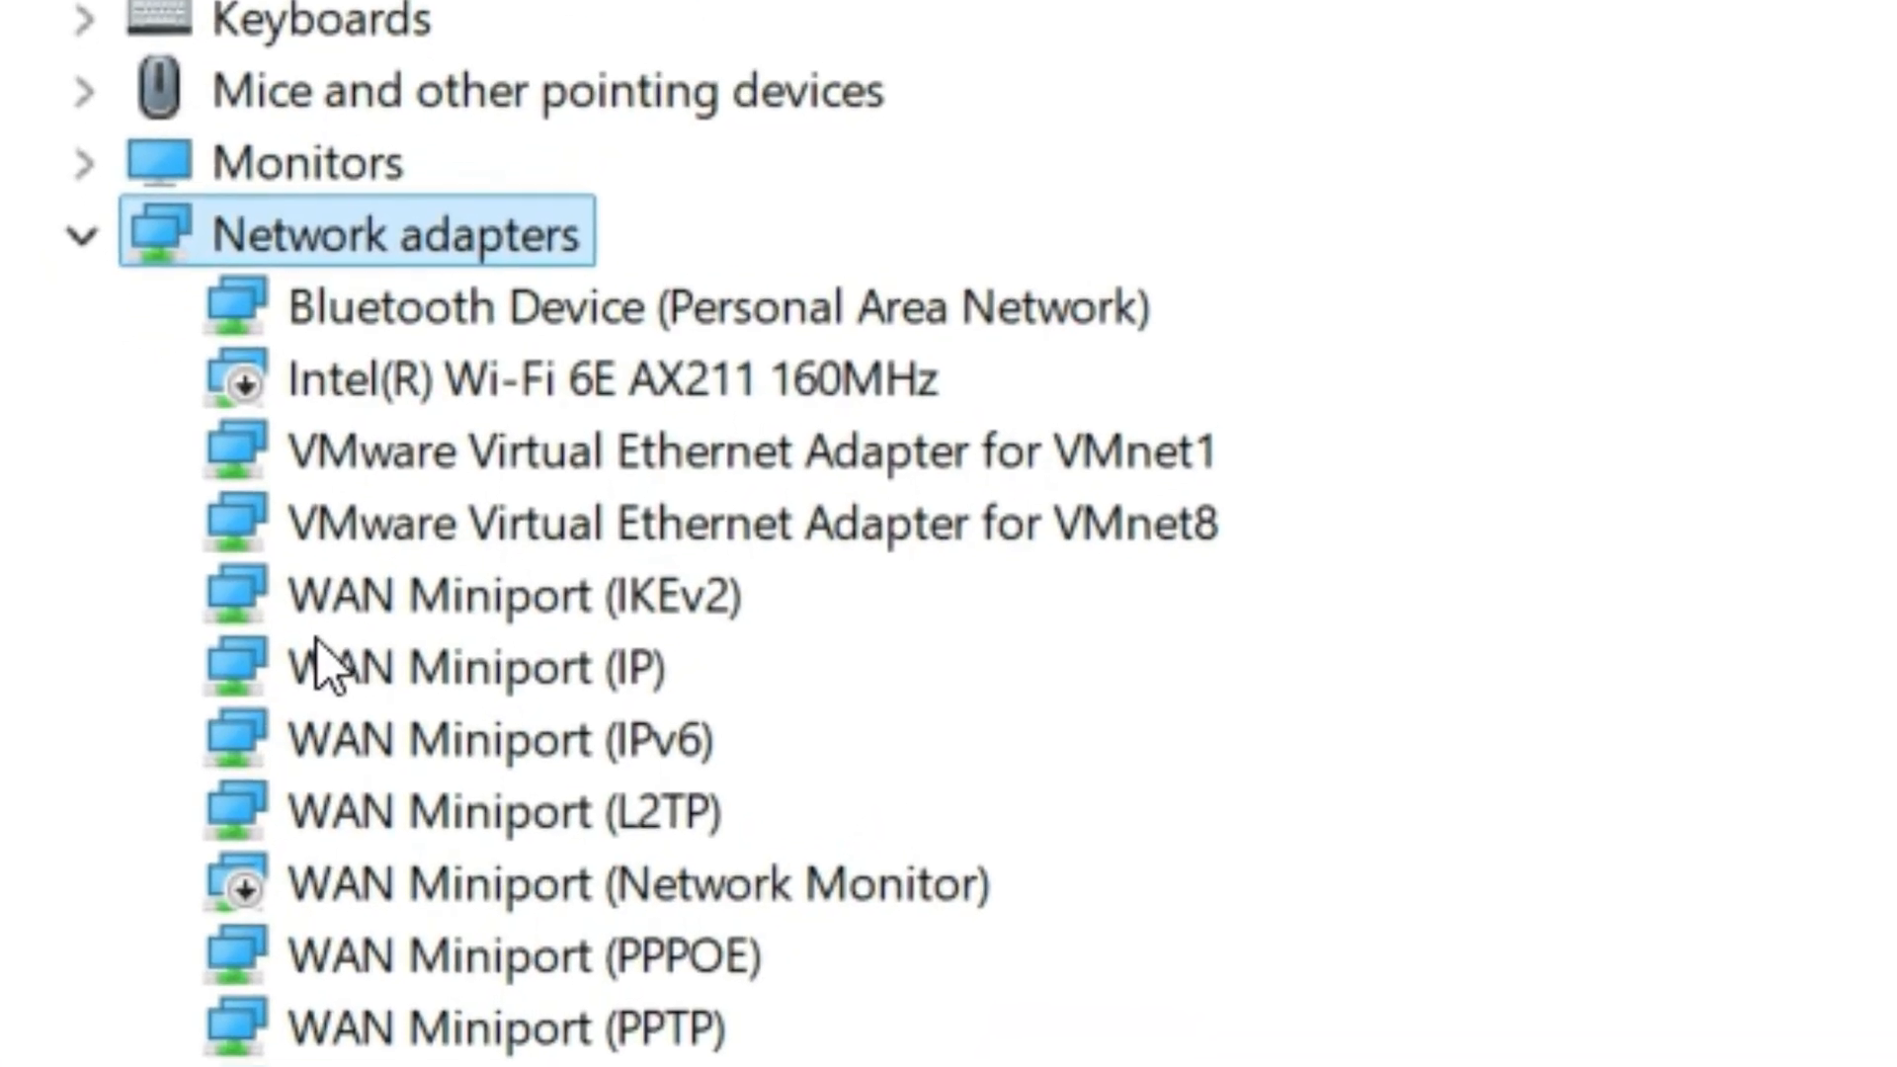
scroll("up", 3)
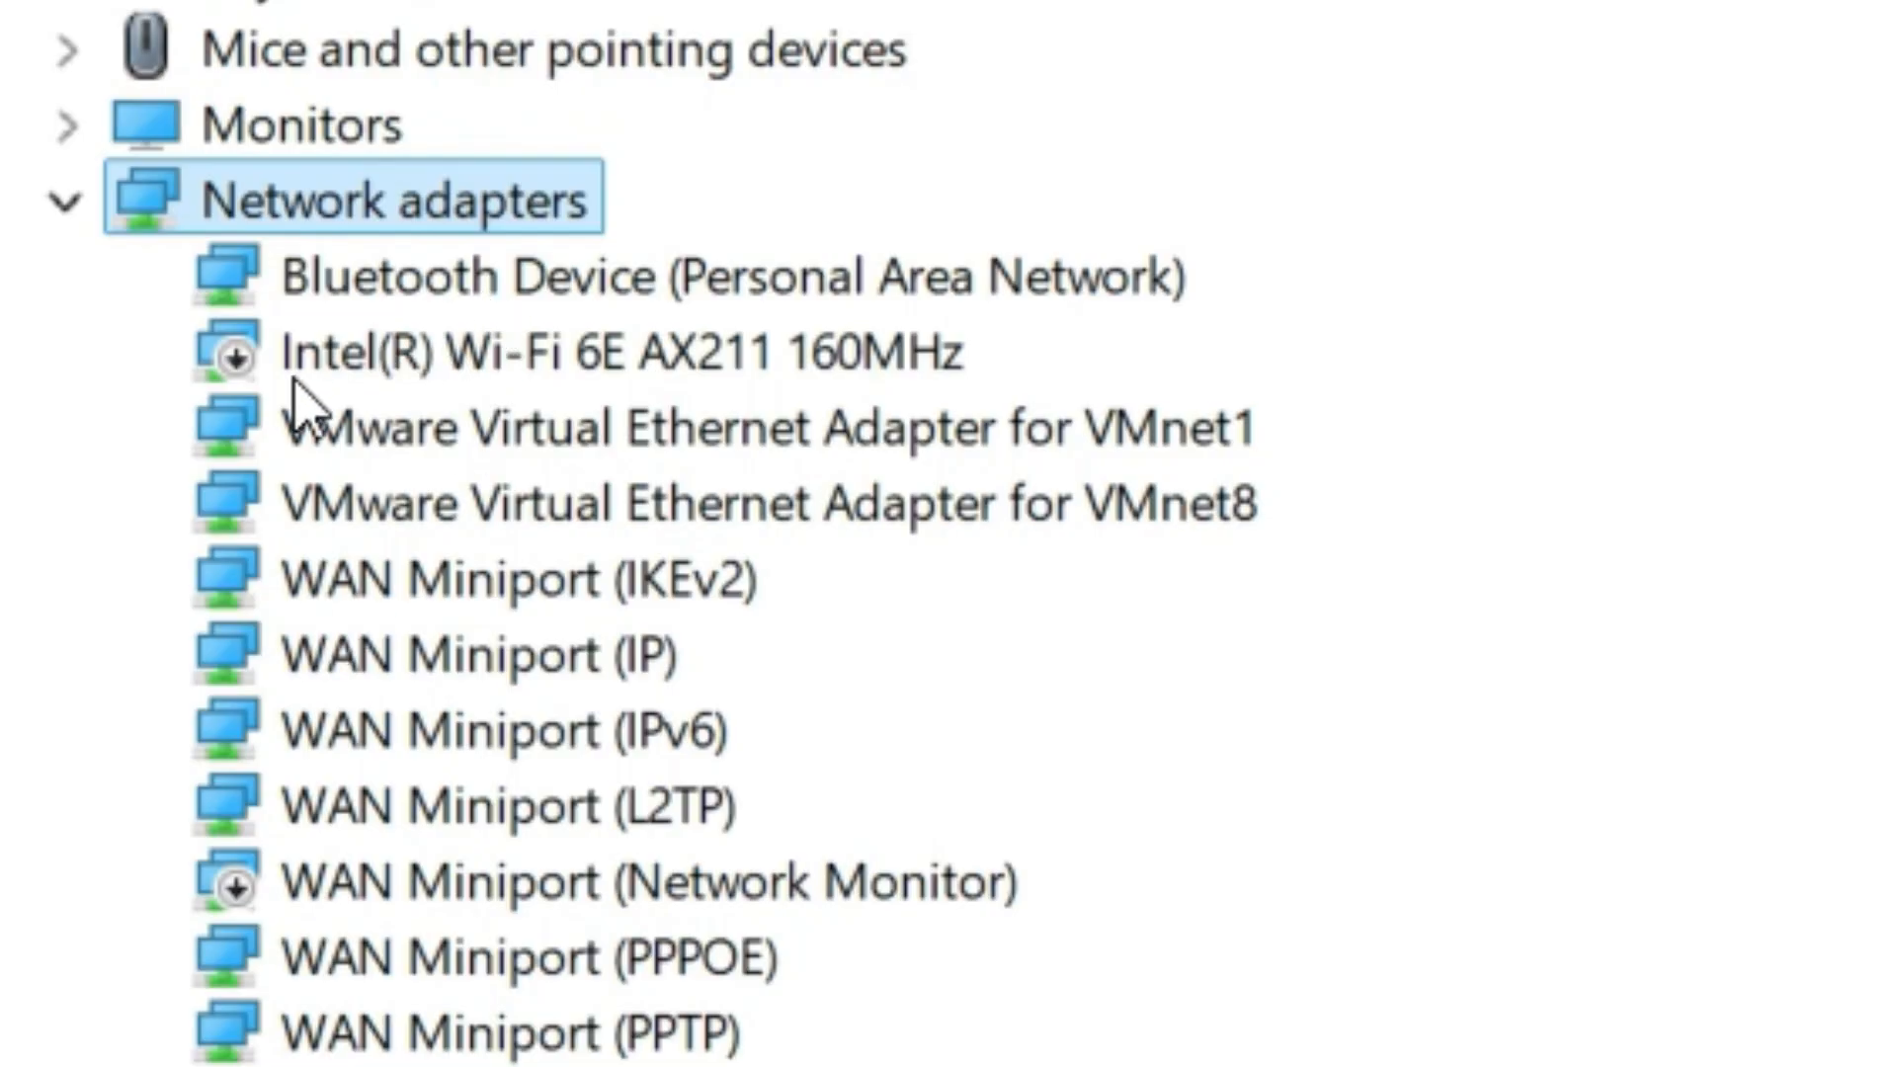
mouse_move(405, 375)
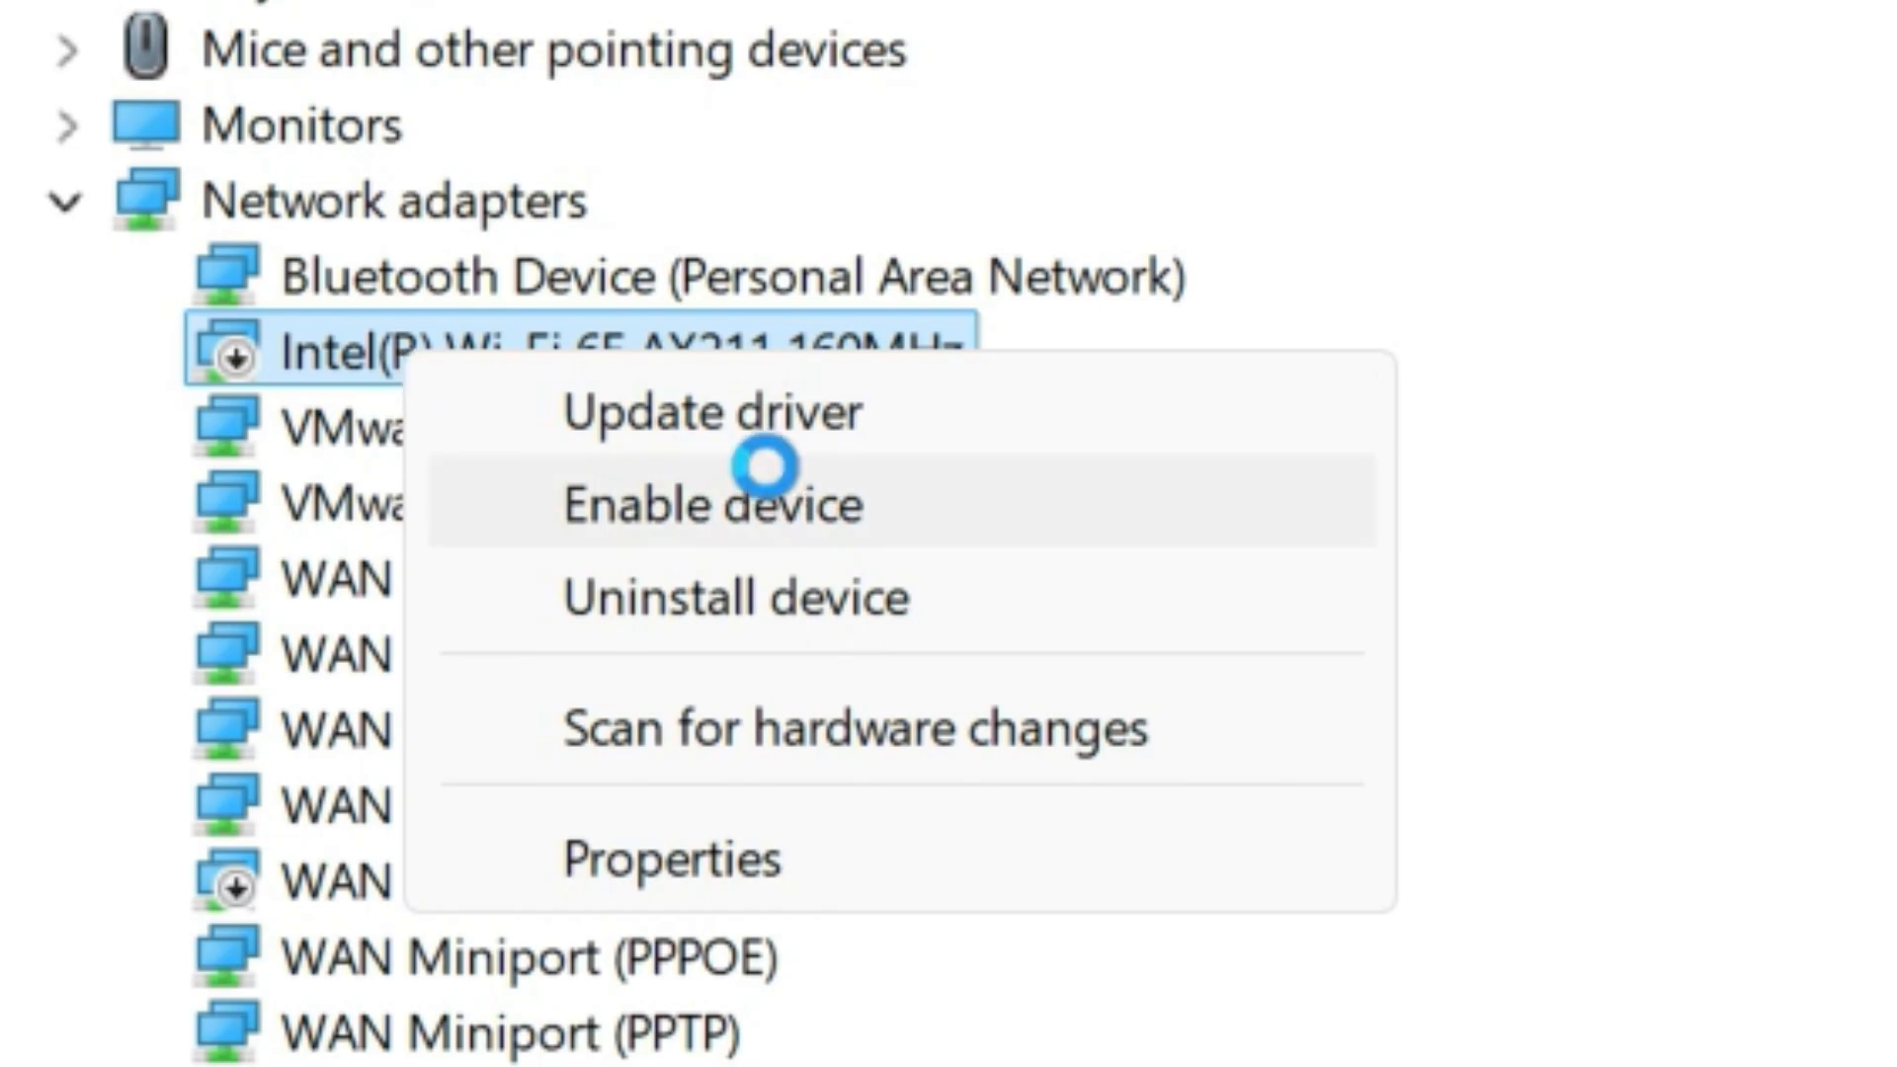
left_click(710, 502)
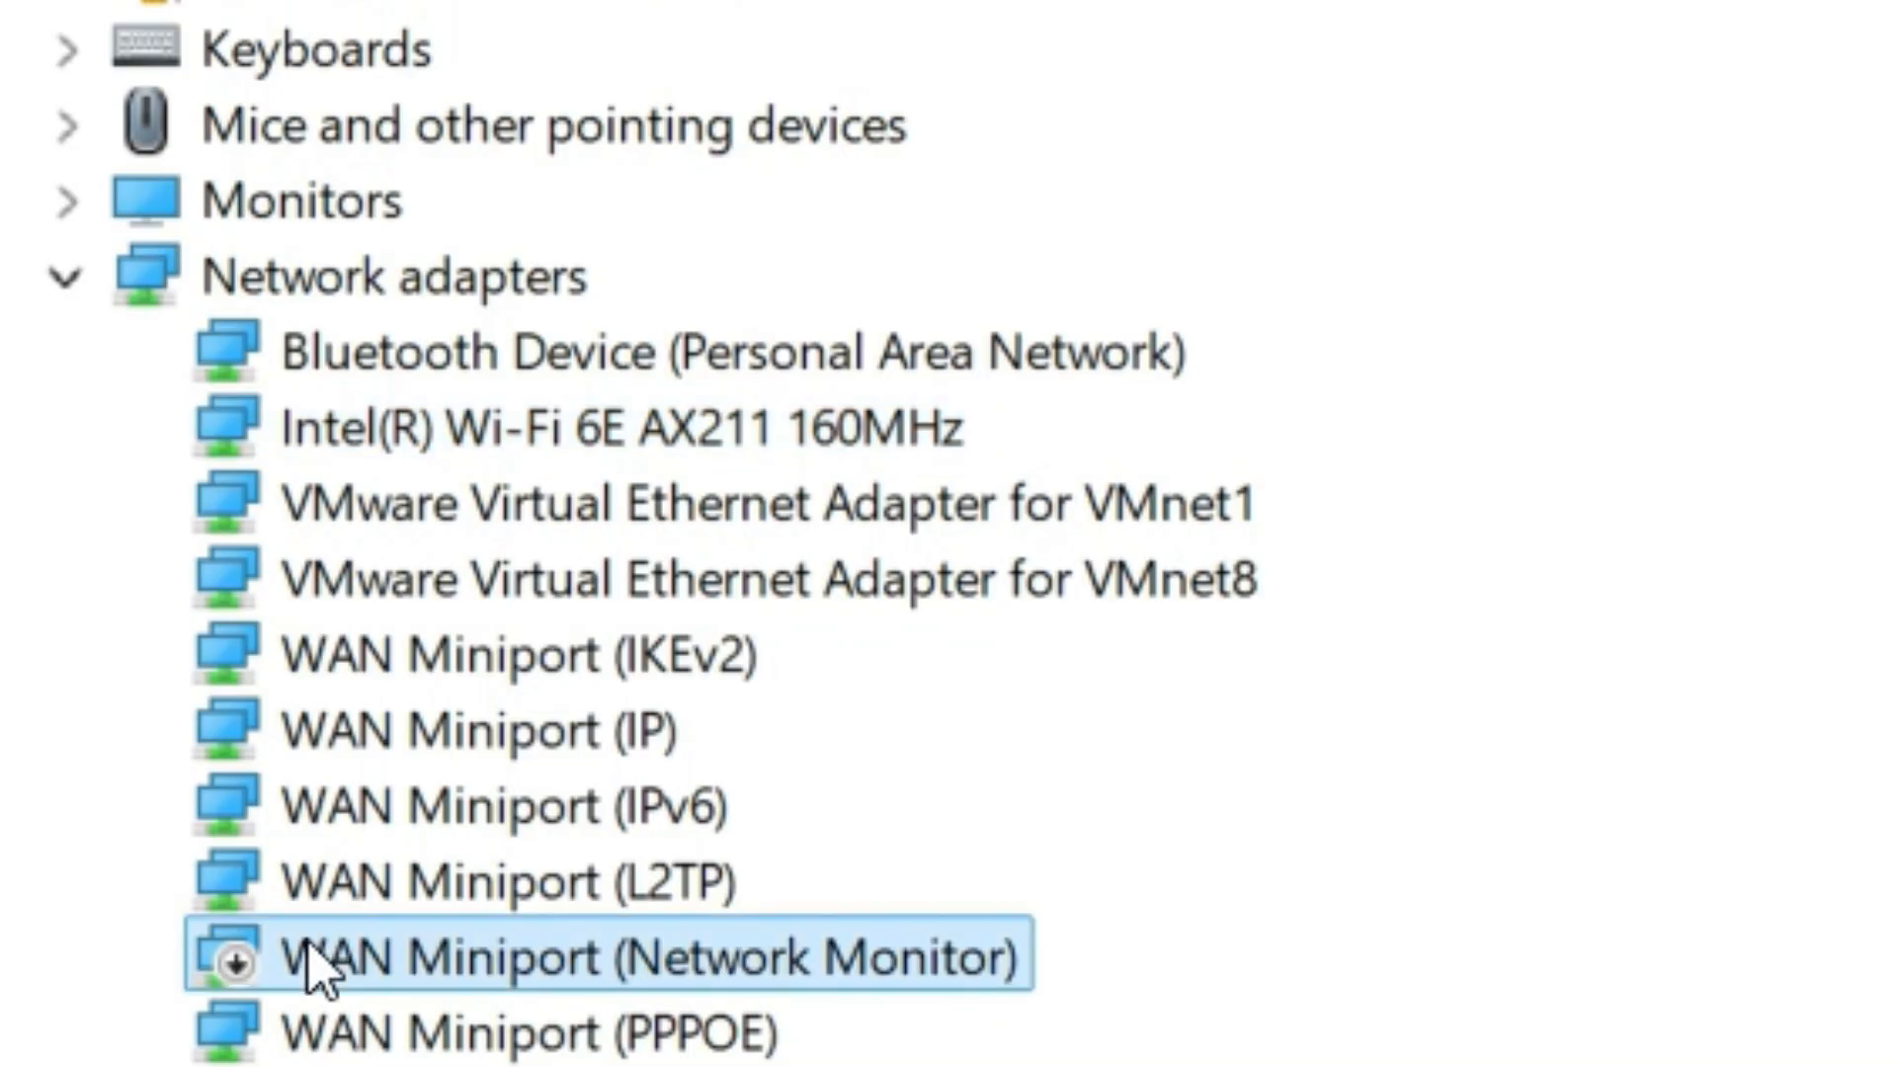
right_click(314, 961)
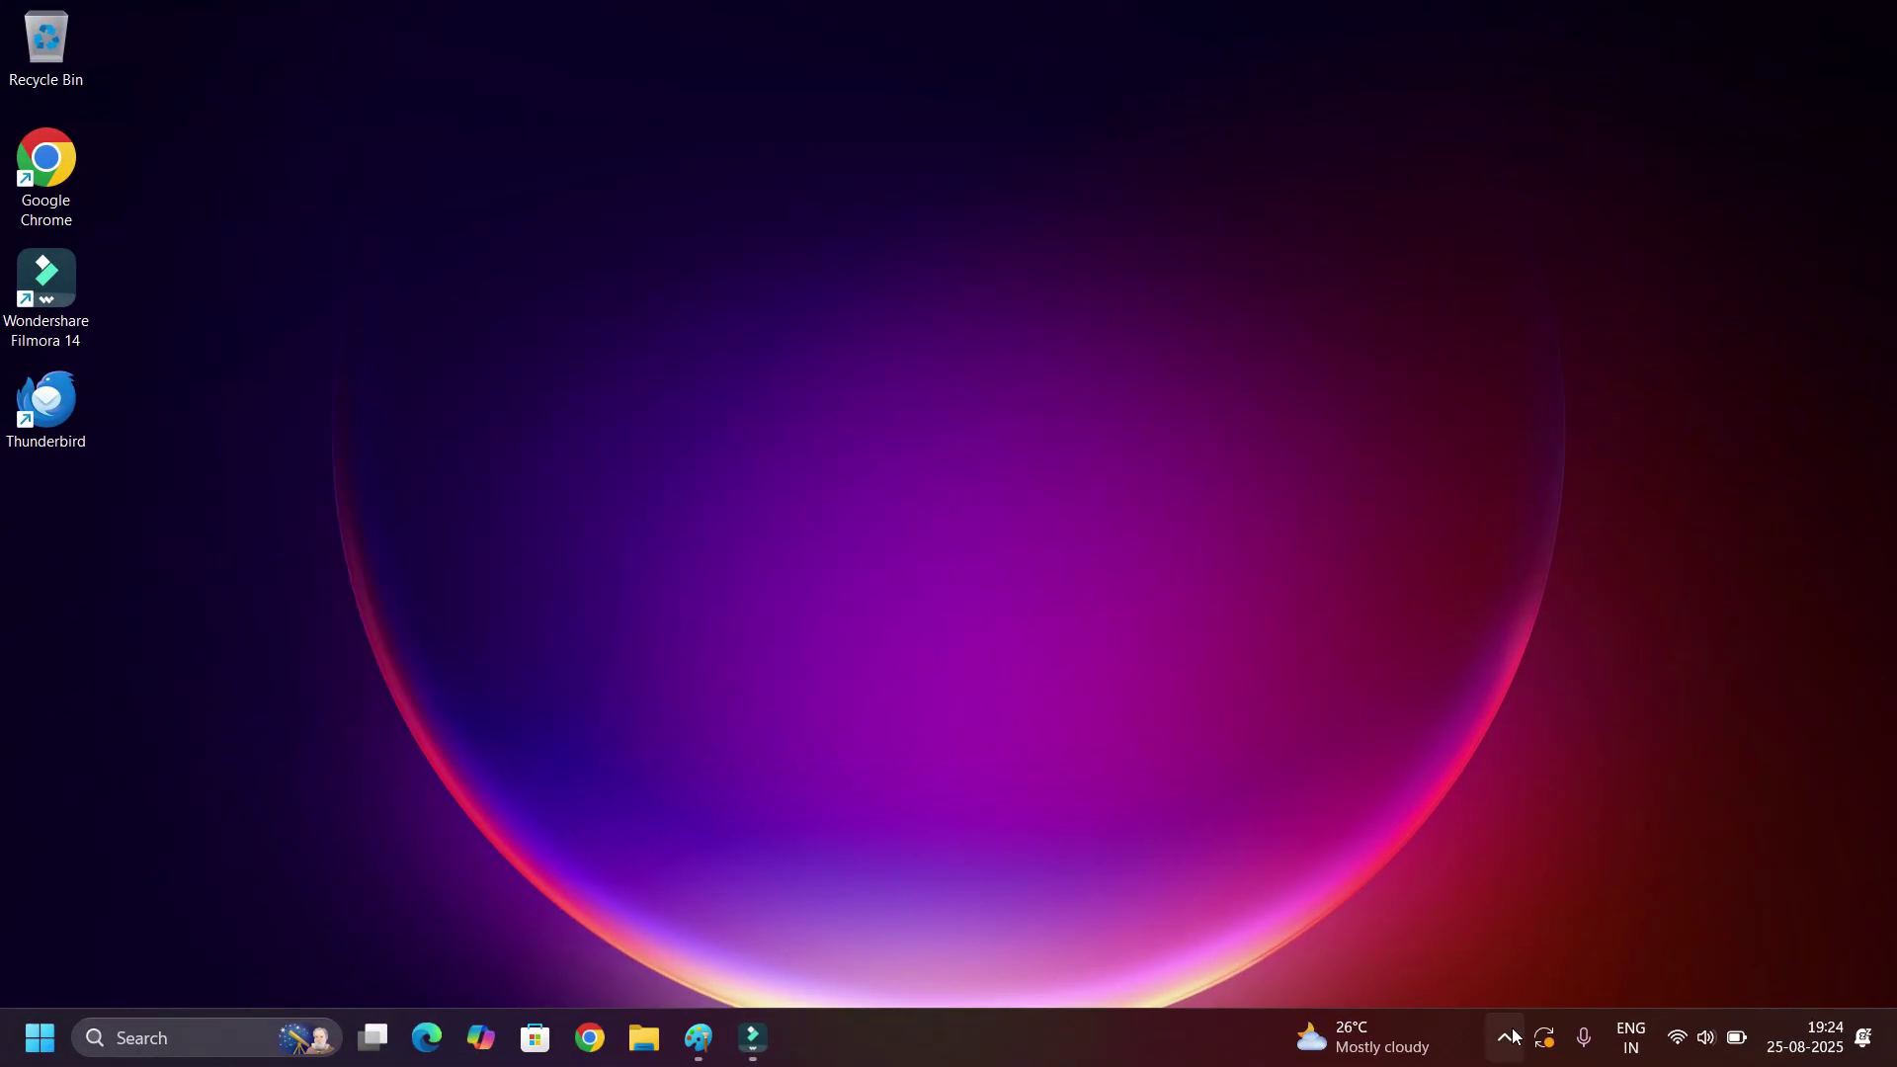
Reveal the hidden notification-area icons and the quick network and sound settings.
left_click(1508, 1036)
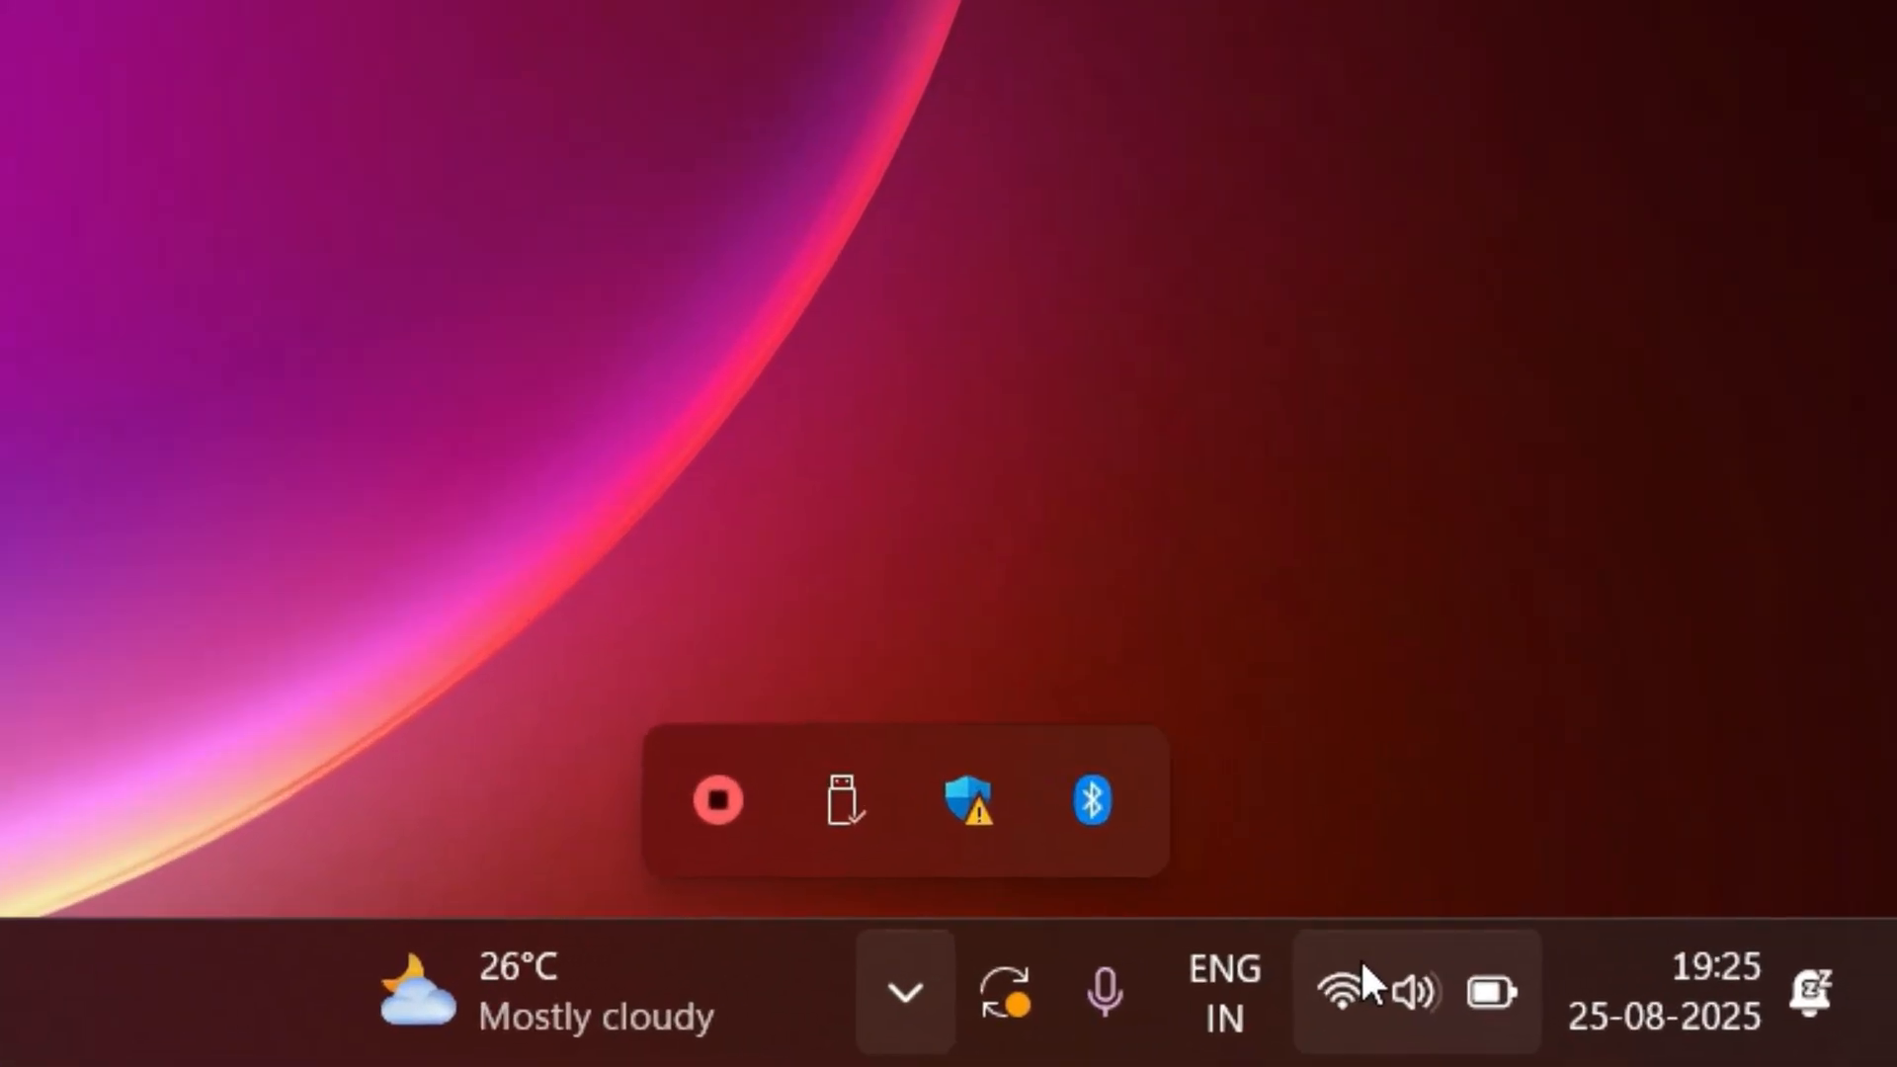
left_click(1412, 990)
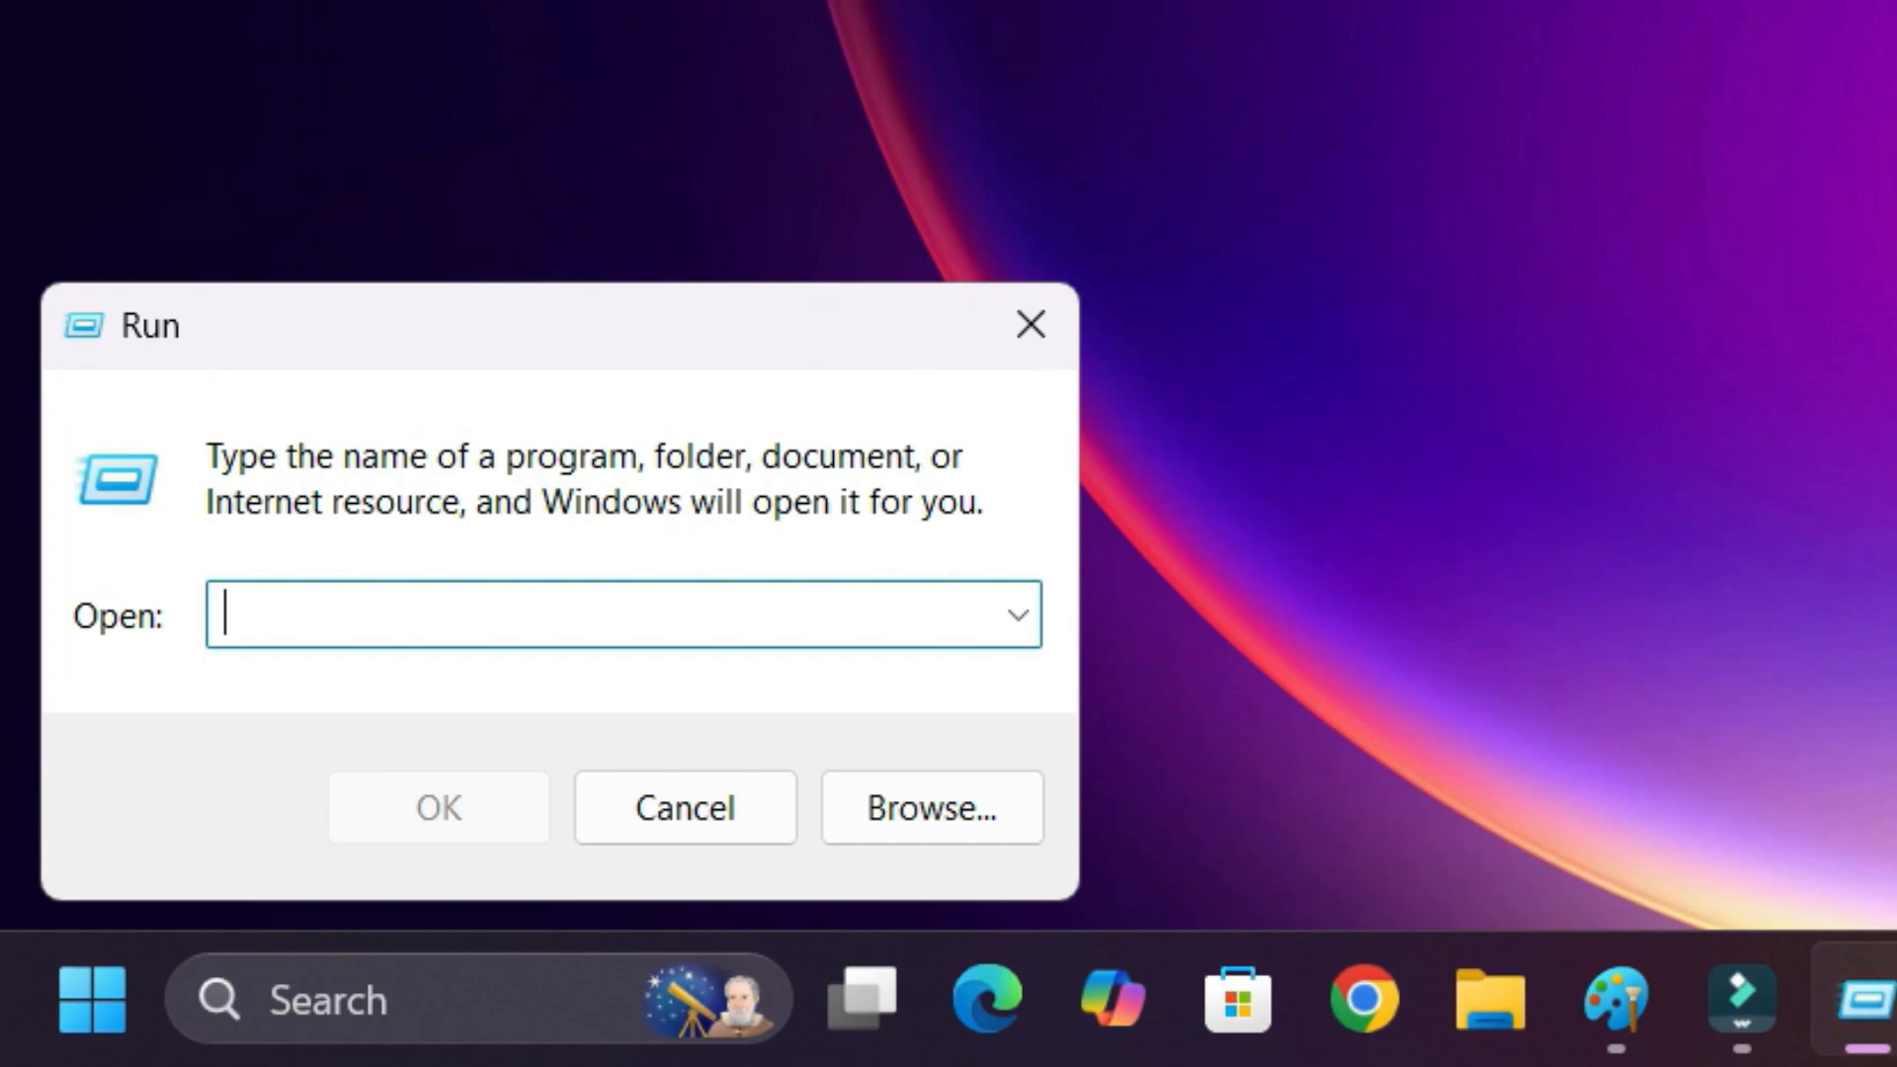
Enter services.msc in Run to launch the Services console.
type("services.msc")
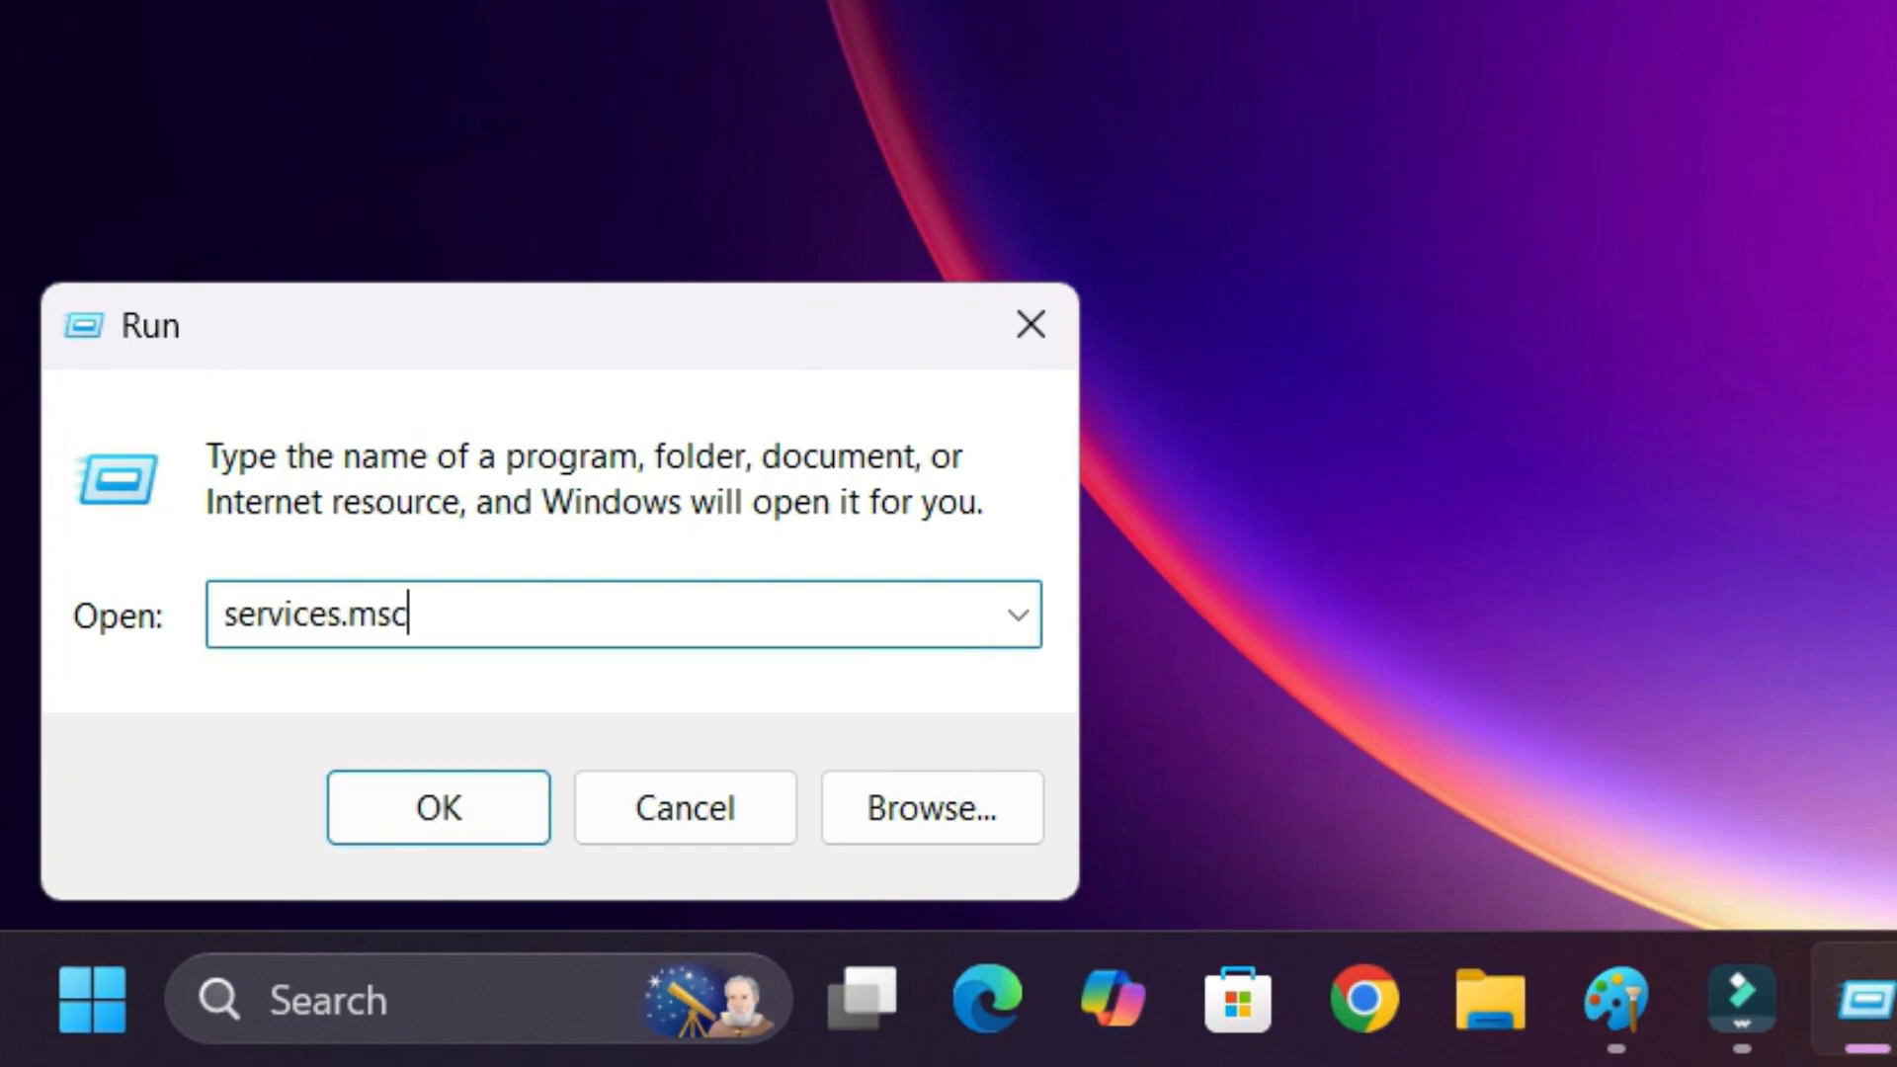
left_click(437, 807)
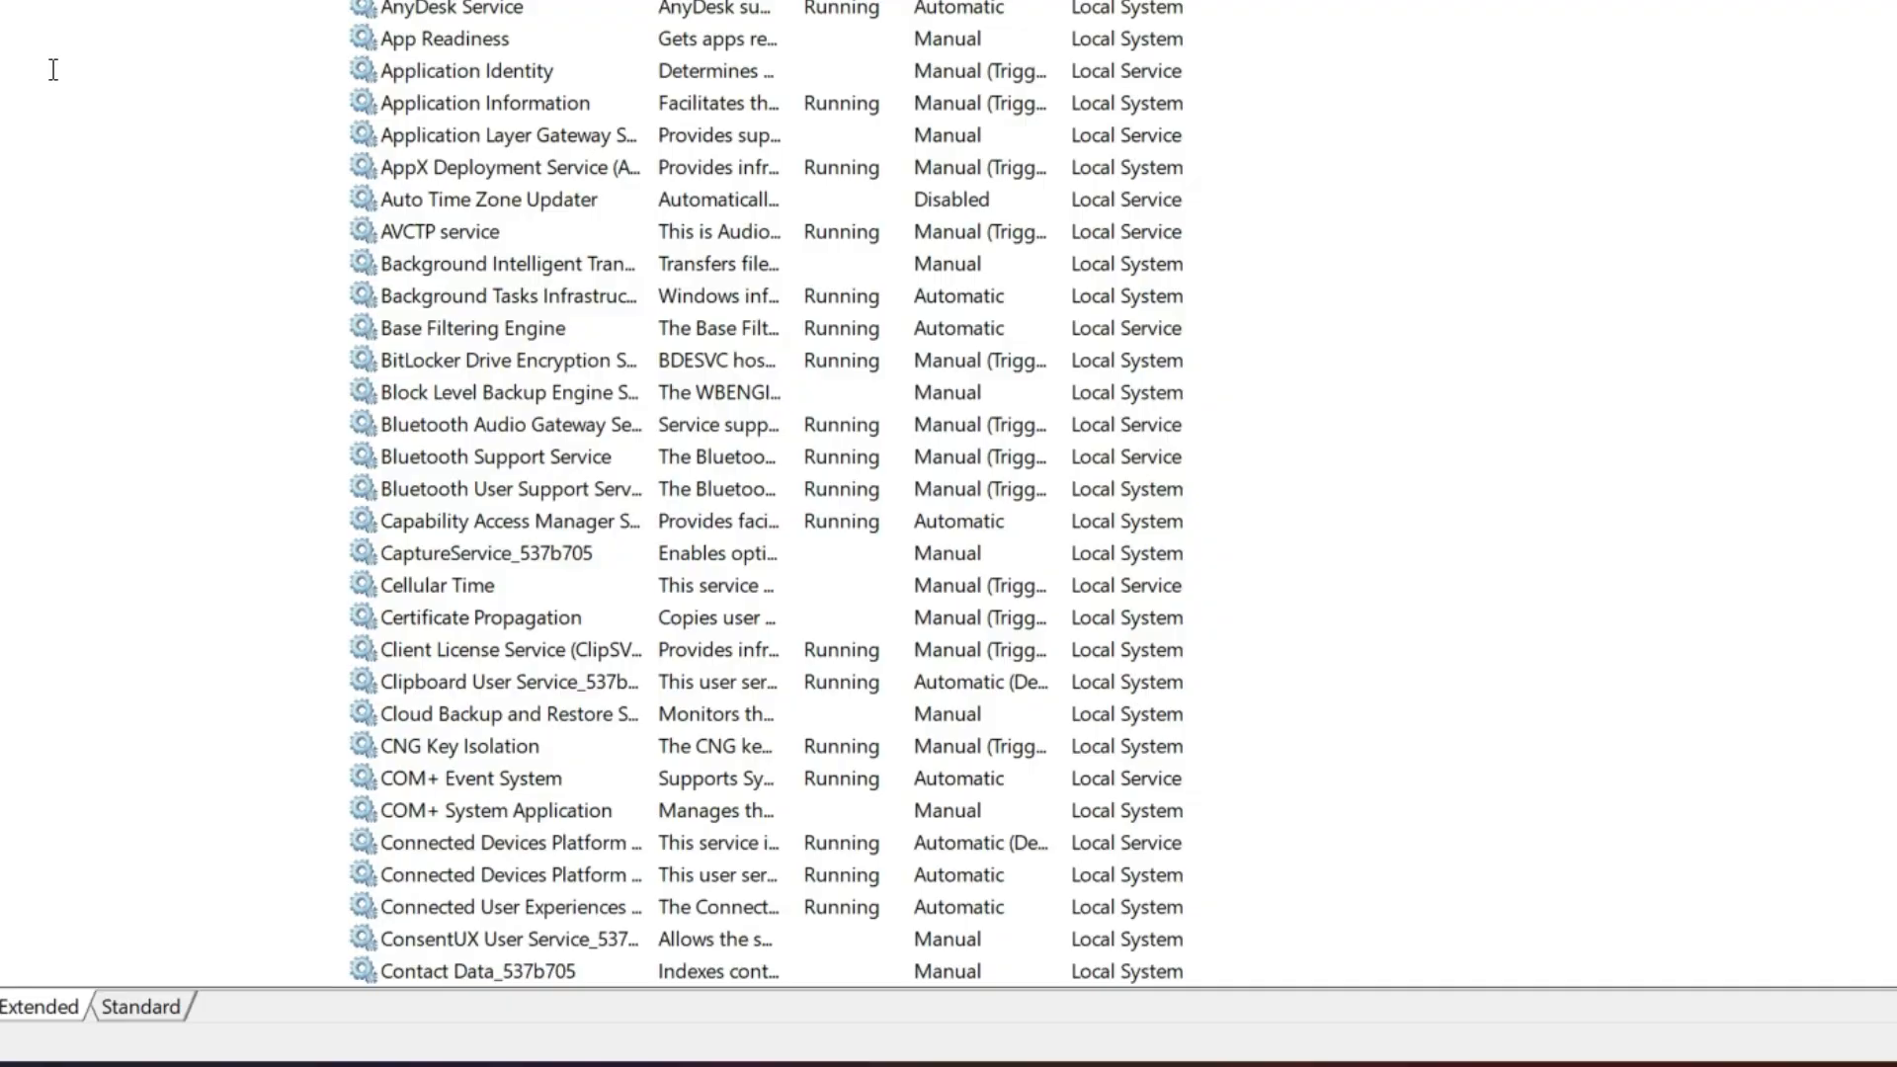
Set the WLAN AutoConfig service's startup type to Automatic and apply it.
scroll("down", 3)
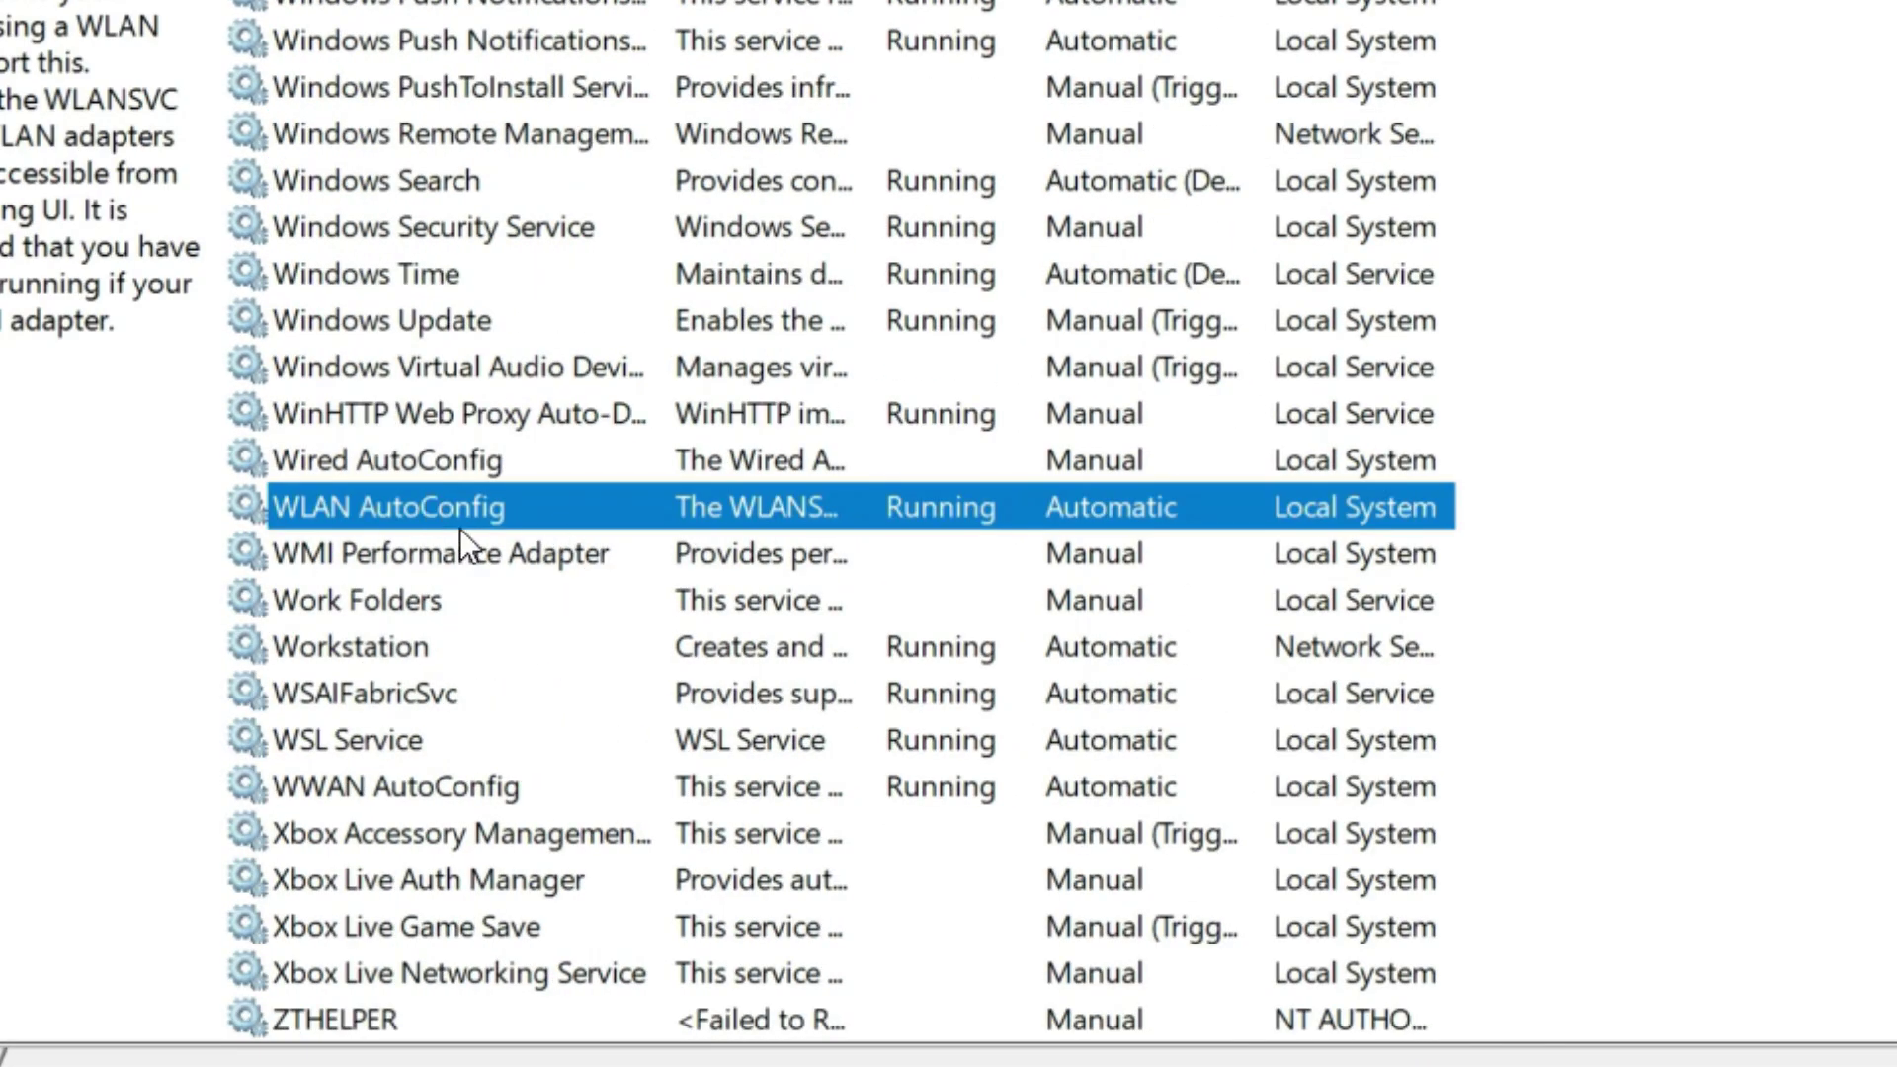
right_click(390, 506)
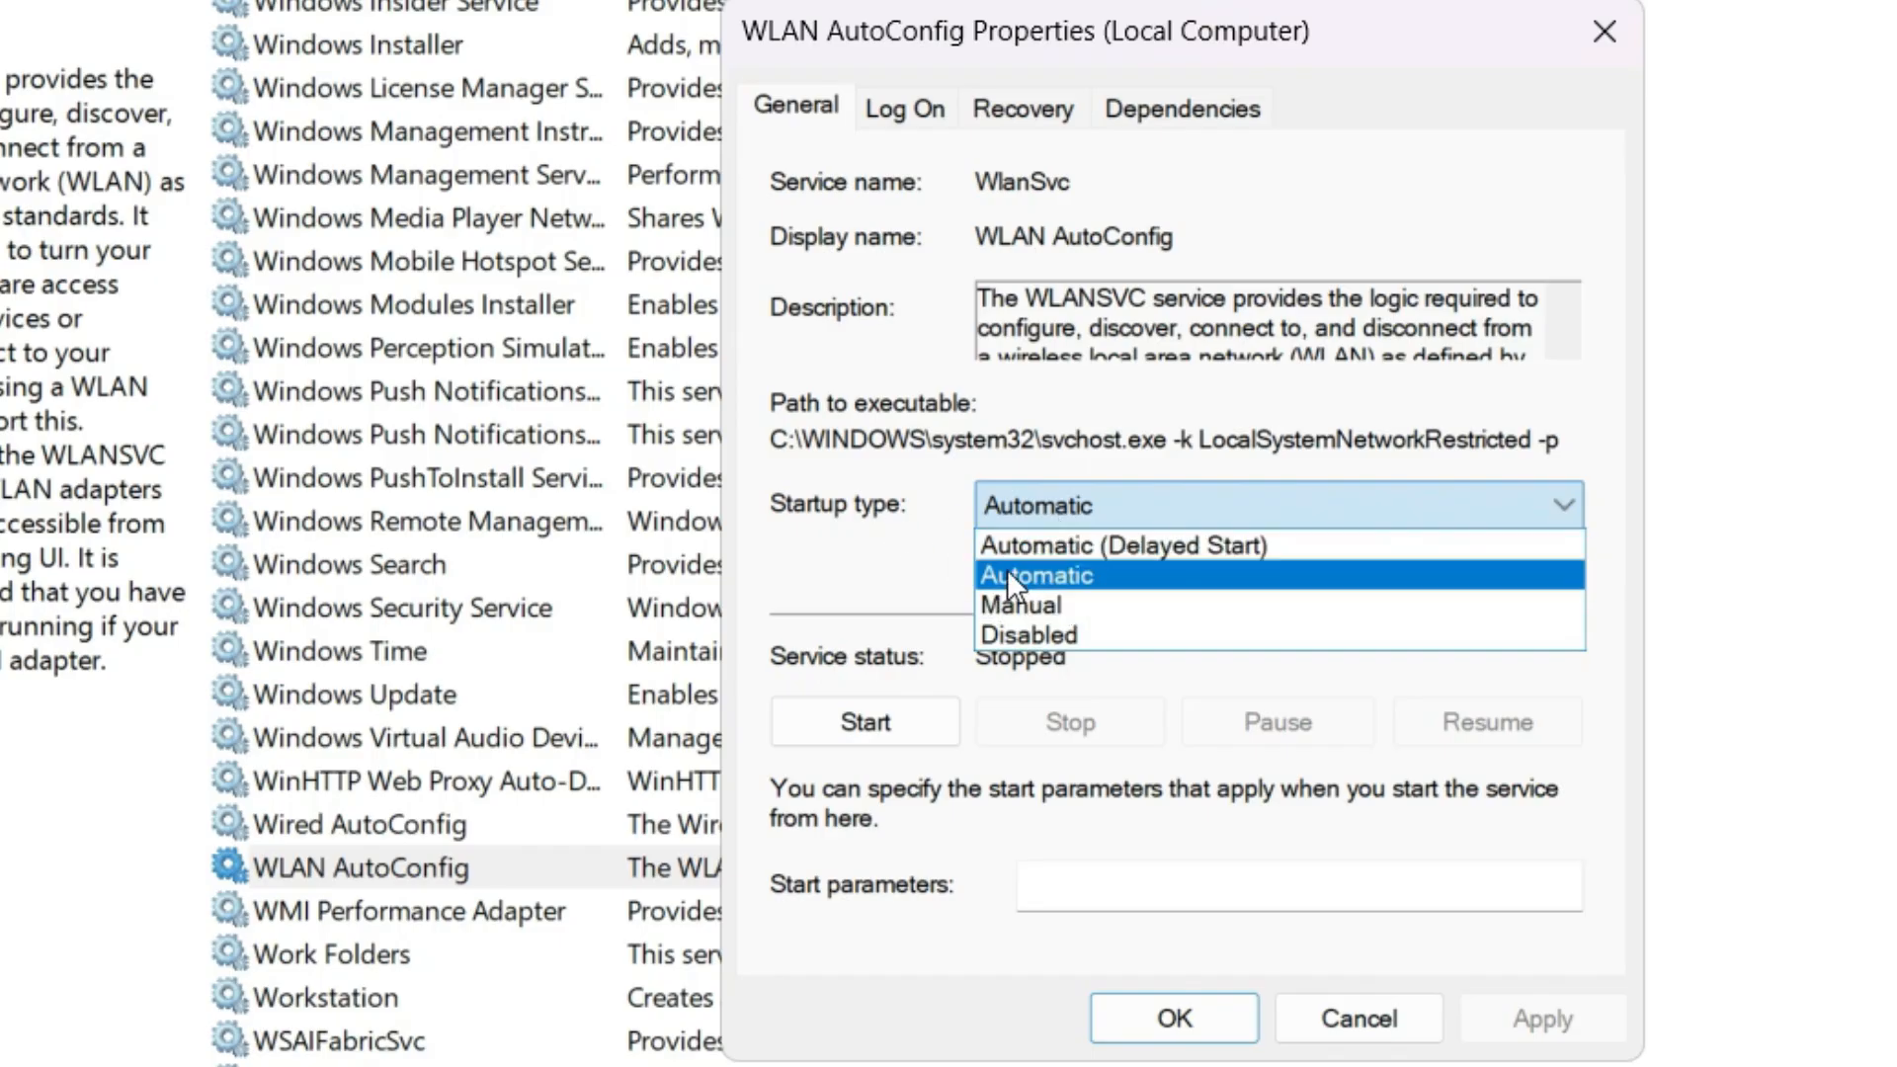
left_click(1034, 575)
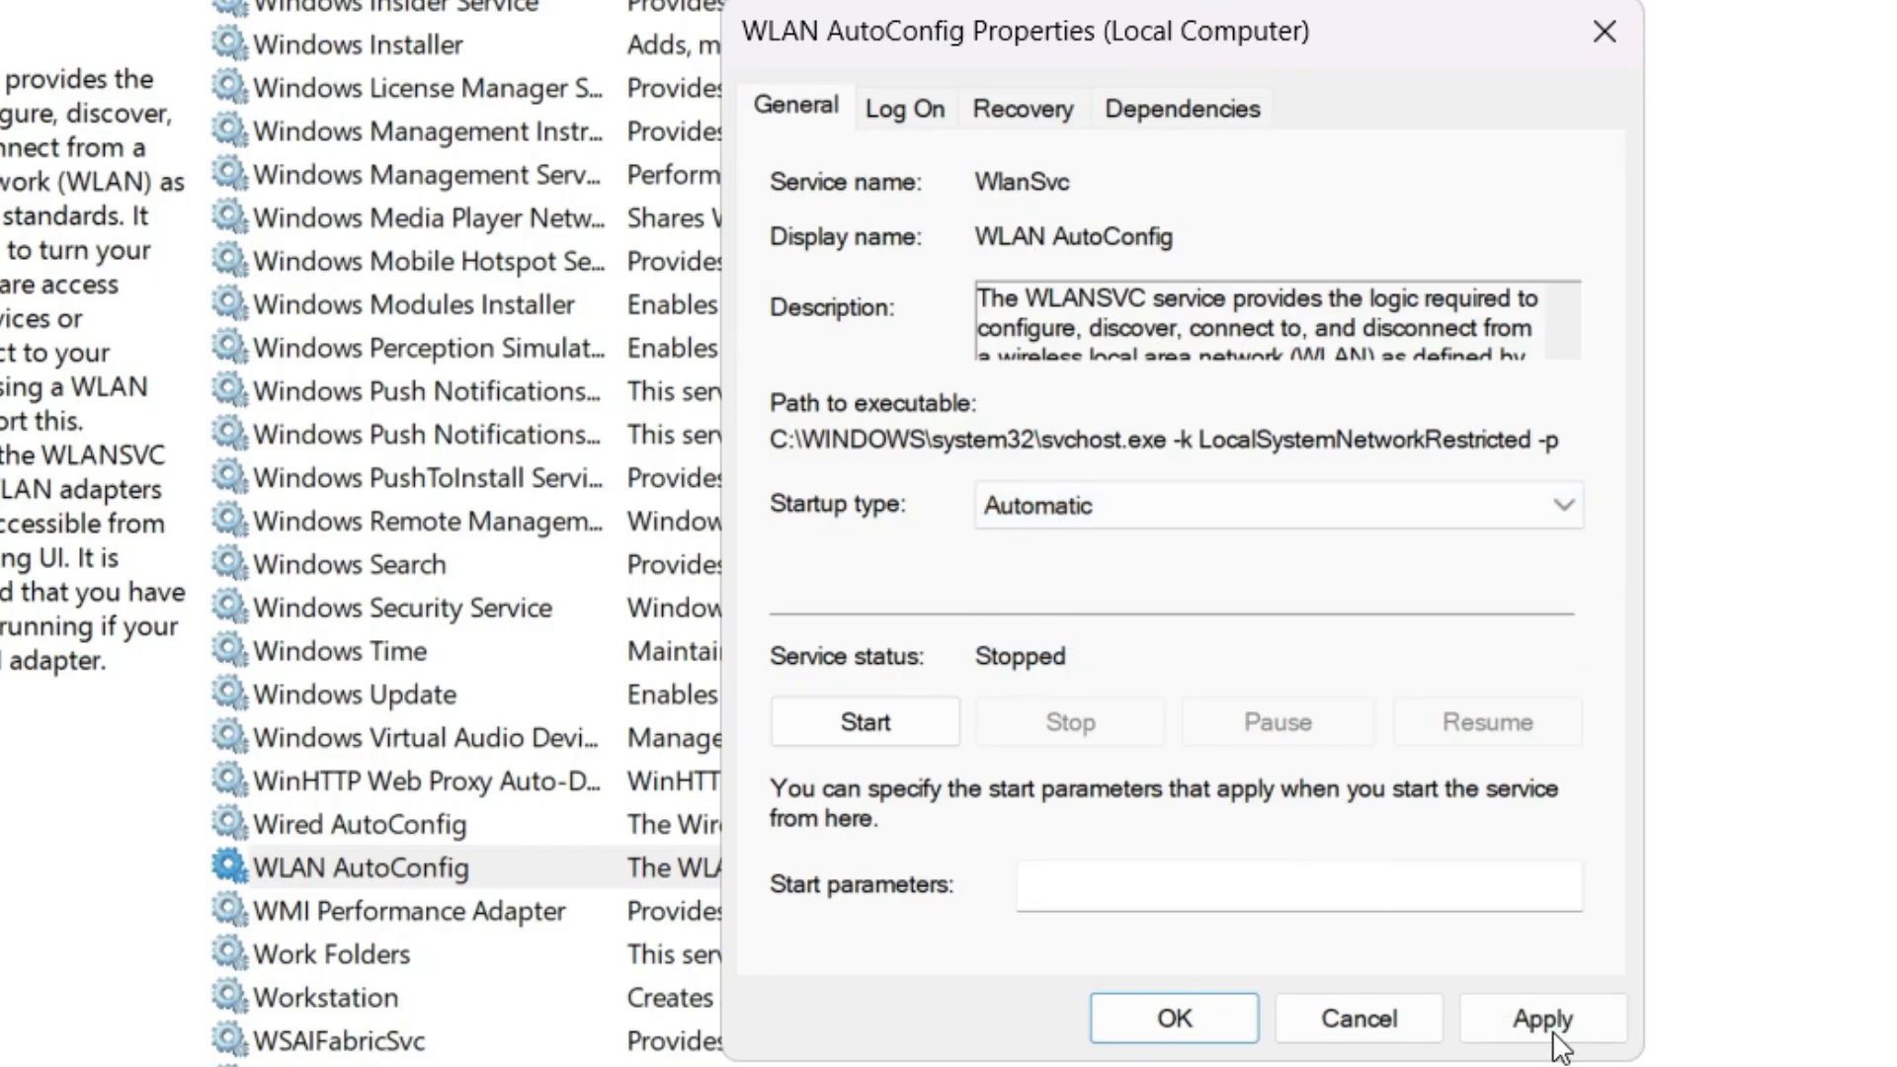
left_click(1171, 1018)
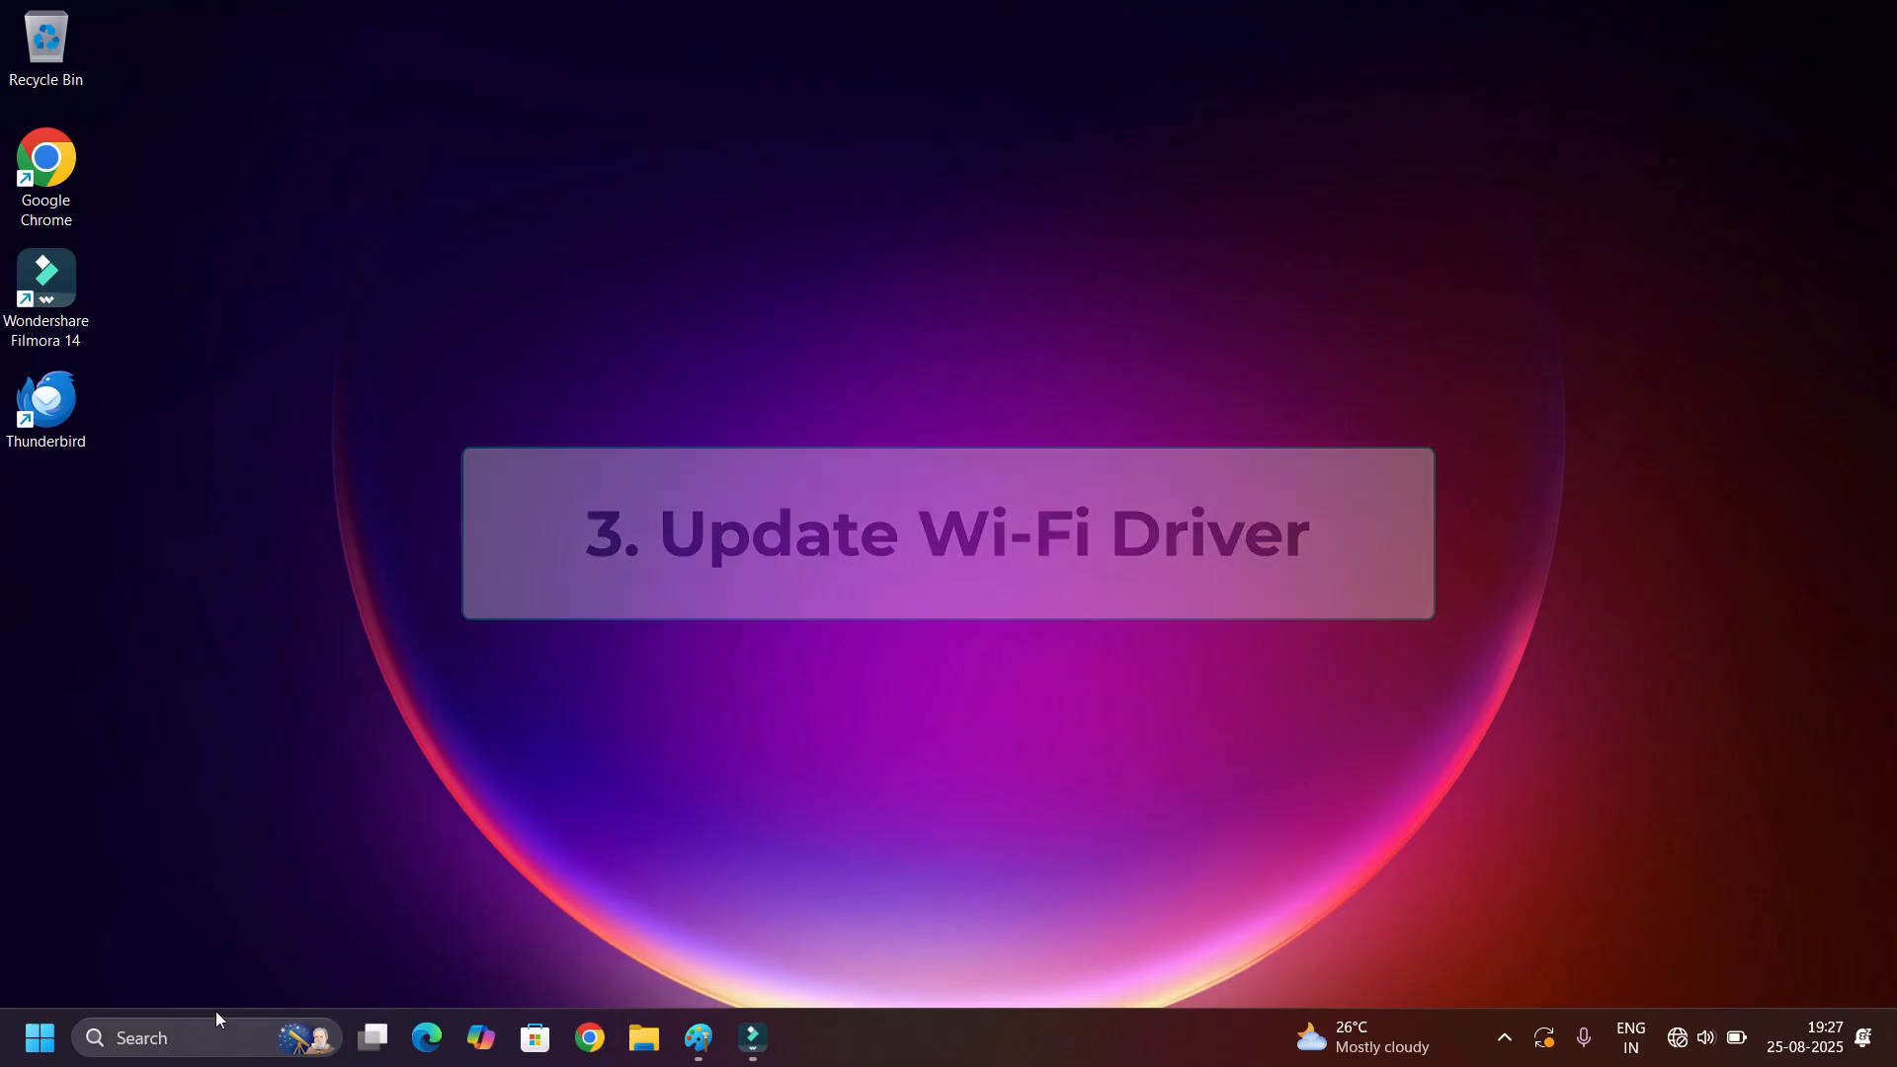
Search for 'device Manager' again and open Device Manager.
type("device Manager")
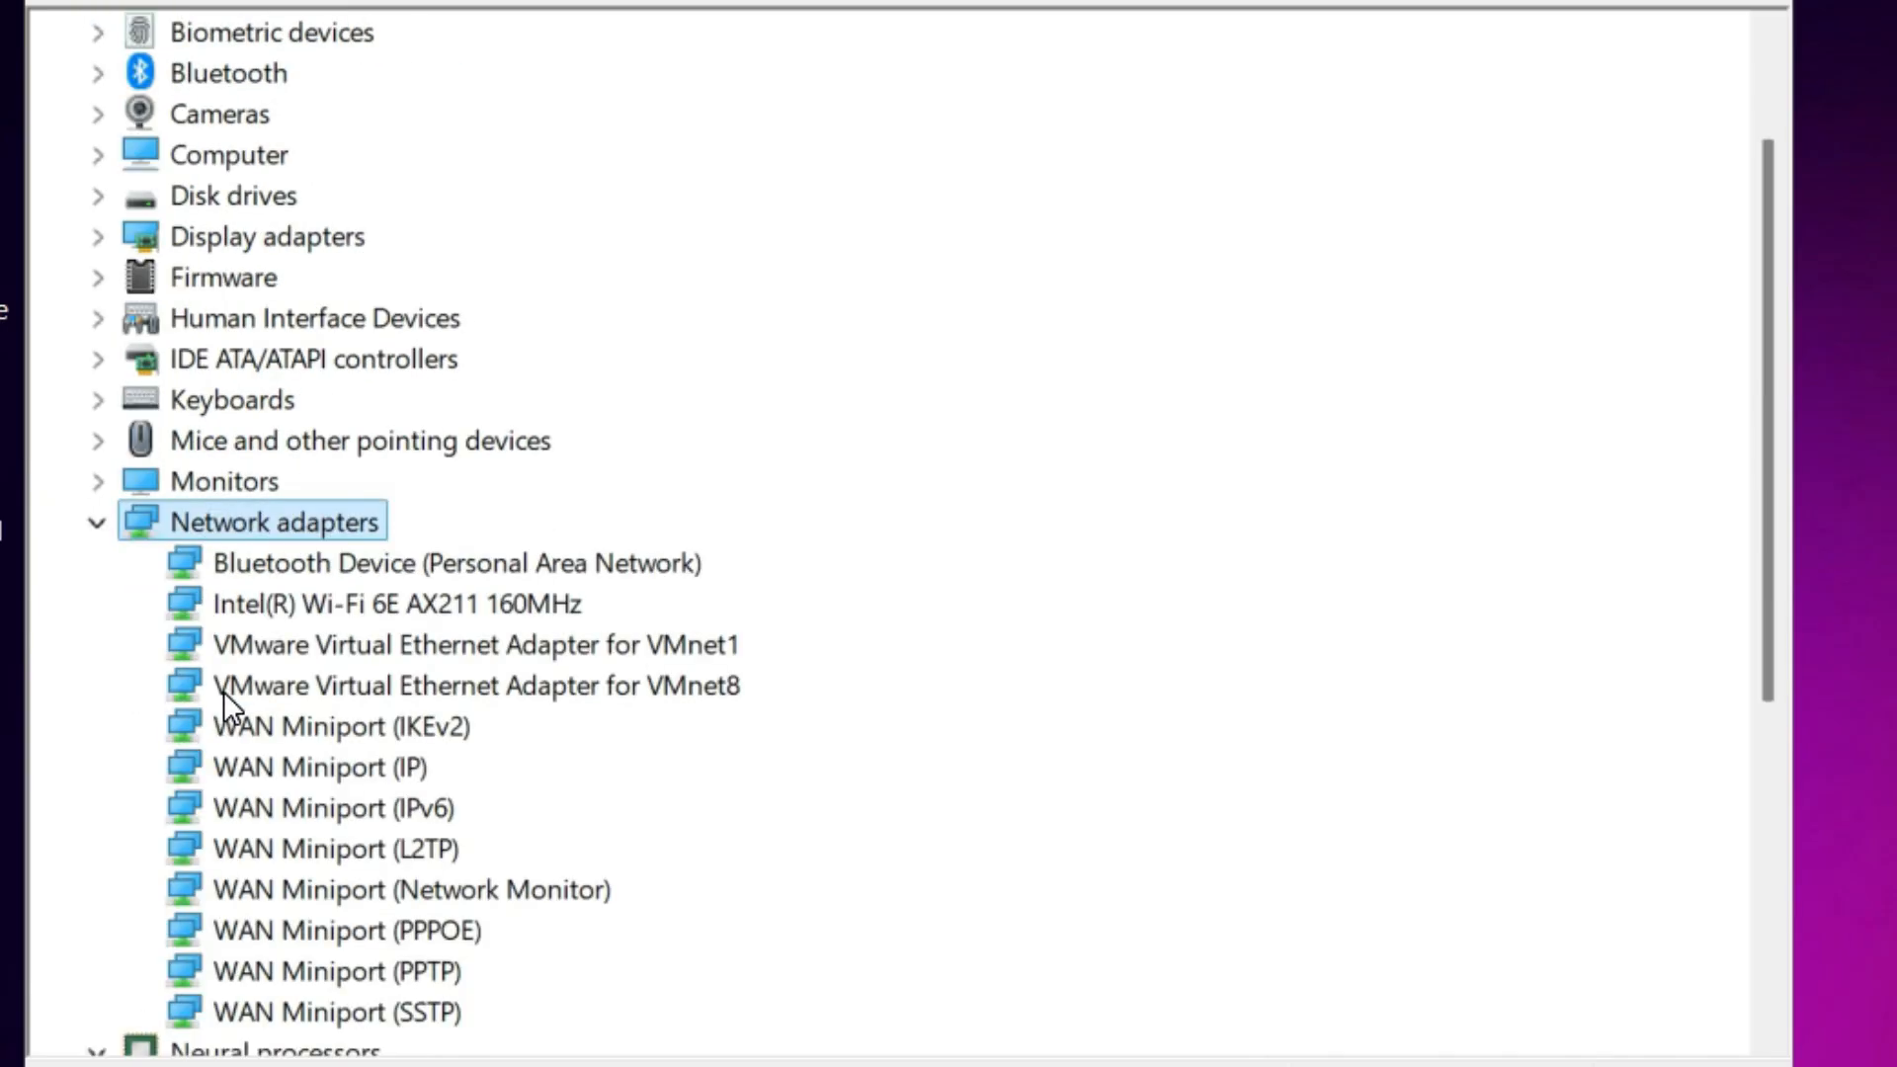
Update the Intel Wi-Fi 6E AX211 adapter to the compatible 160MHz driver and close Device Manager.
left_click(397, 602)
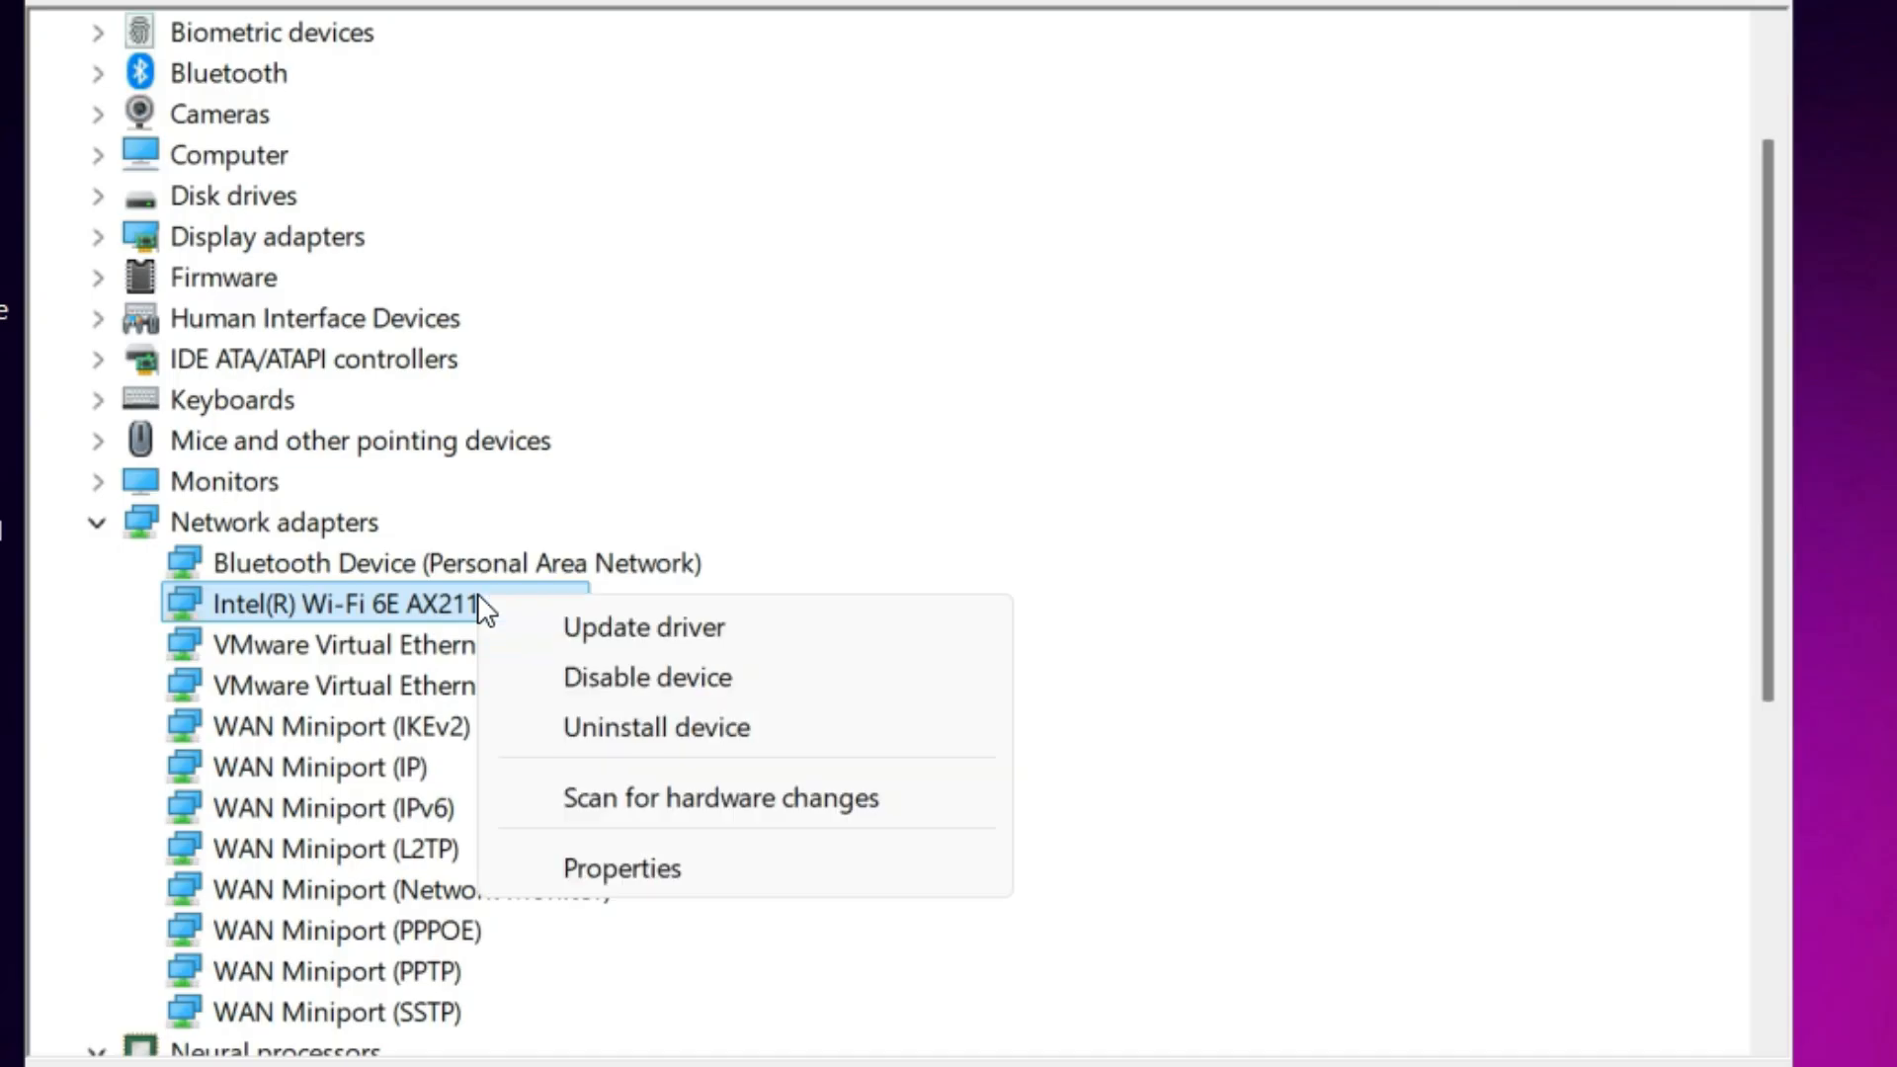
mouse_move(658, 861)
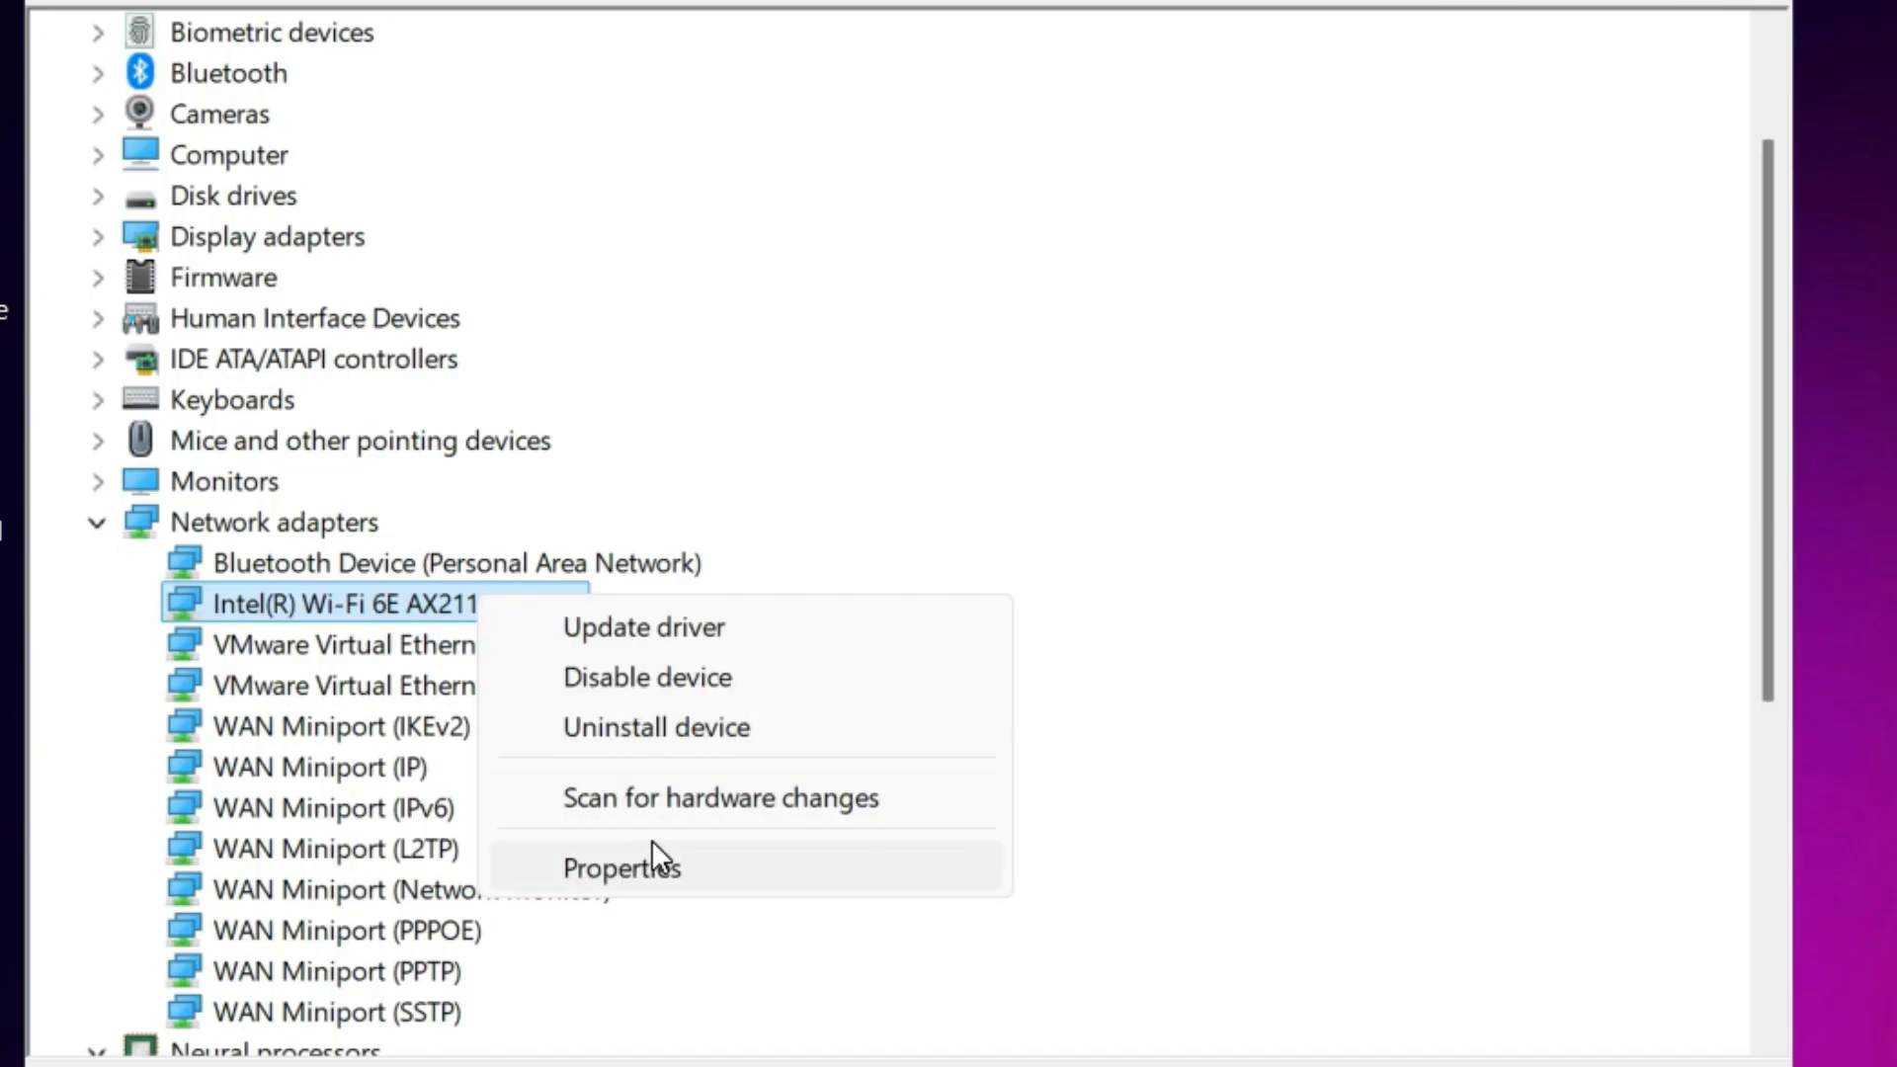
left_click(621, 867)
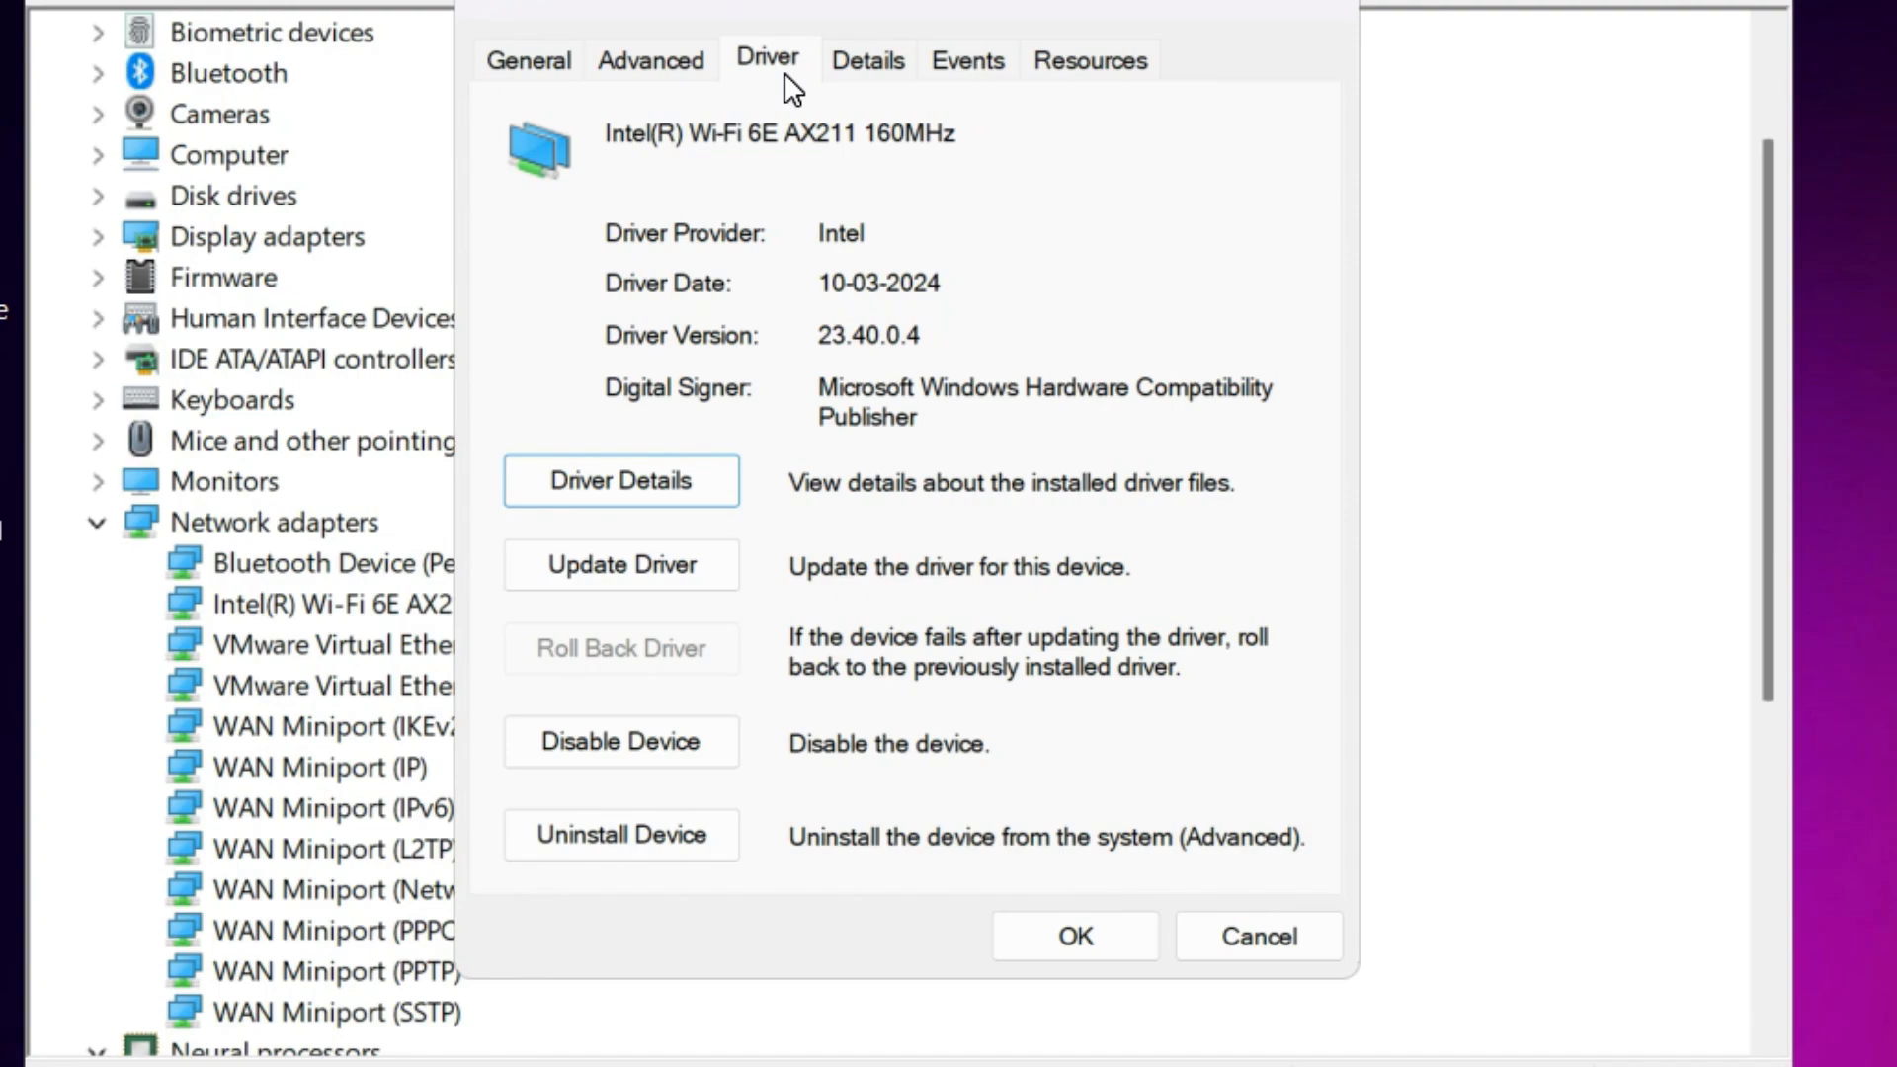
mouse_move(620, 565)
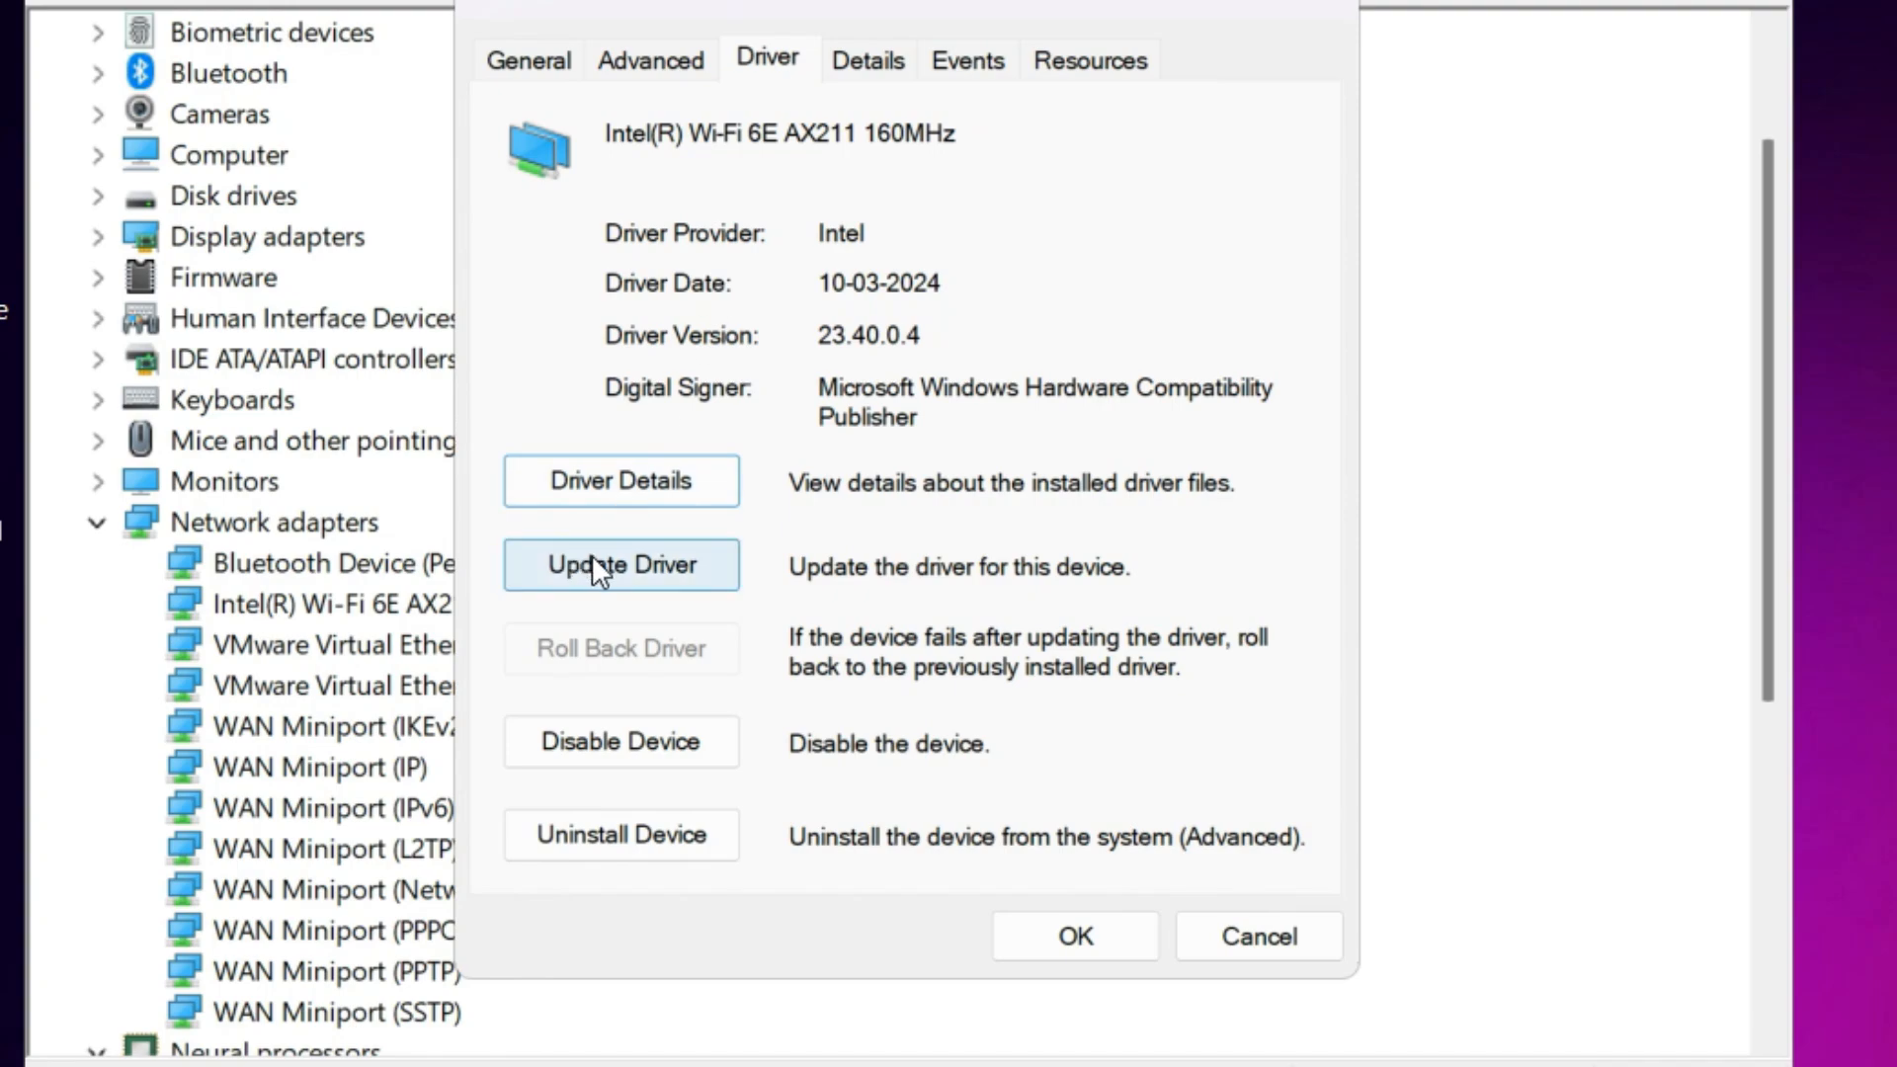
left_click(621, 564)
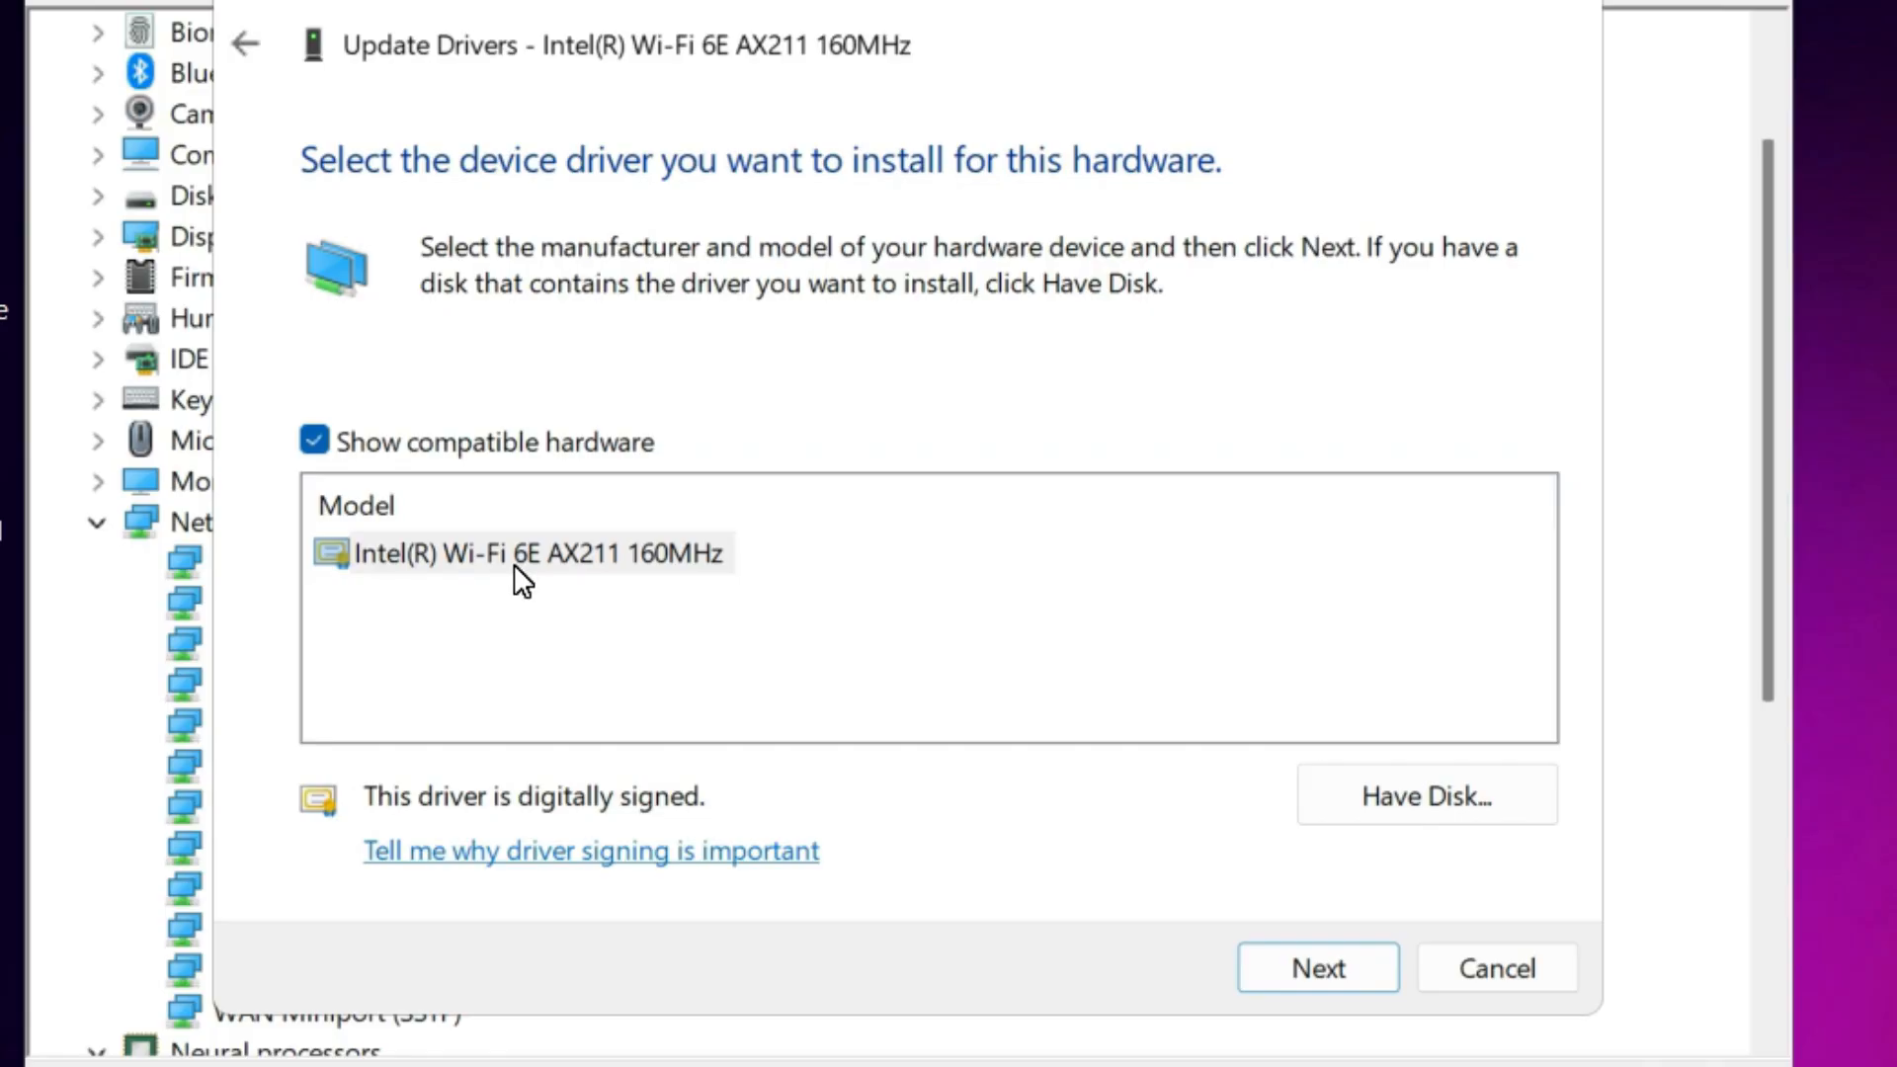
left_click(538, 552)
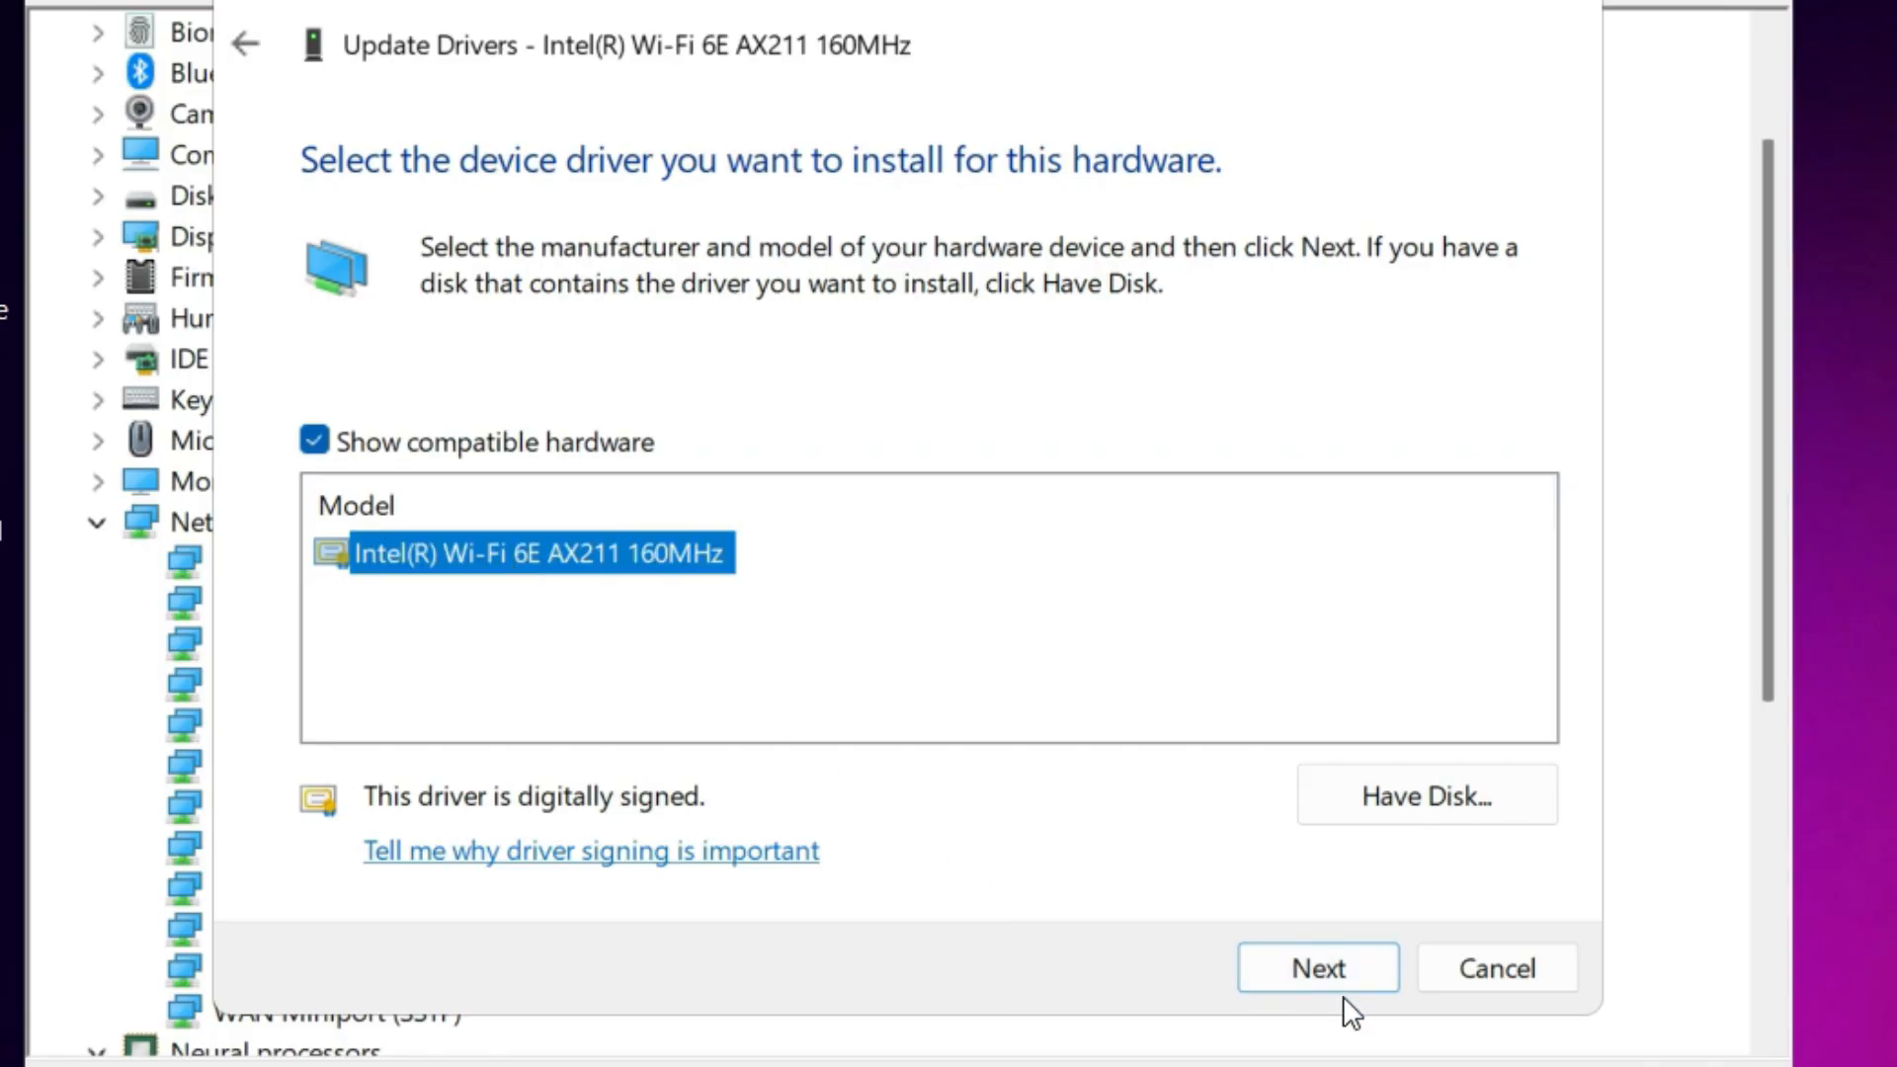
left_click(1316, 966)
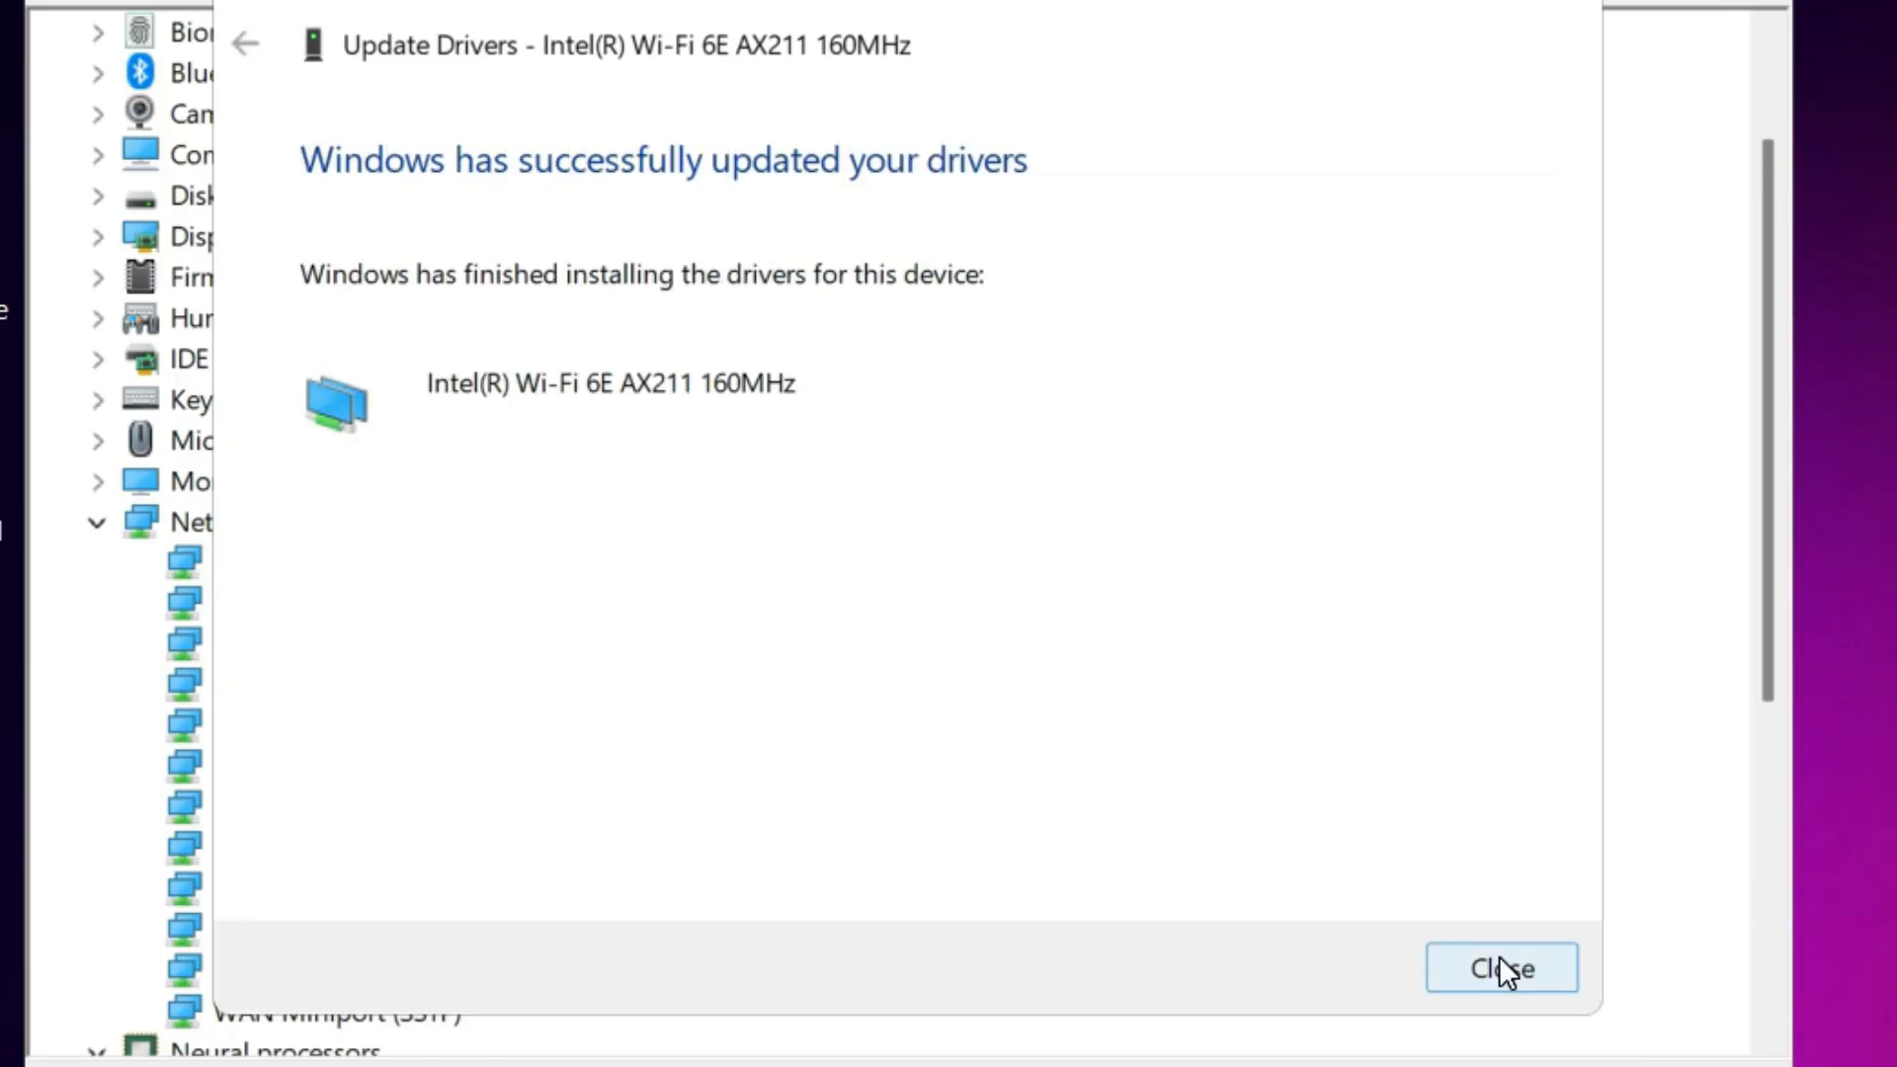
left_click(1502, 968)
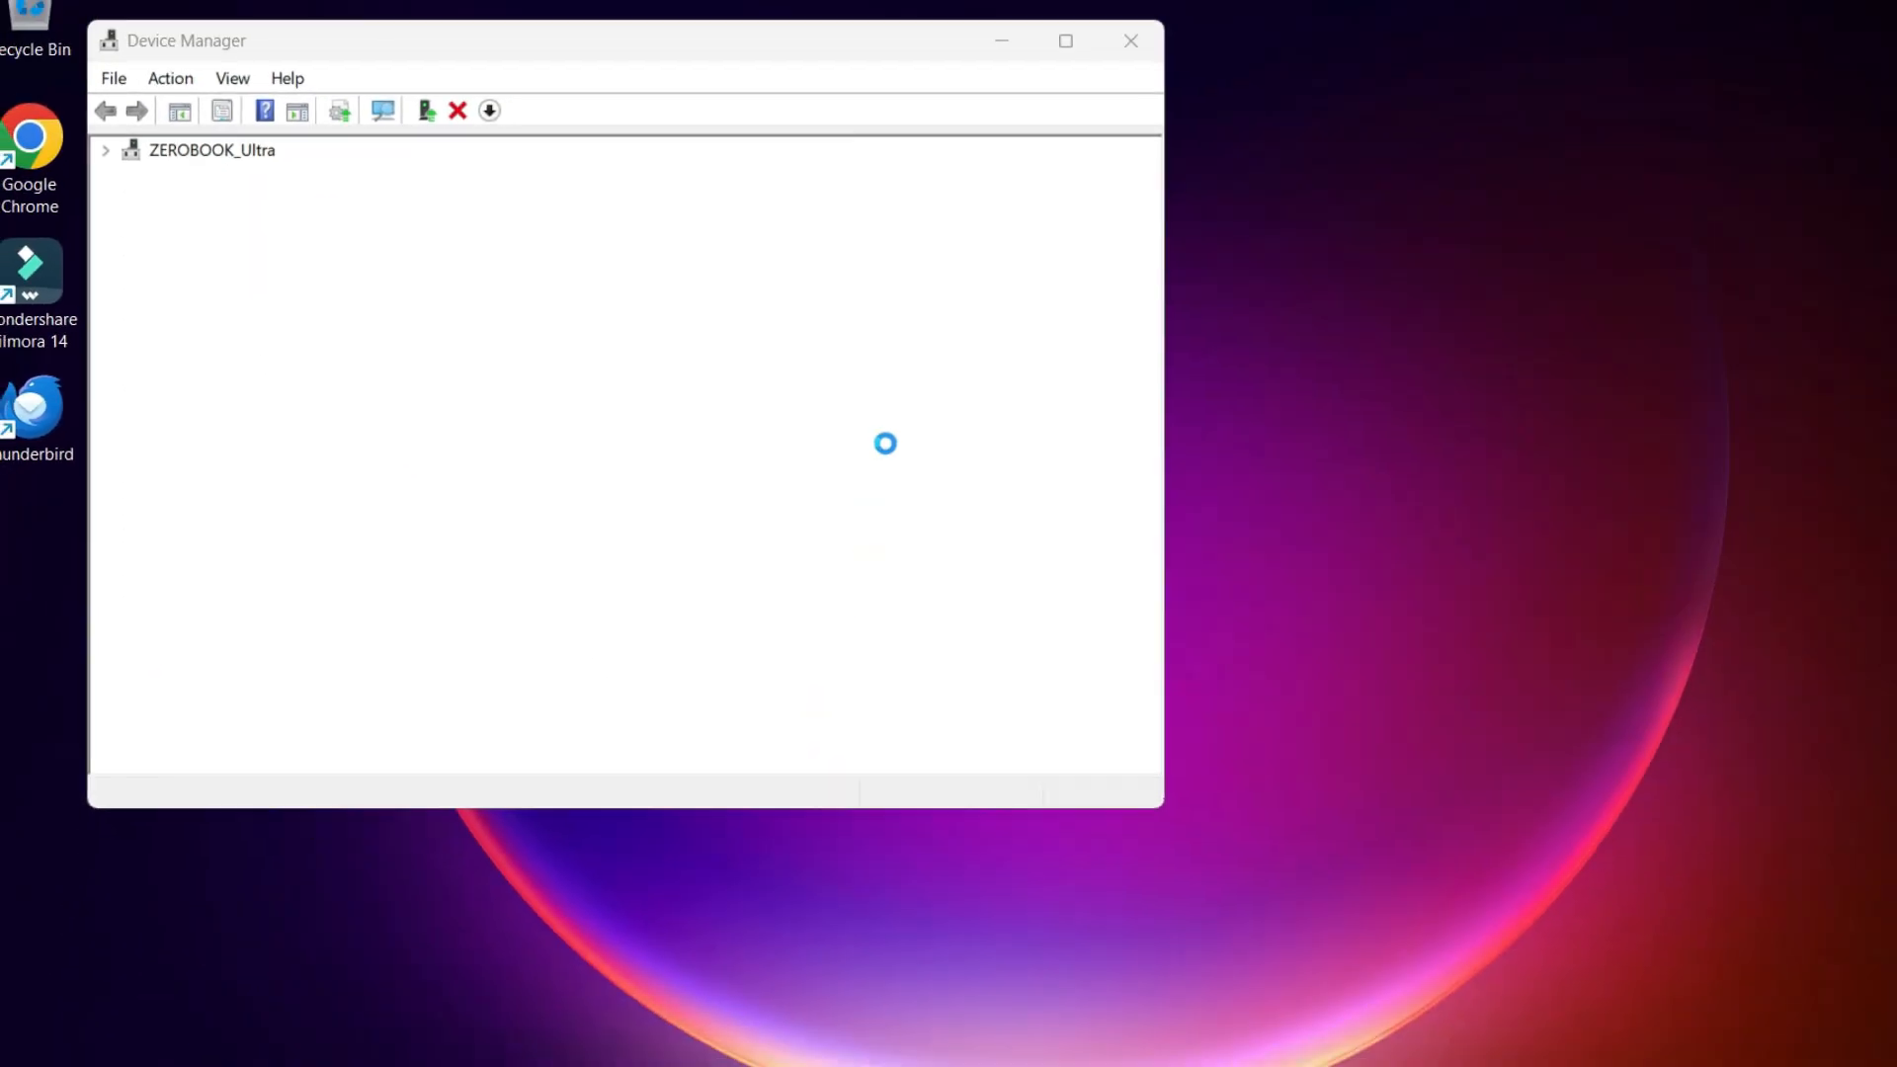
left_click(1130, 39)
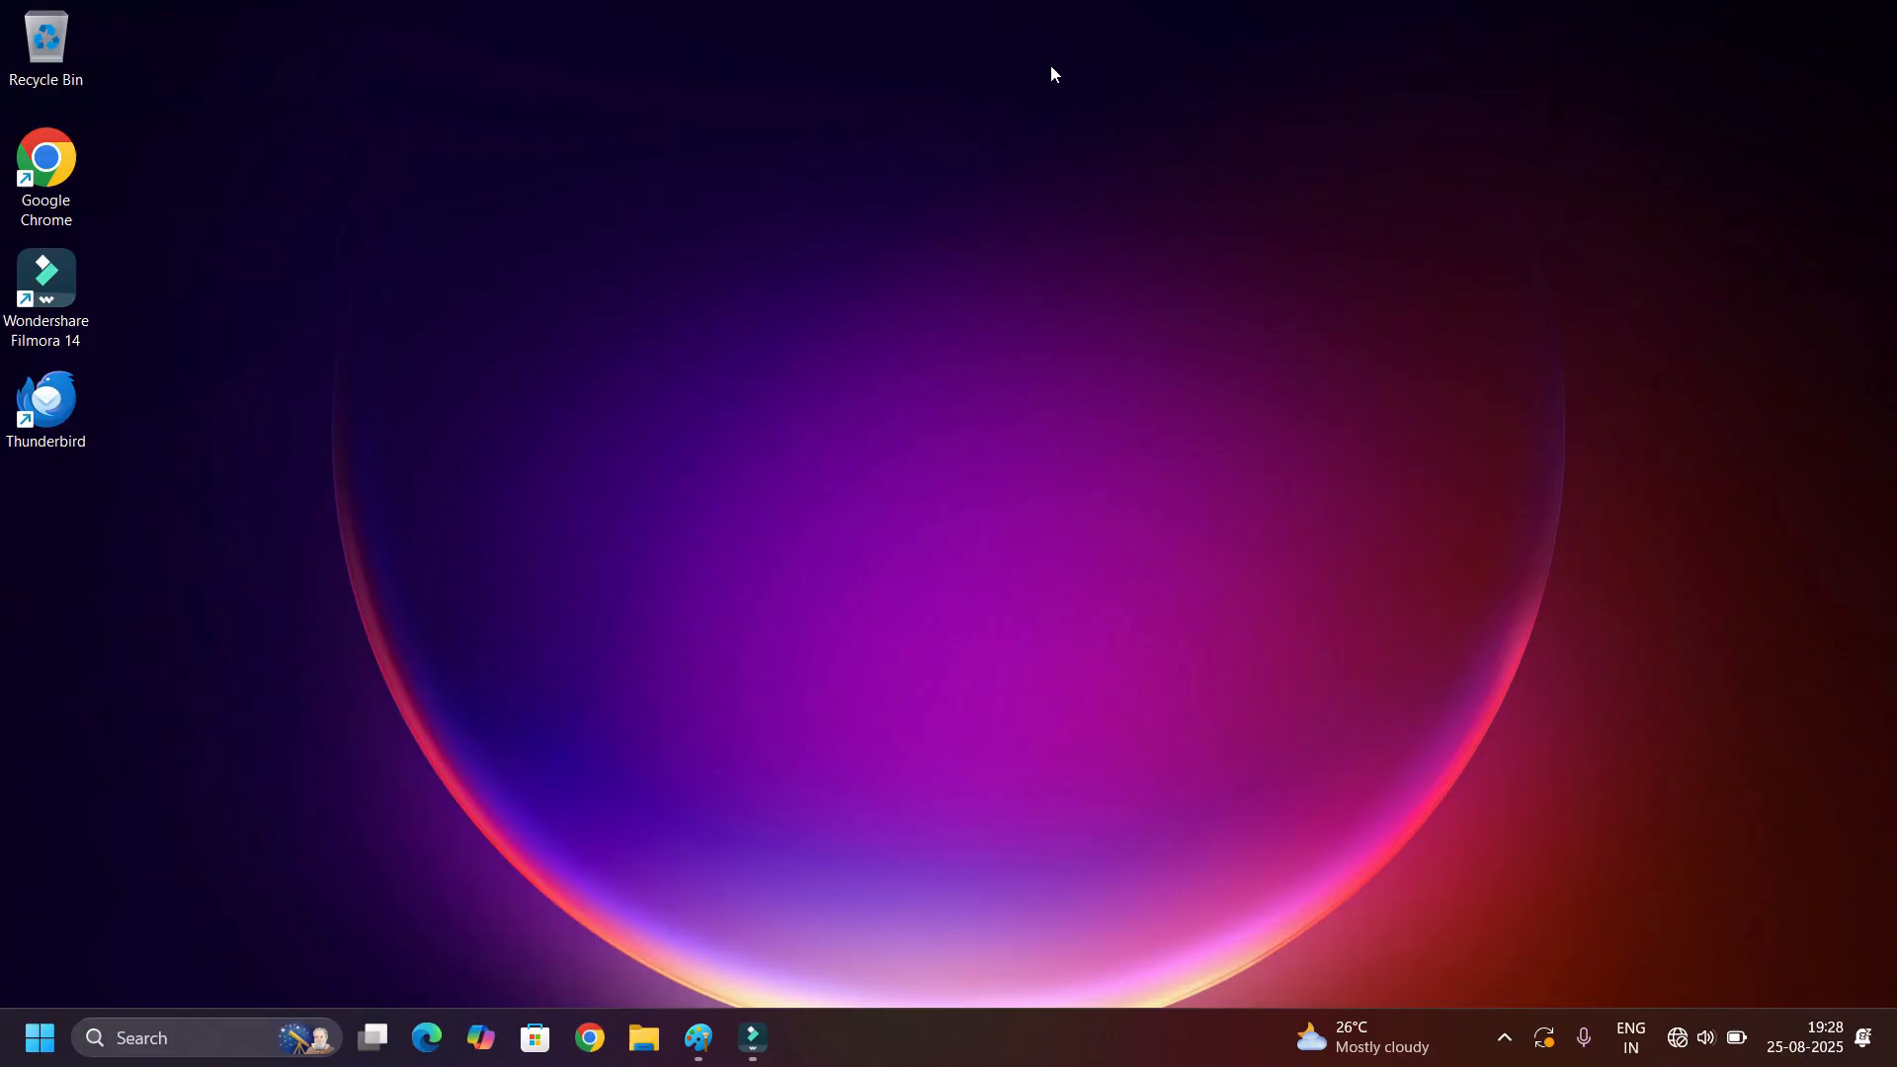
mouse_move(955, 286)
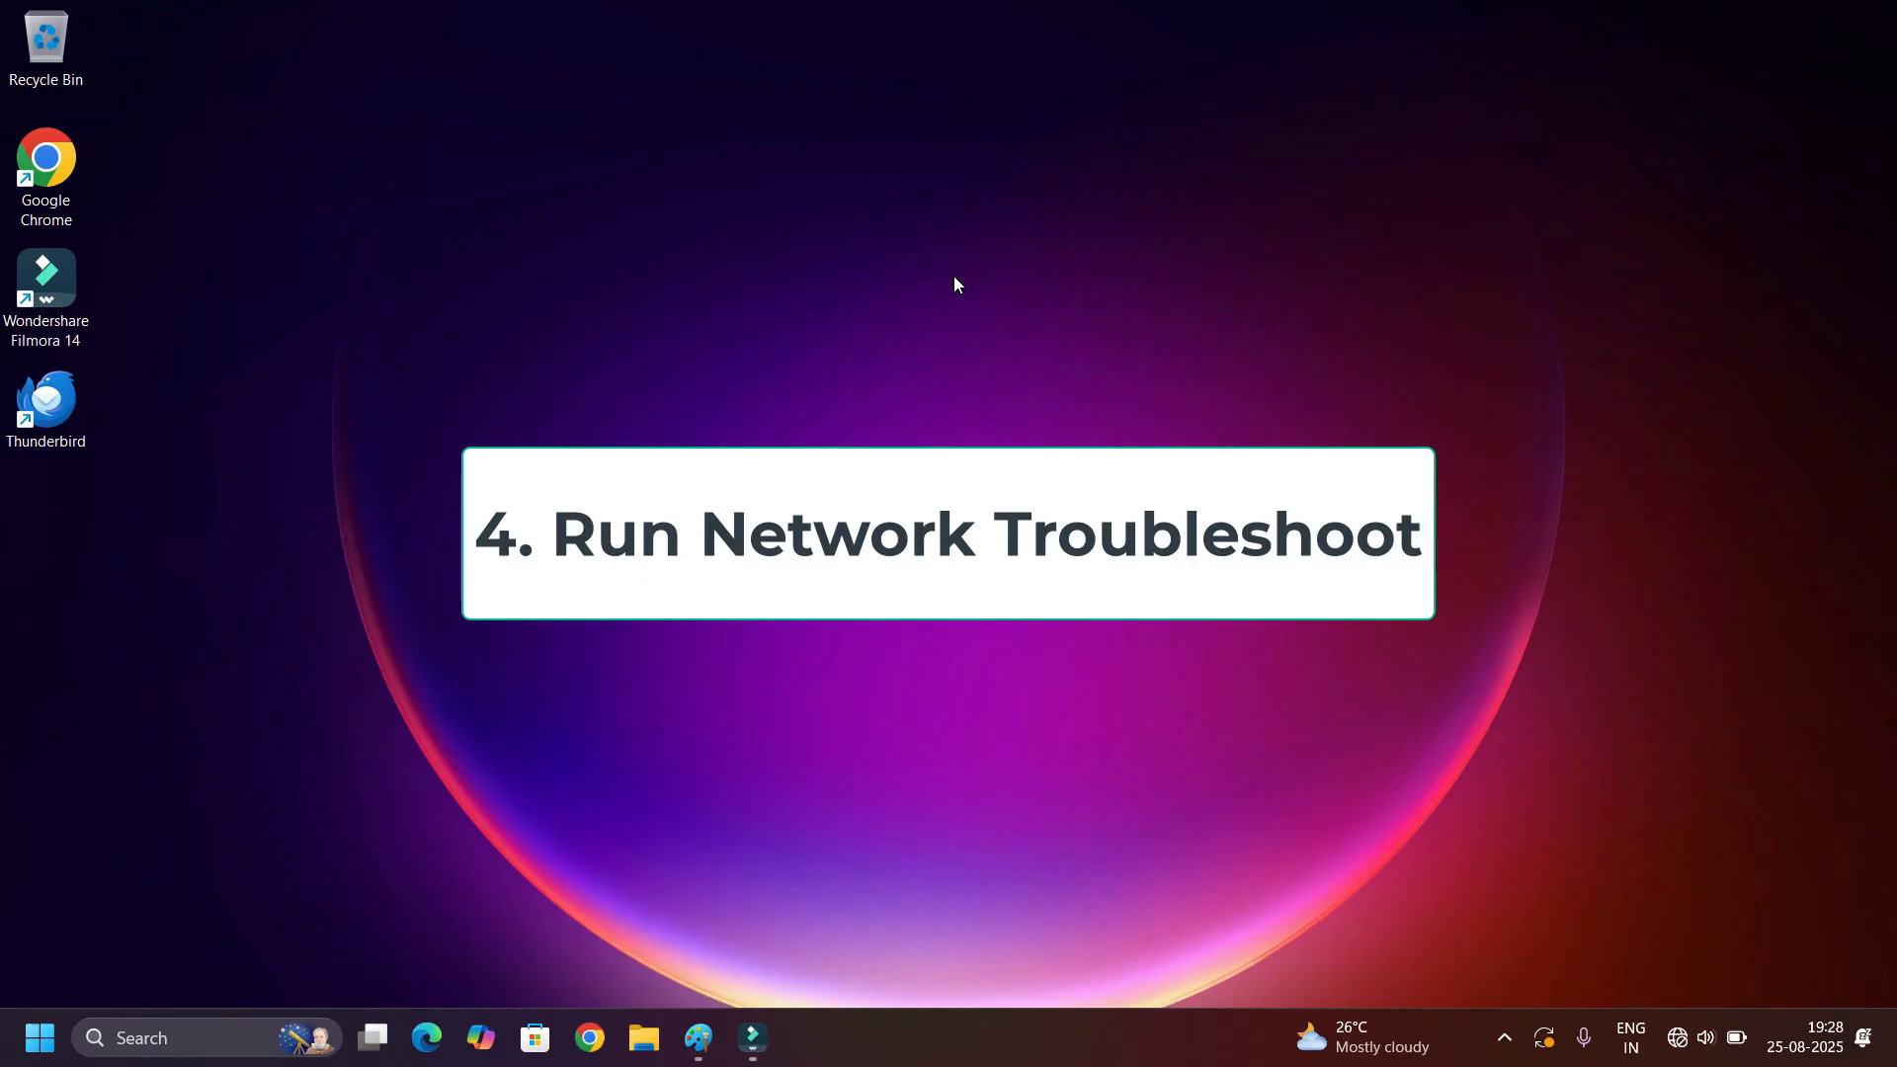
Open the Start search panel from the taskbar Search box.
left_click(141, 1036)
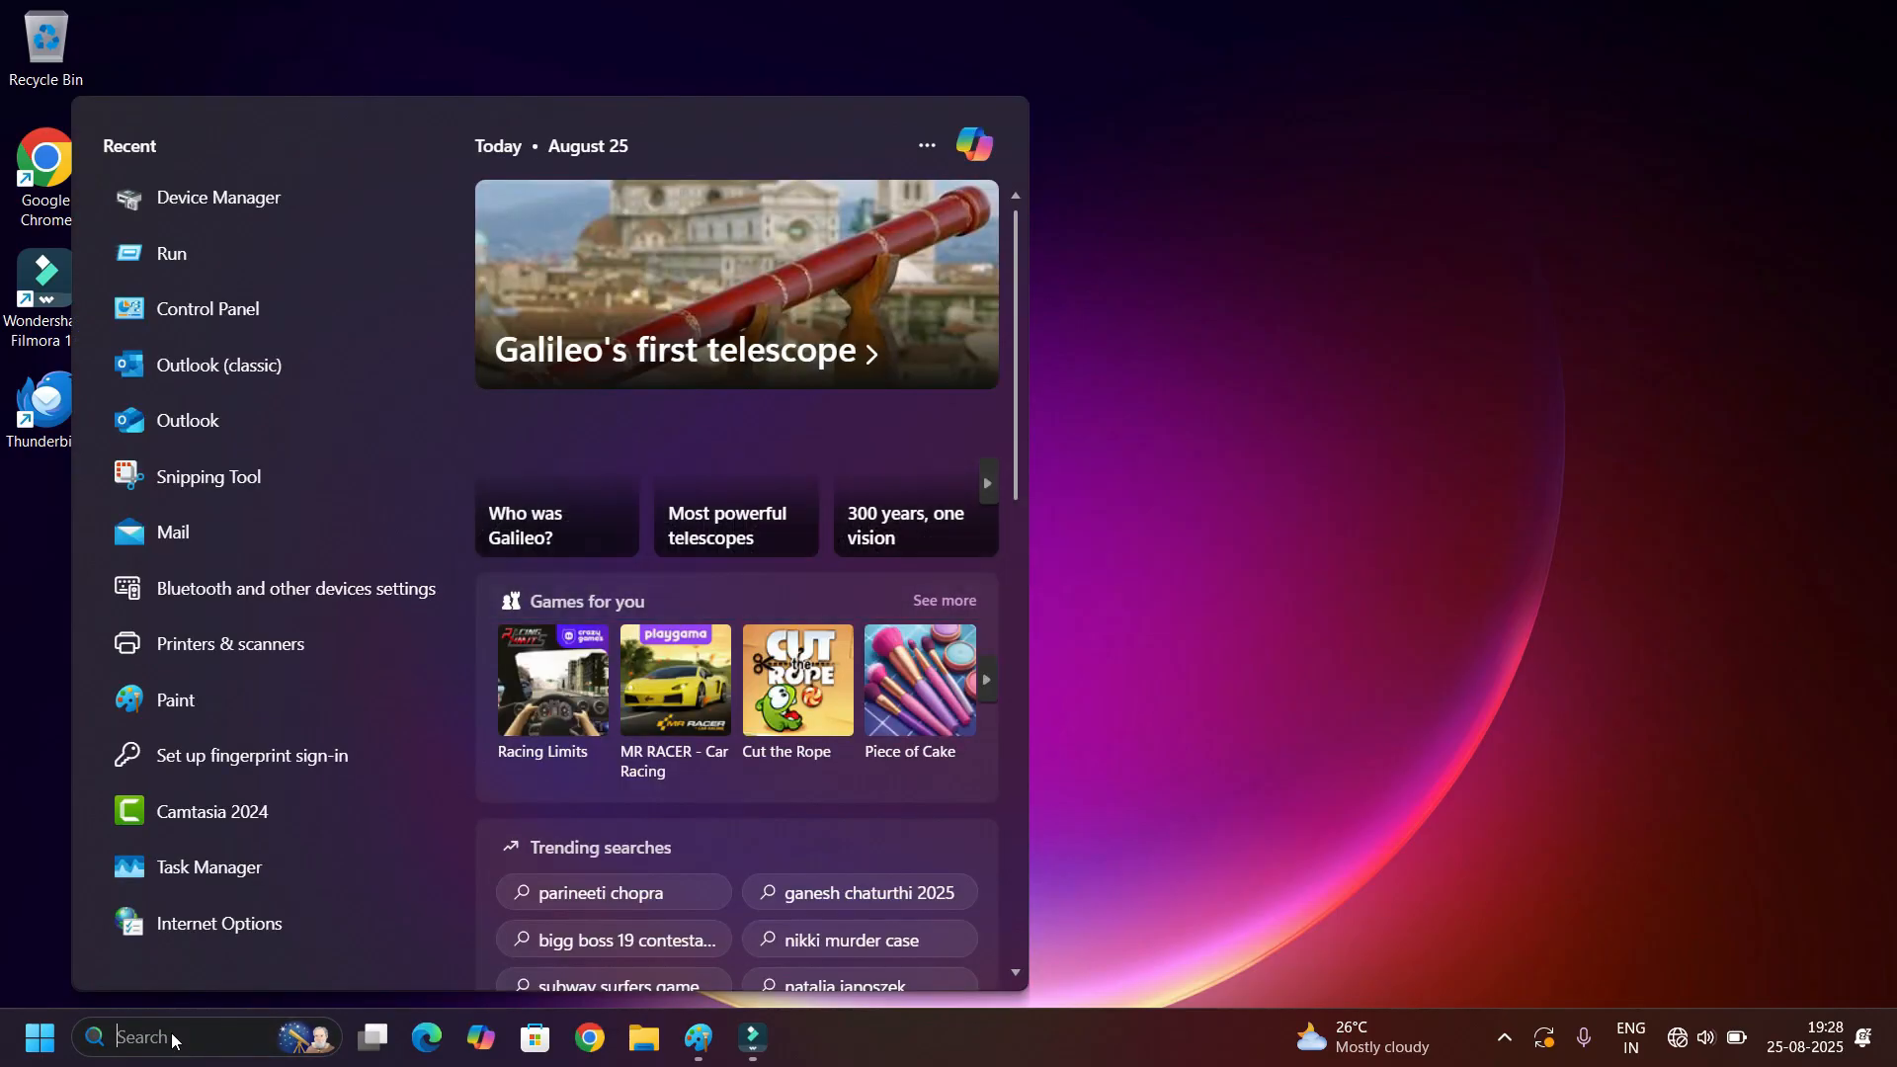
Open Settings' Other troubleshooters and run the Network and Internet troubleshooter.
type("settings")
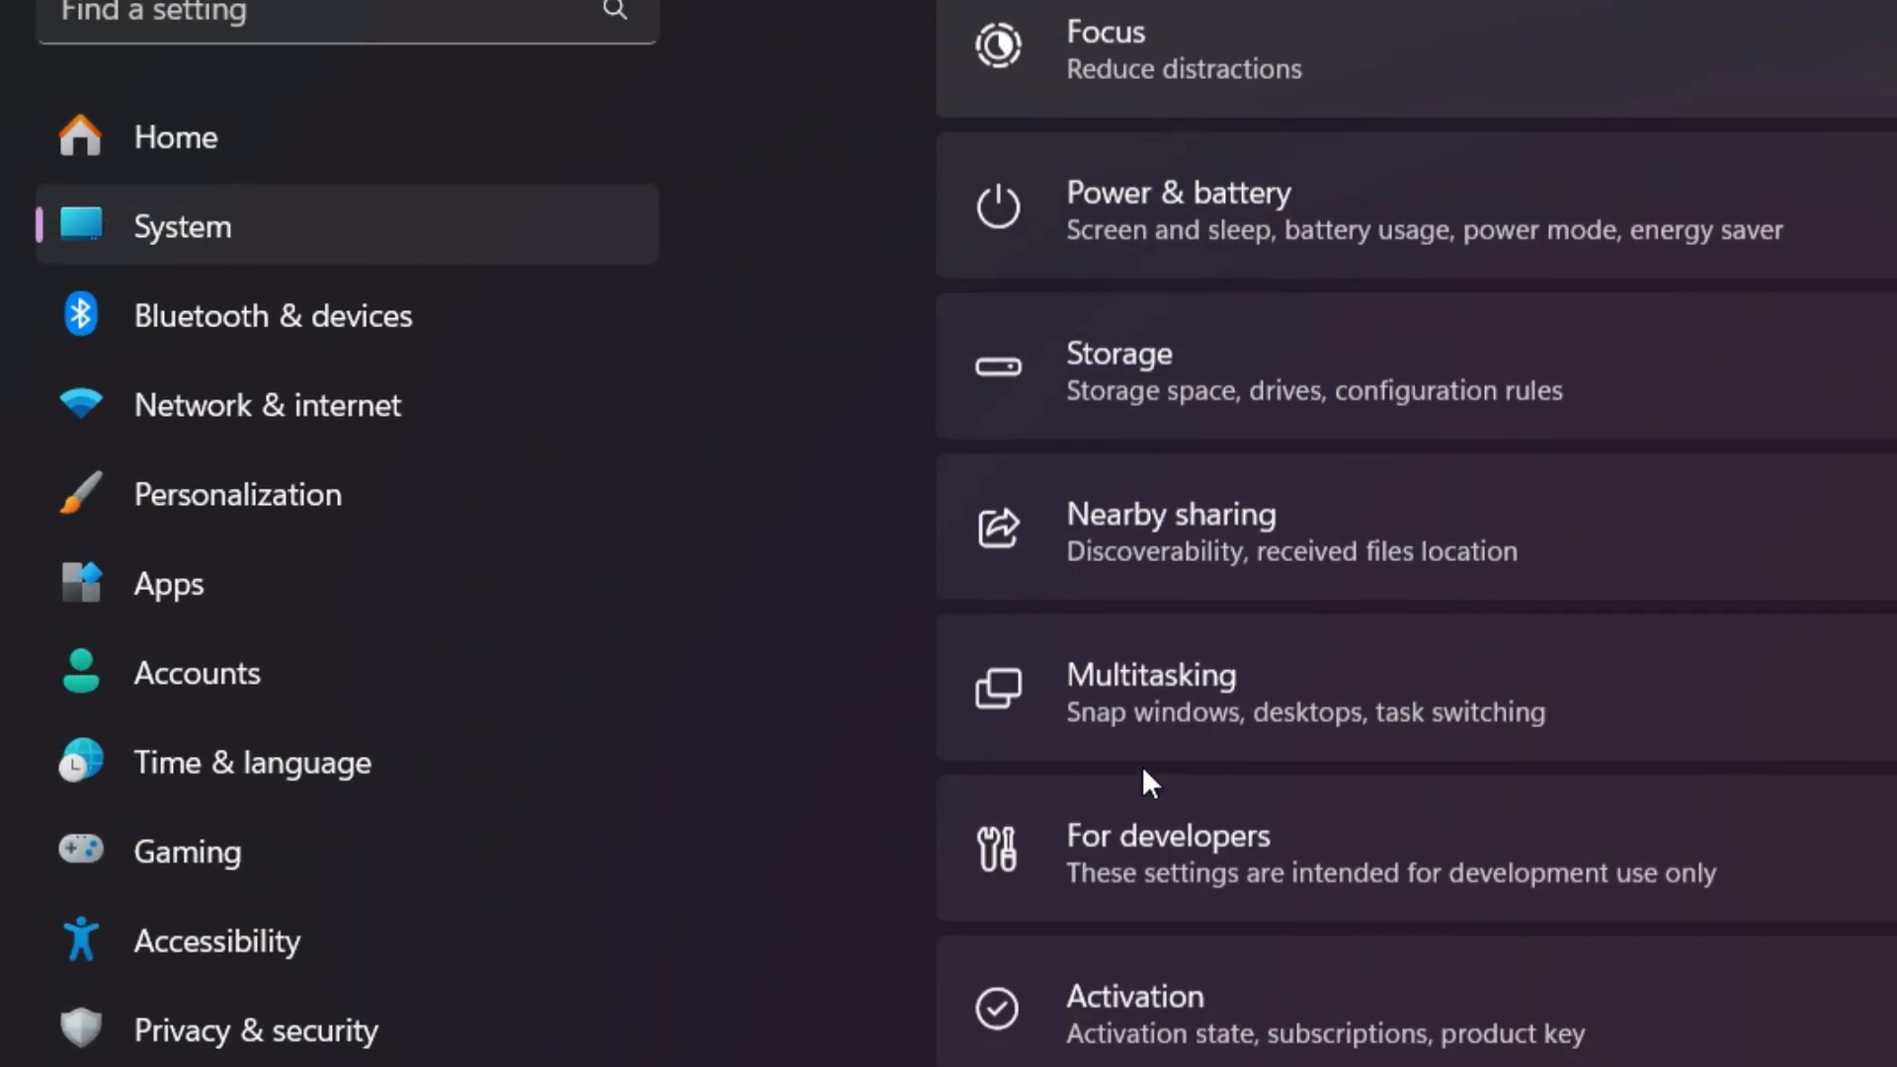
scroll("down", 3)
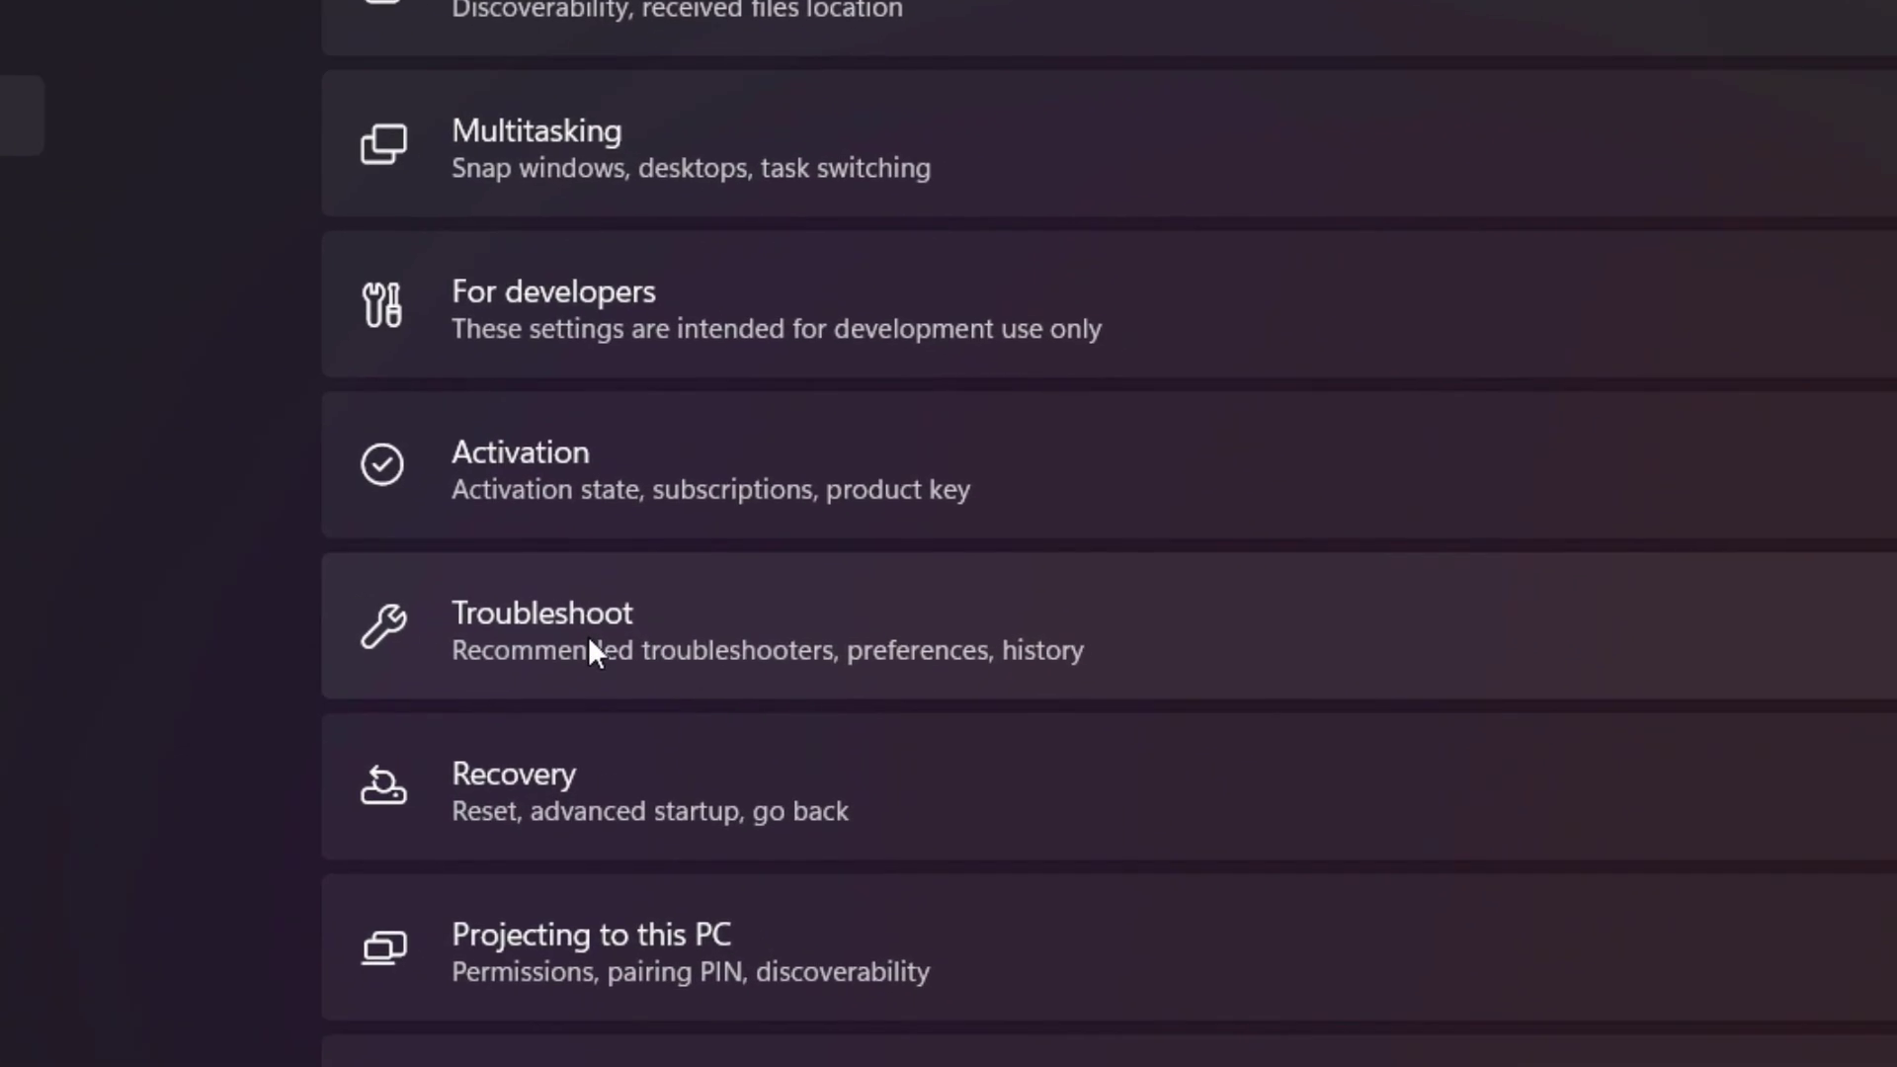
left_click(592, 630)
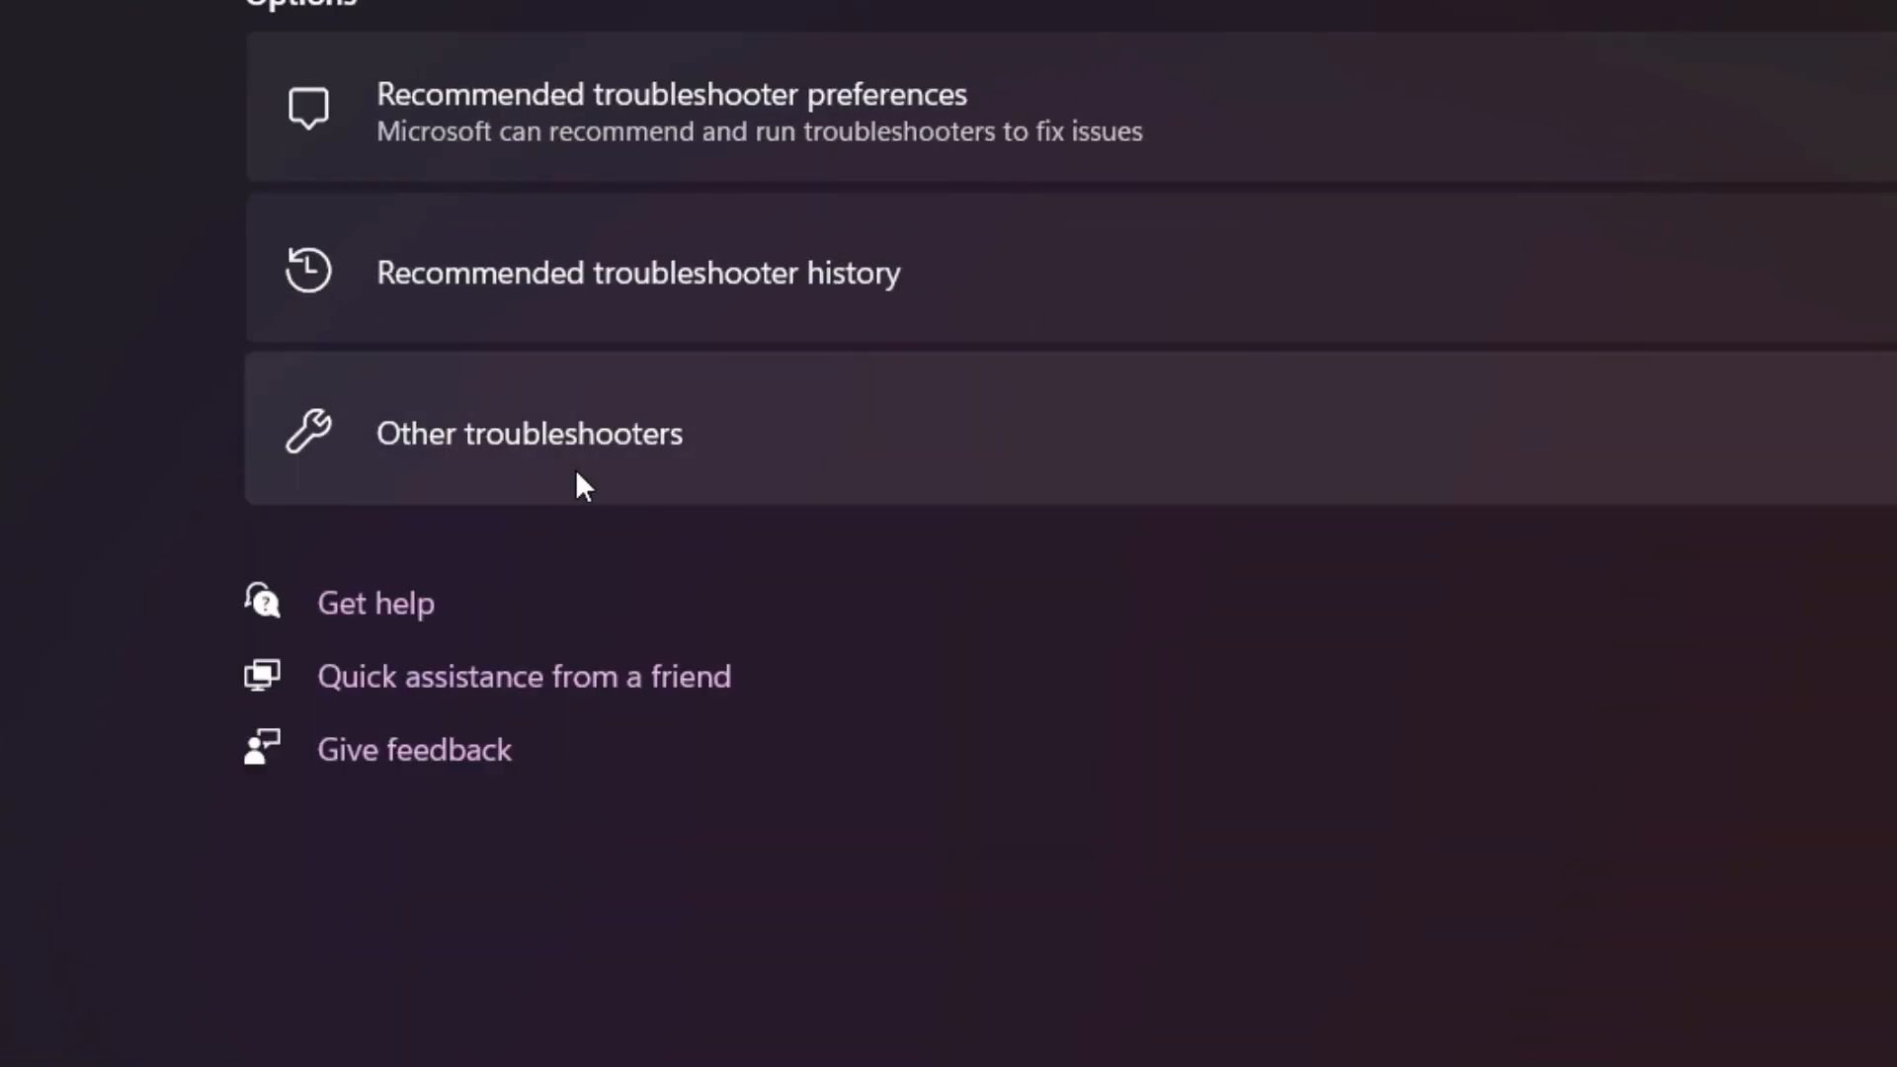
left_click(529, 433)
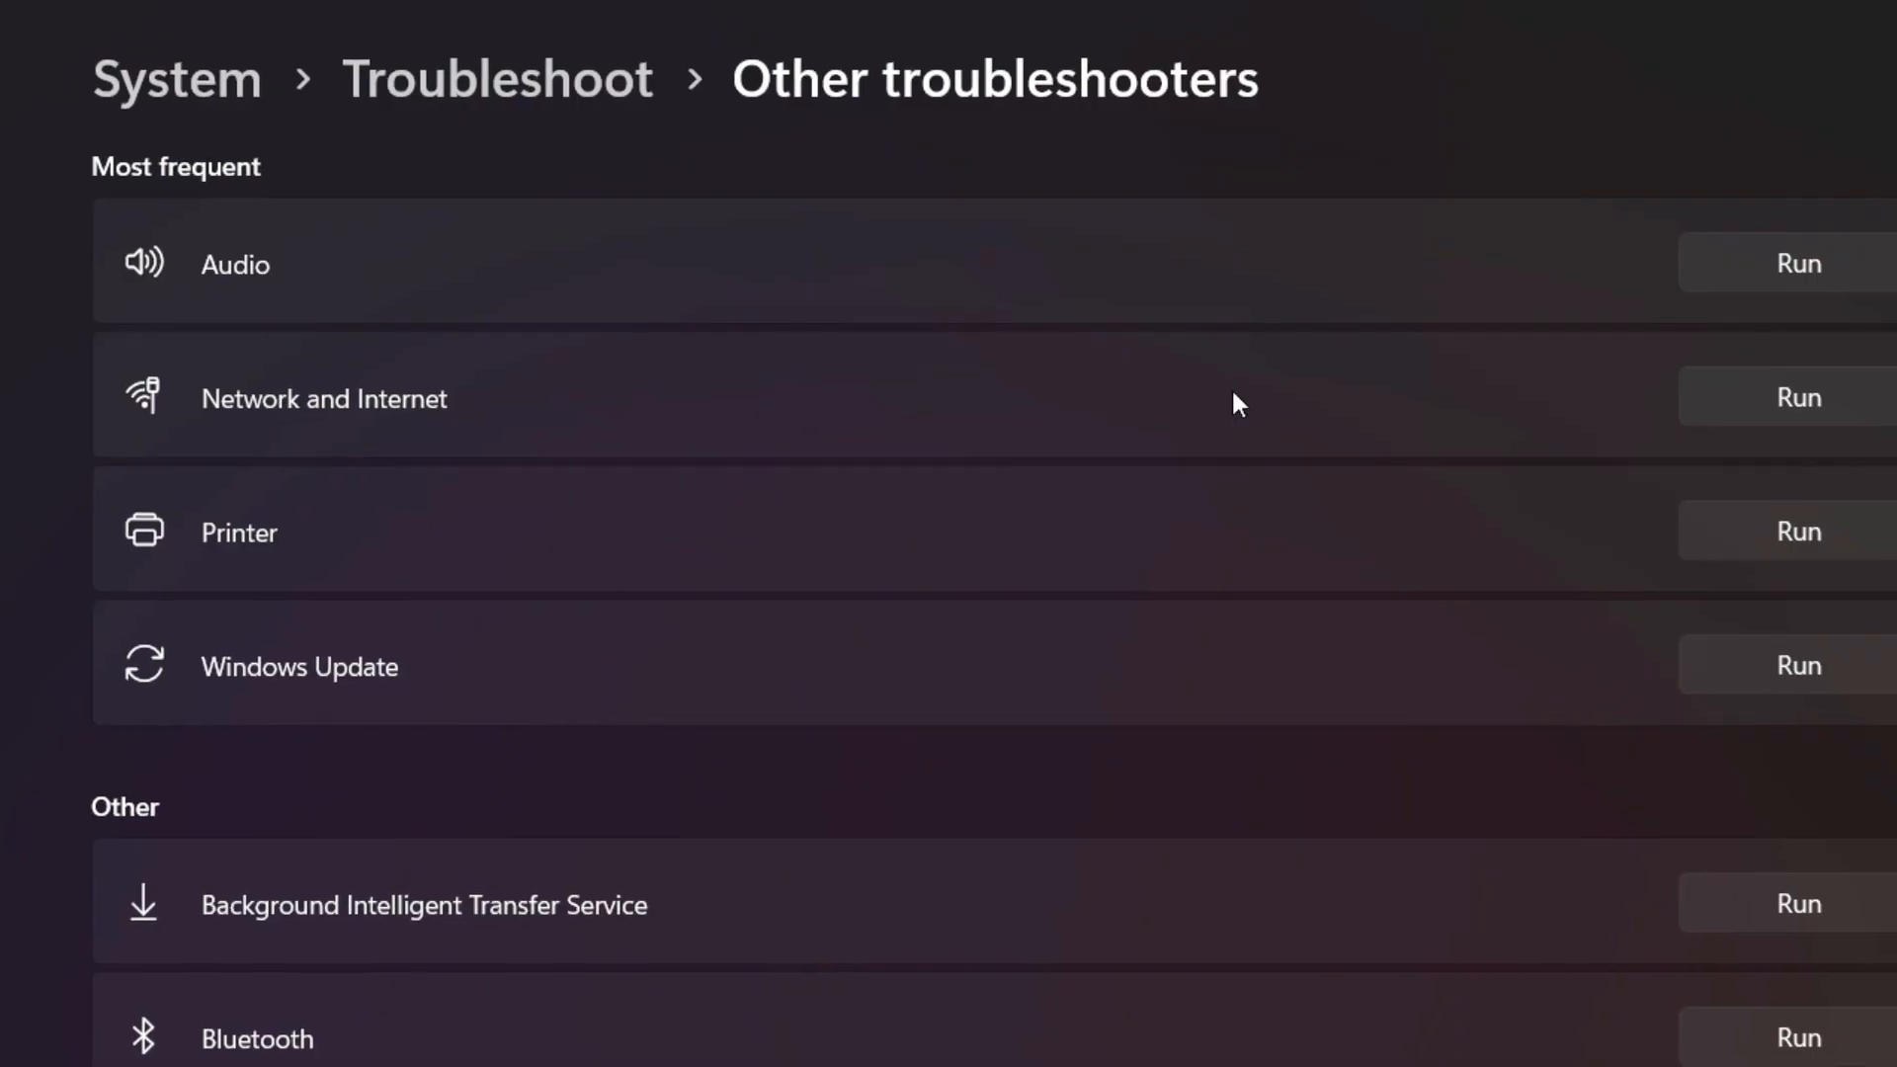
left_click(1800, 369)
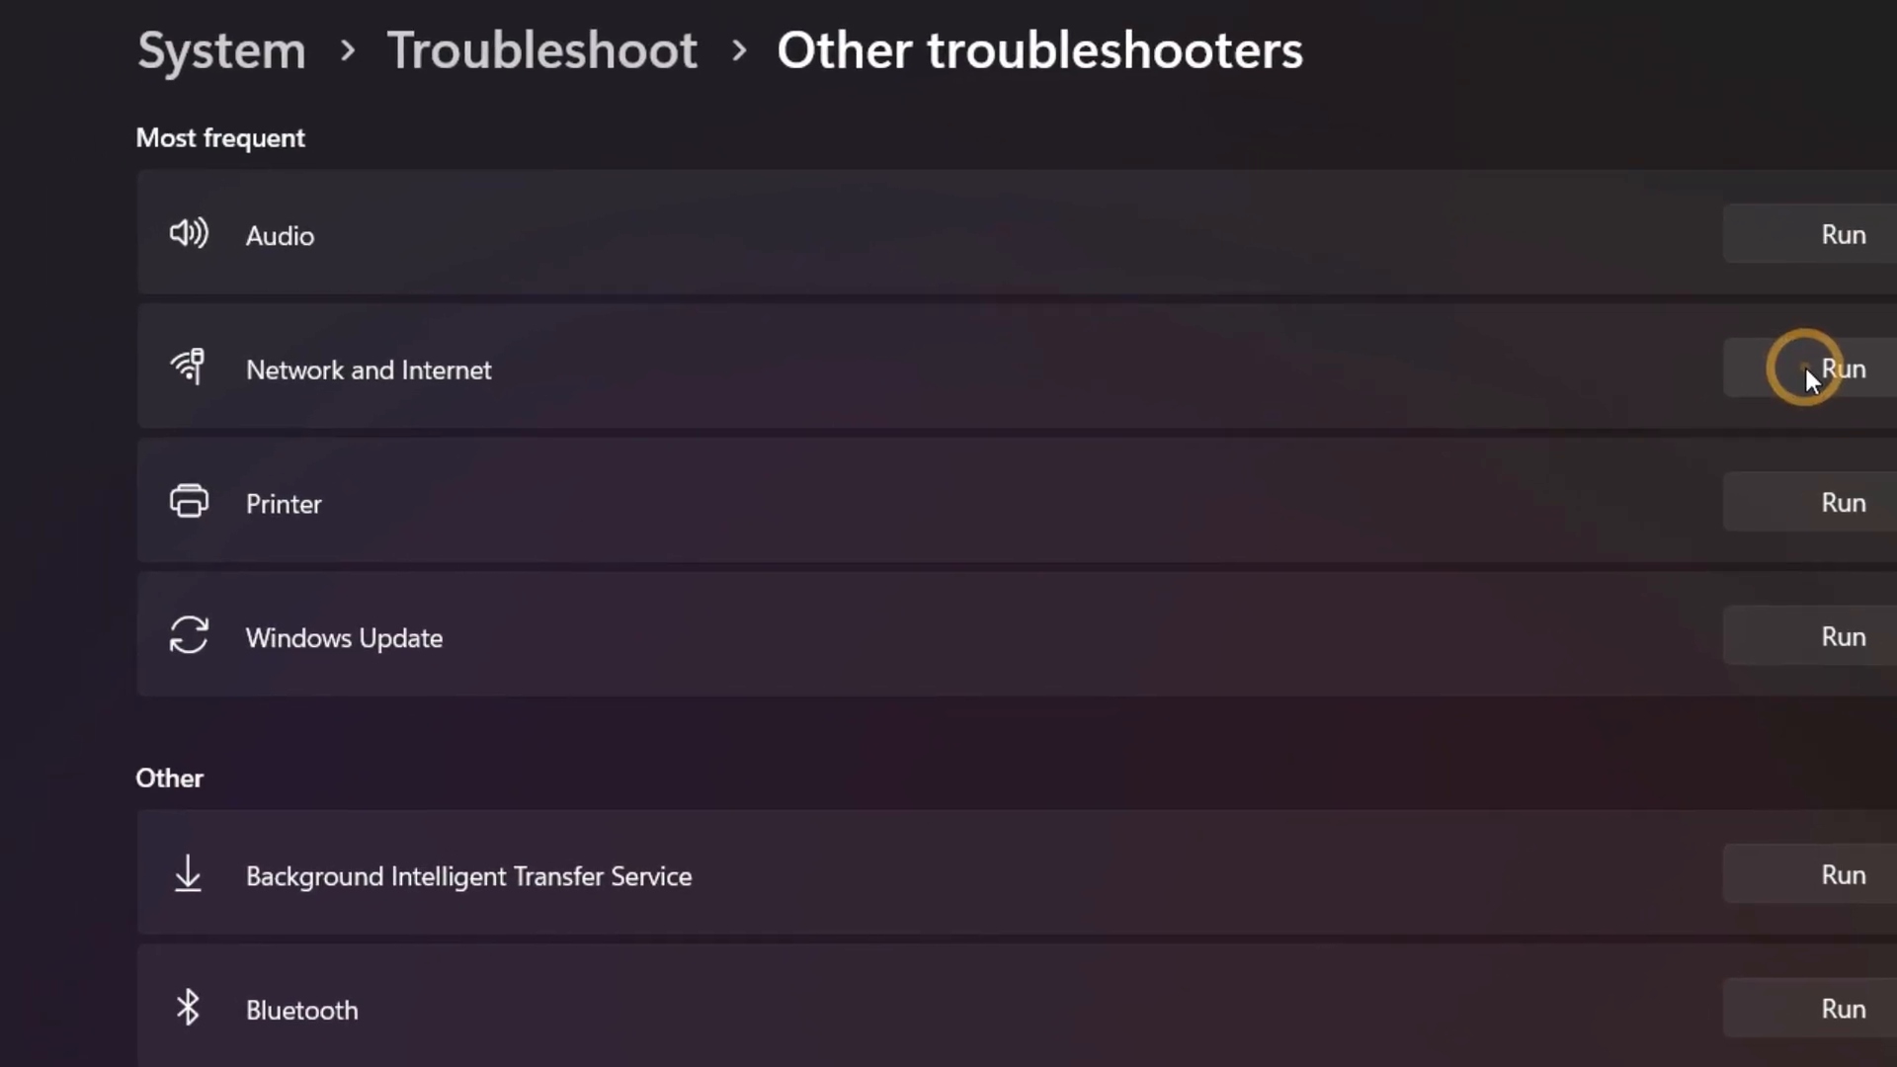
left_click(1844, 368)
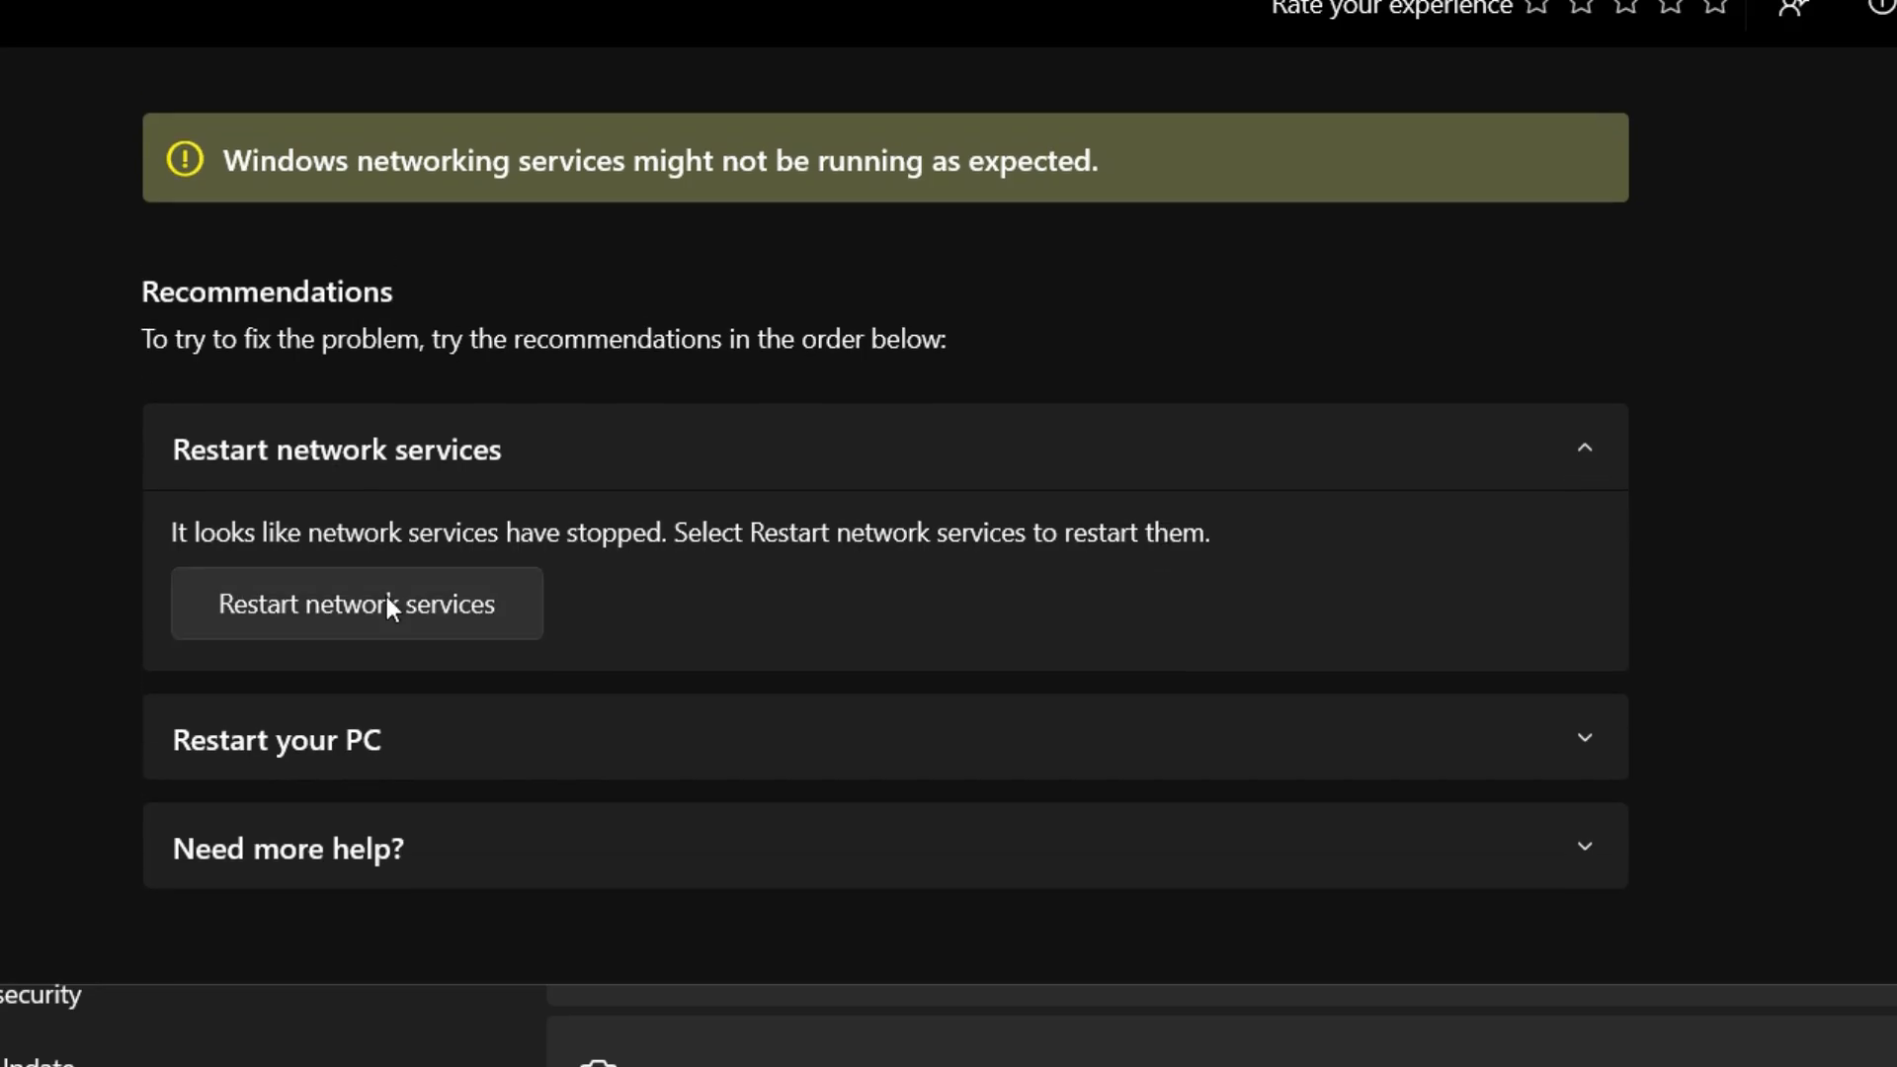
mouse_move(342, 630)
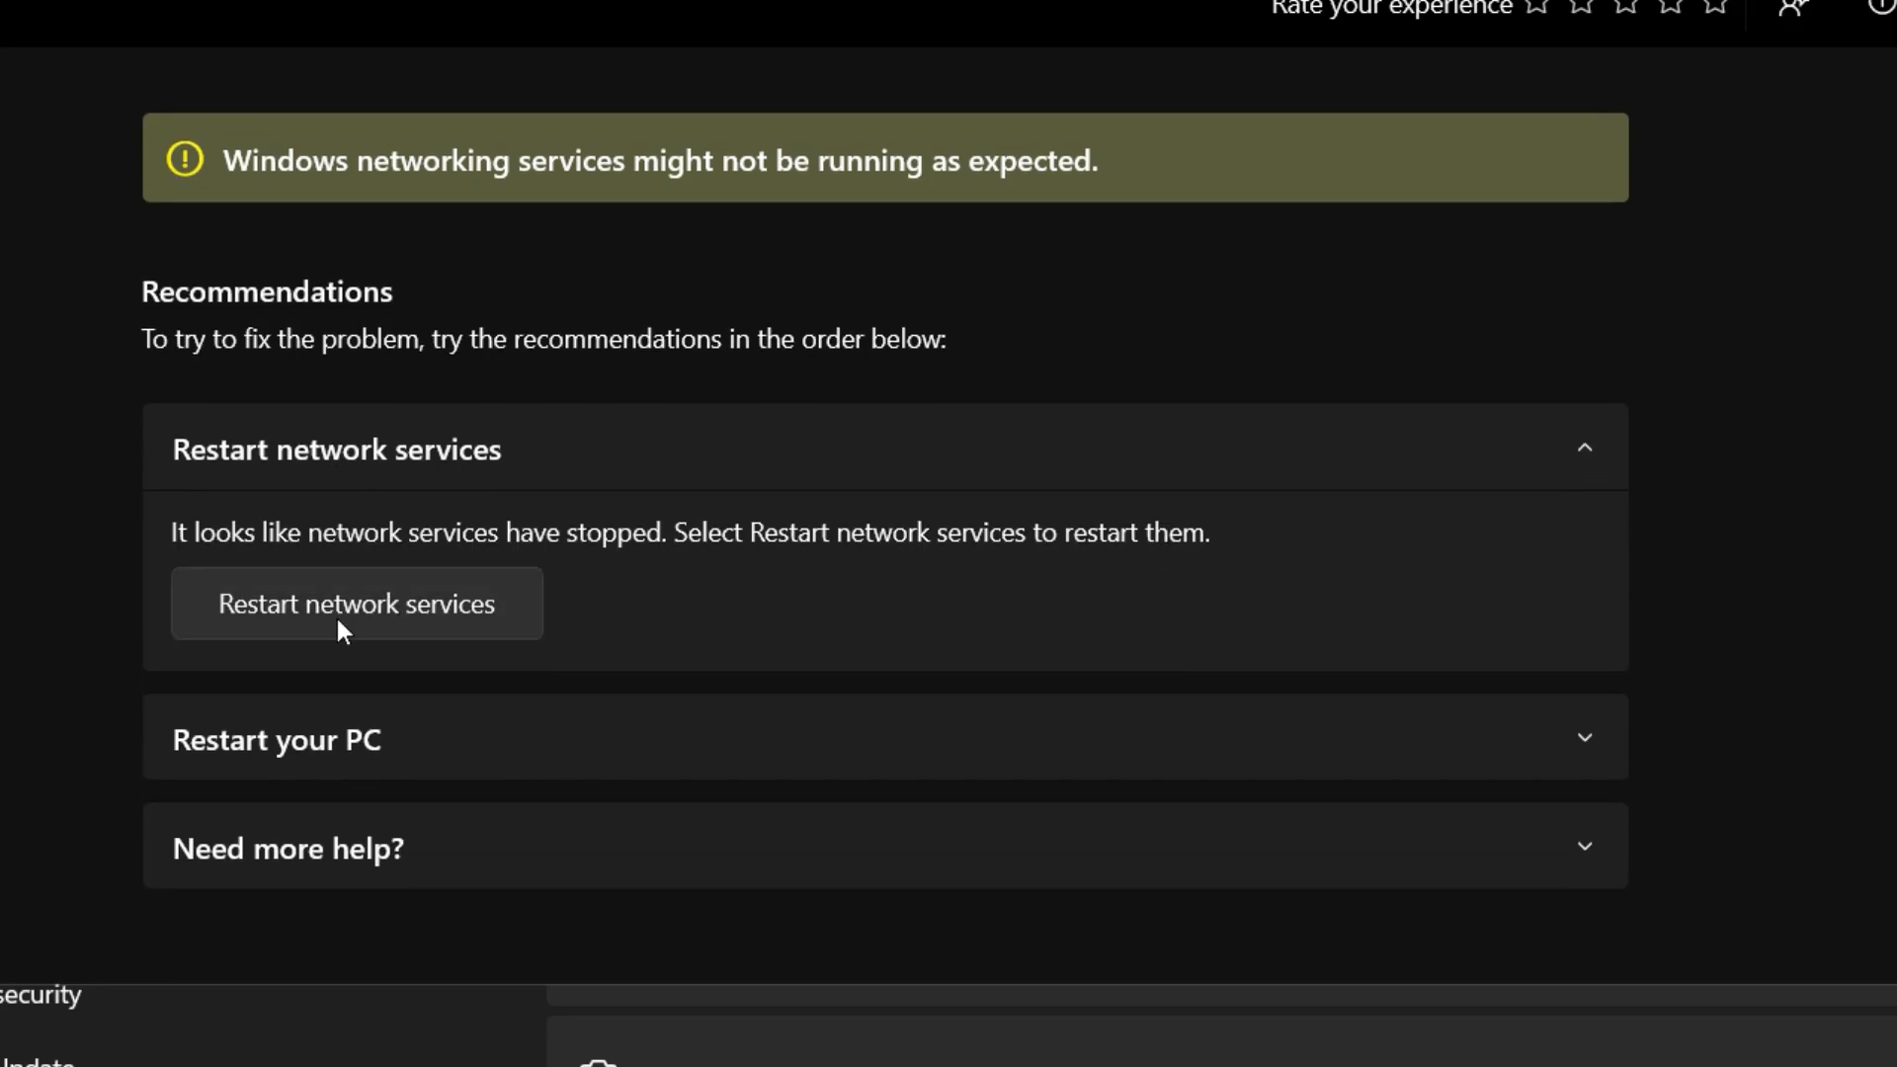
Restart the network services and confirm the PC and Wi-Fi are connected.
left_click(355, 602)
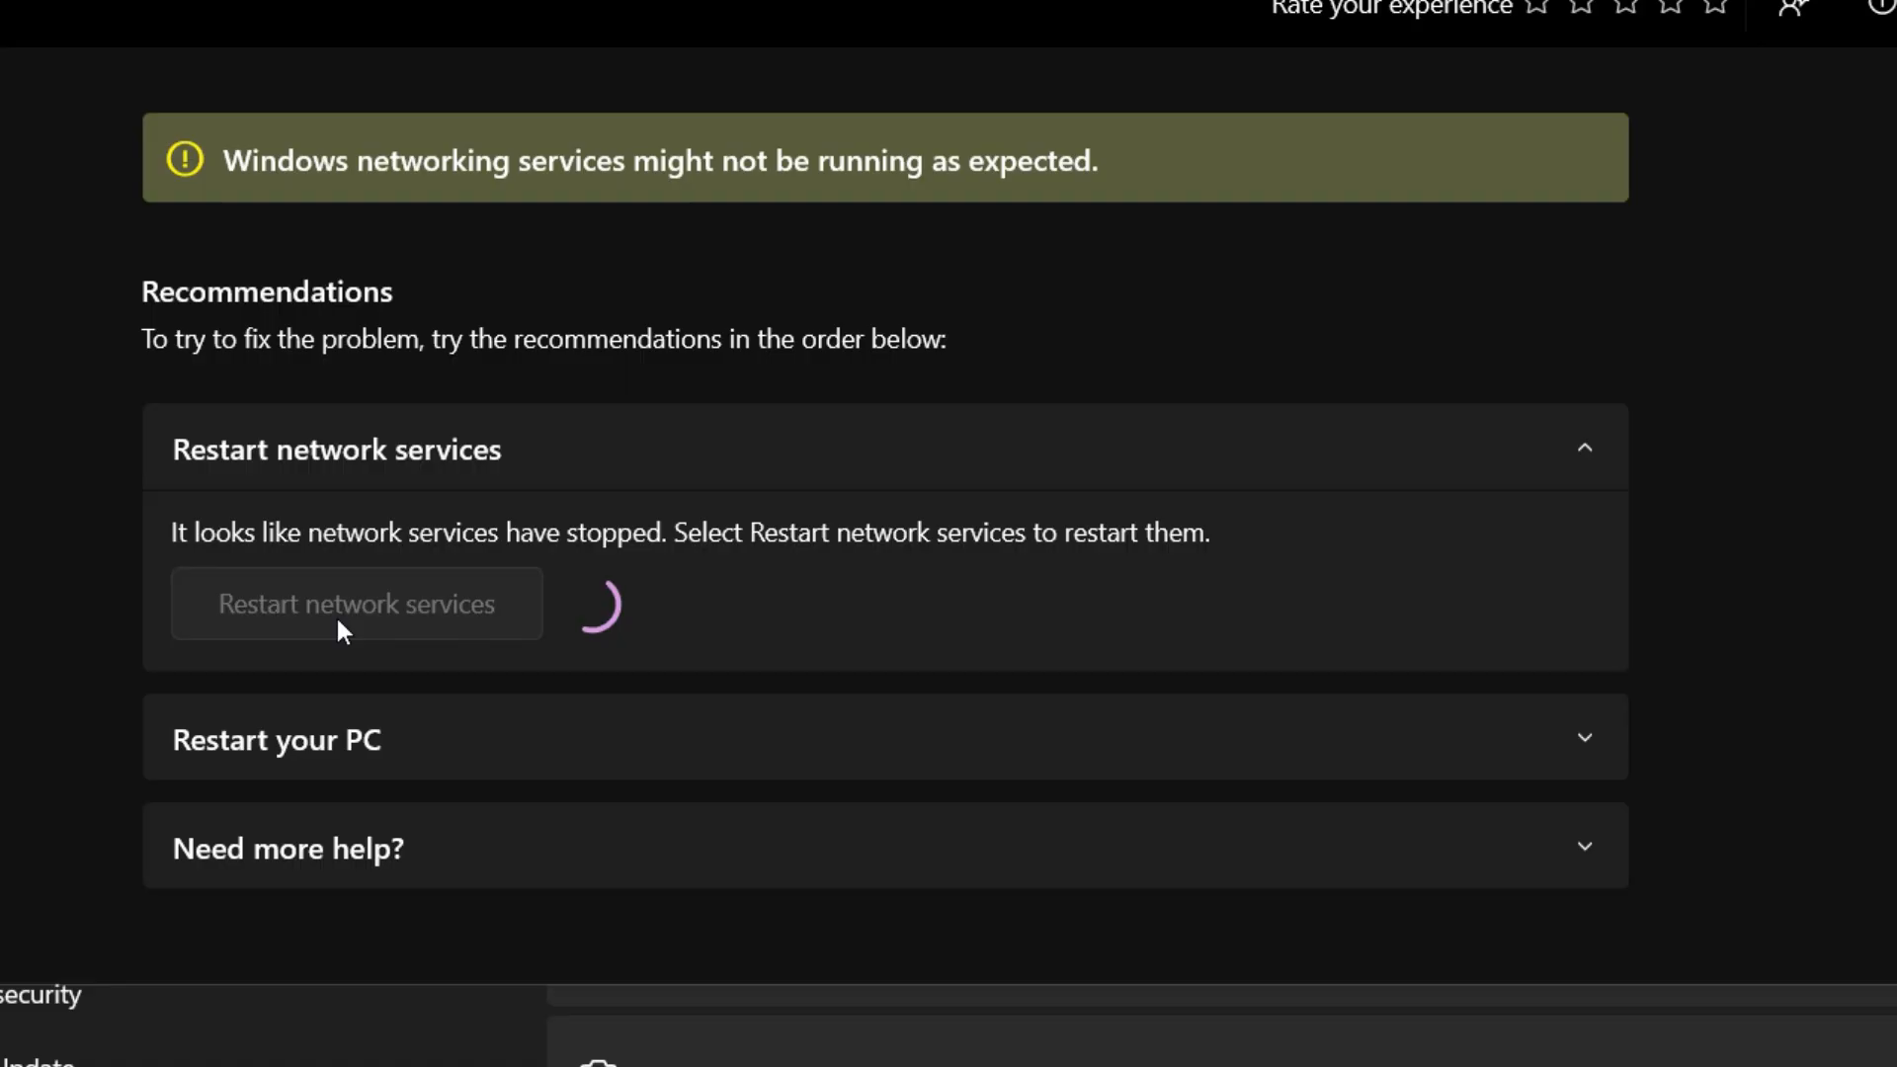
left_click(356, 603)
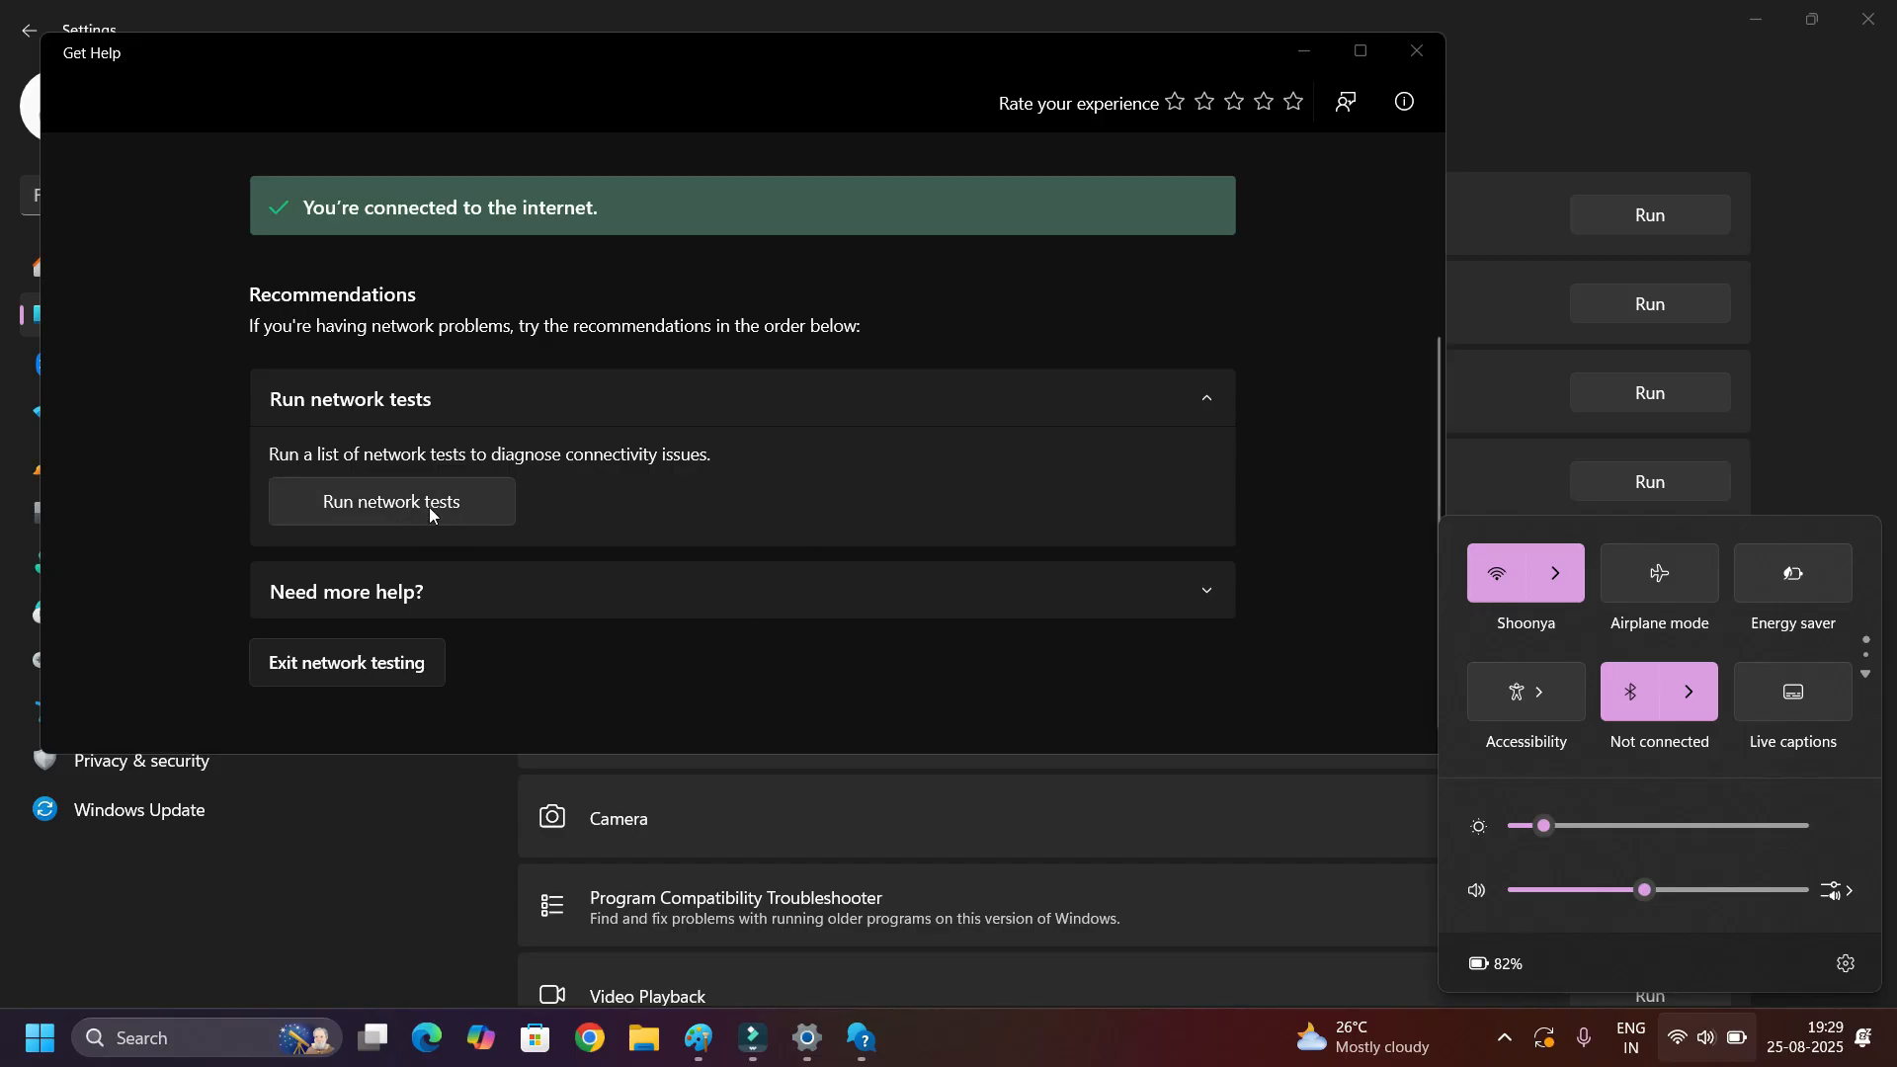
mouse_move(351, 656)
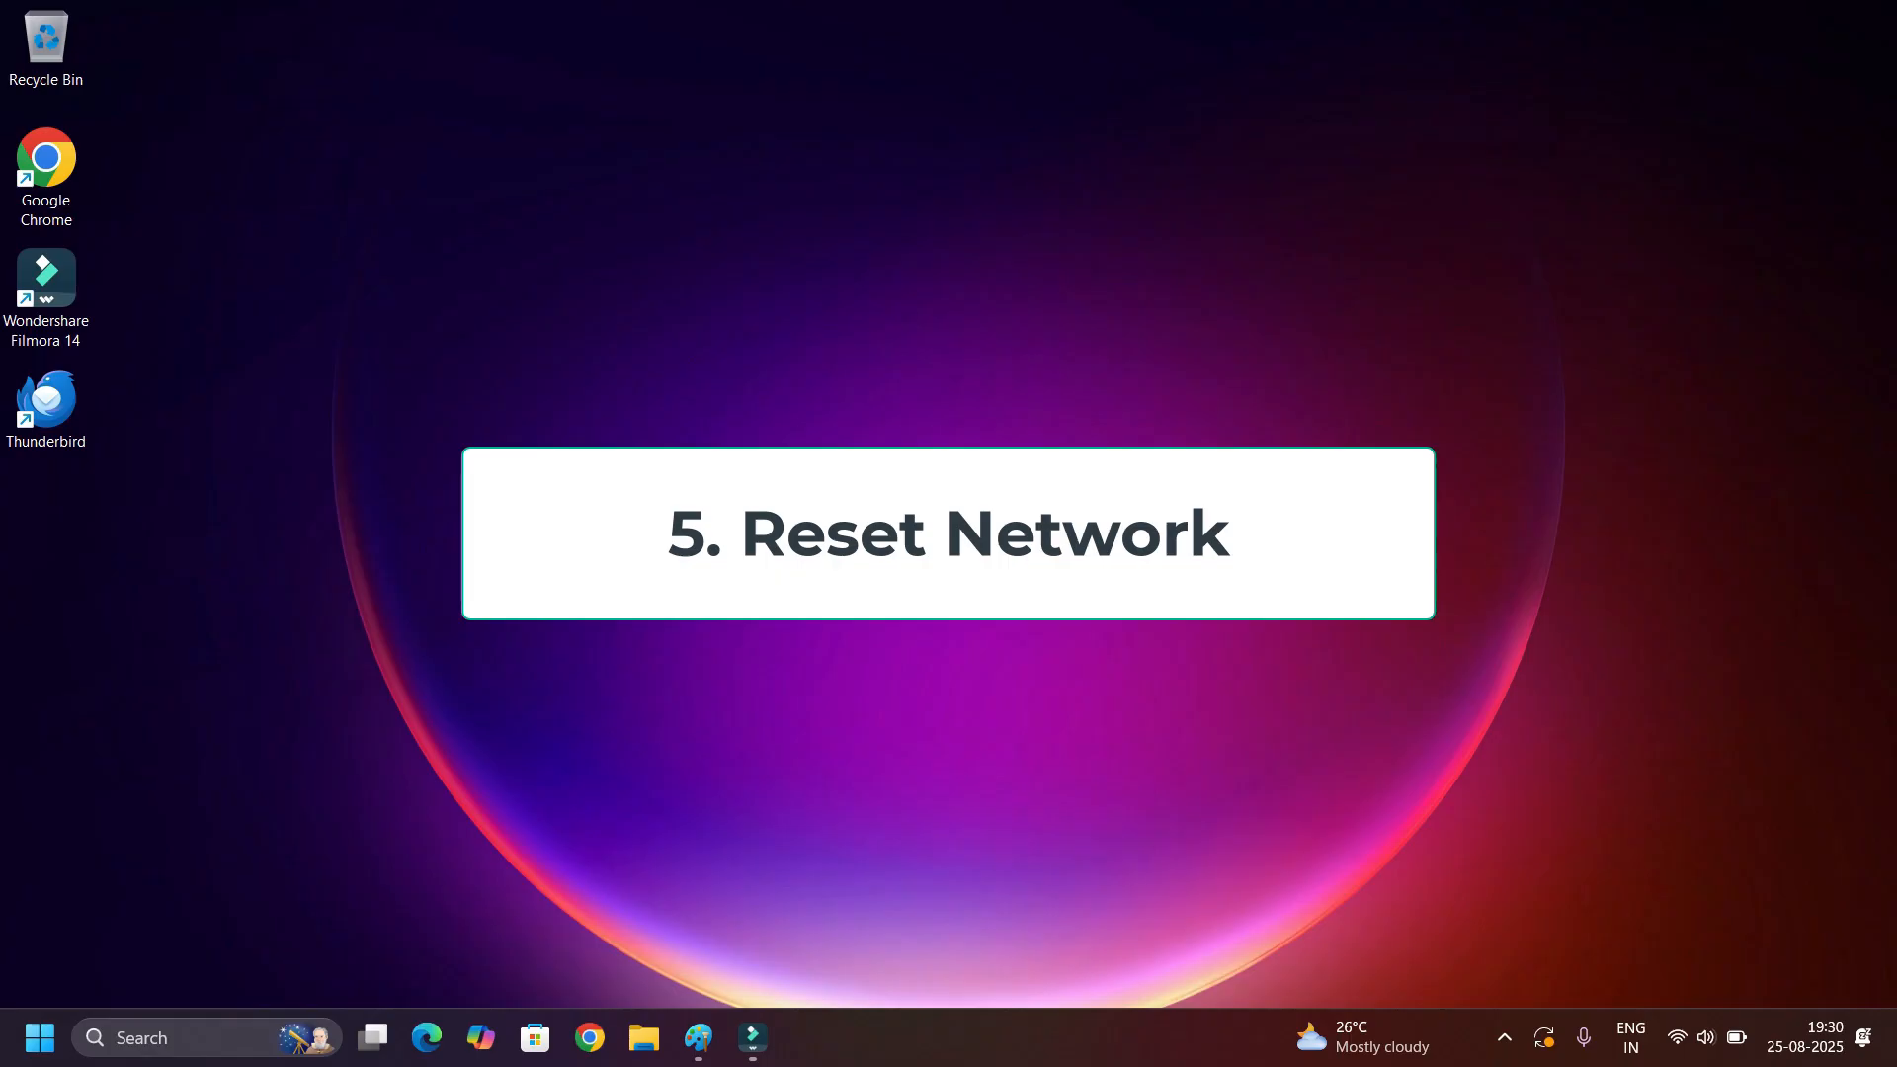
Launch Windows Settings from the taskbar to reach its Home page.
left_click(140, 1036)
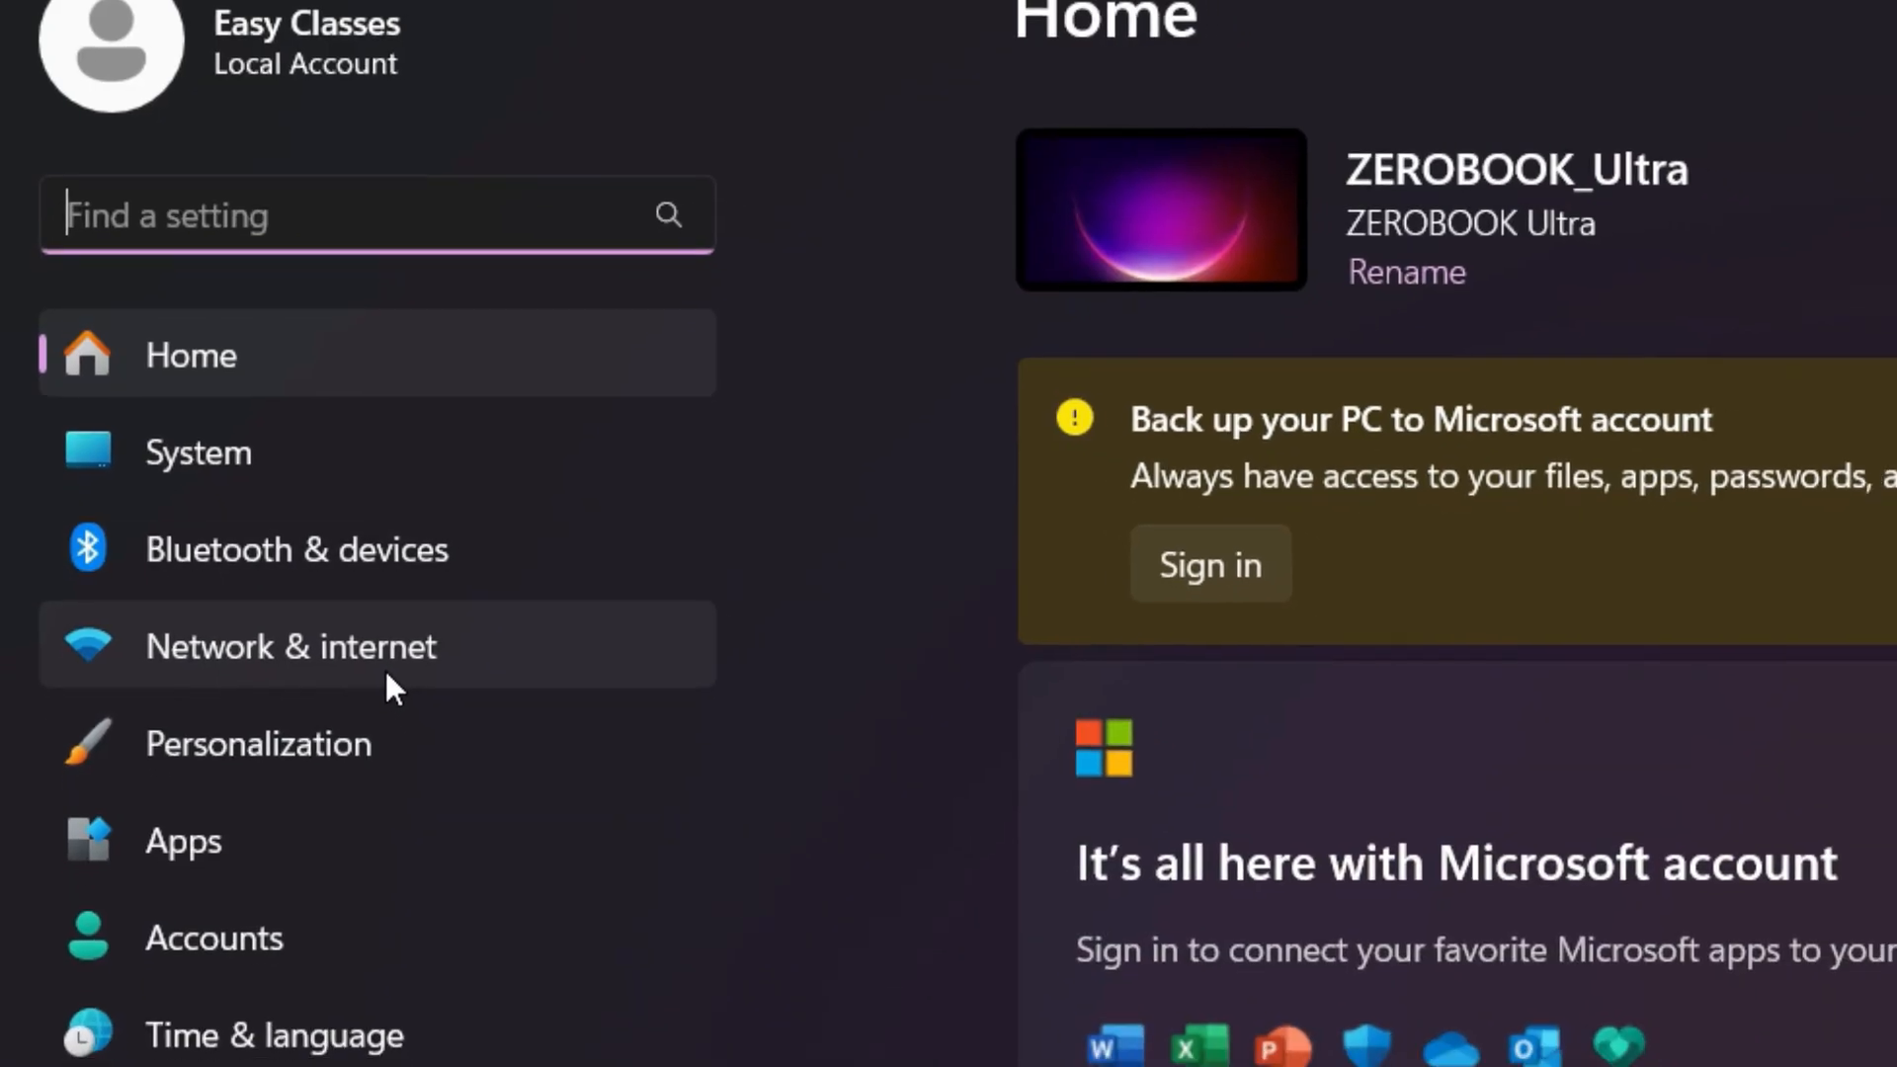
Run Network reset under Network & internet and confirm it with Yes.
left_click(289, 646)
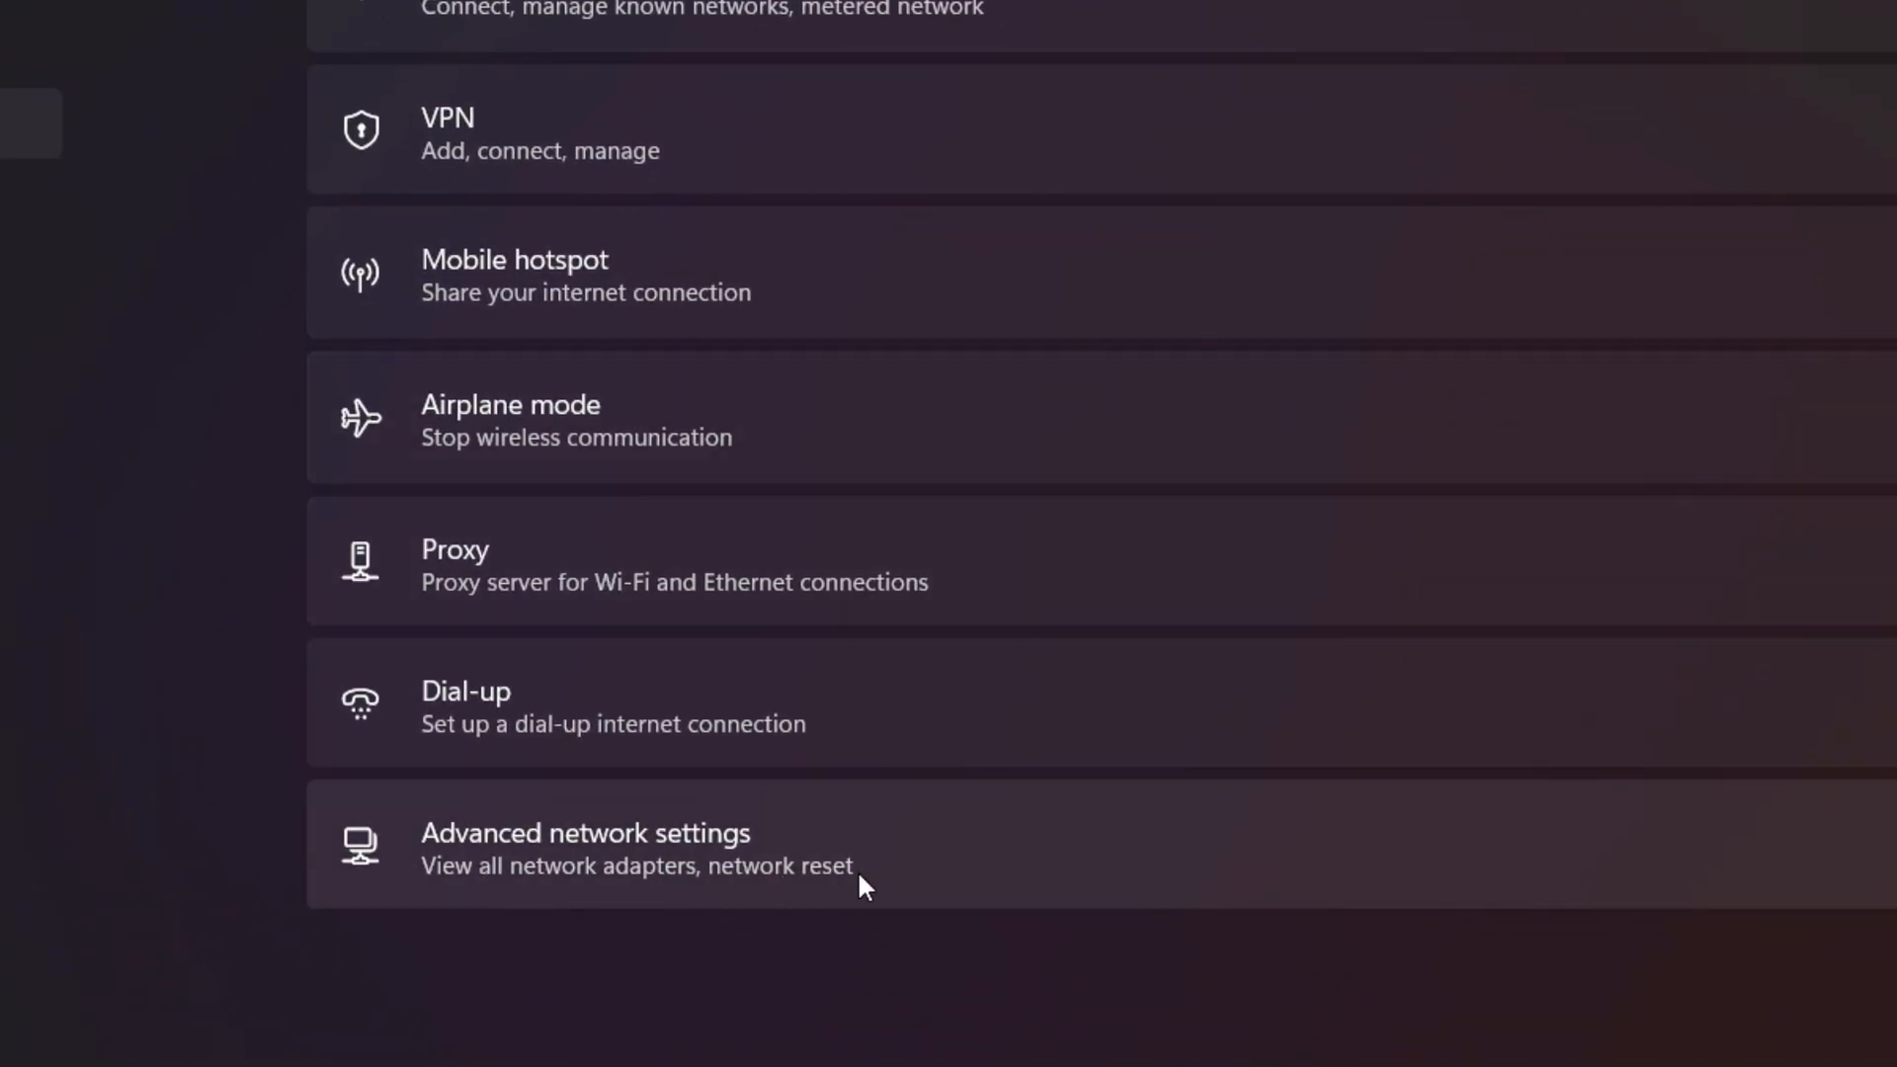
scroll("down", 3)
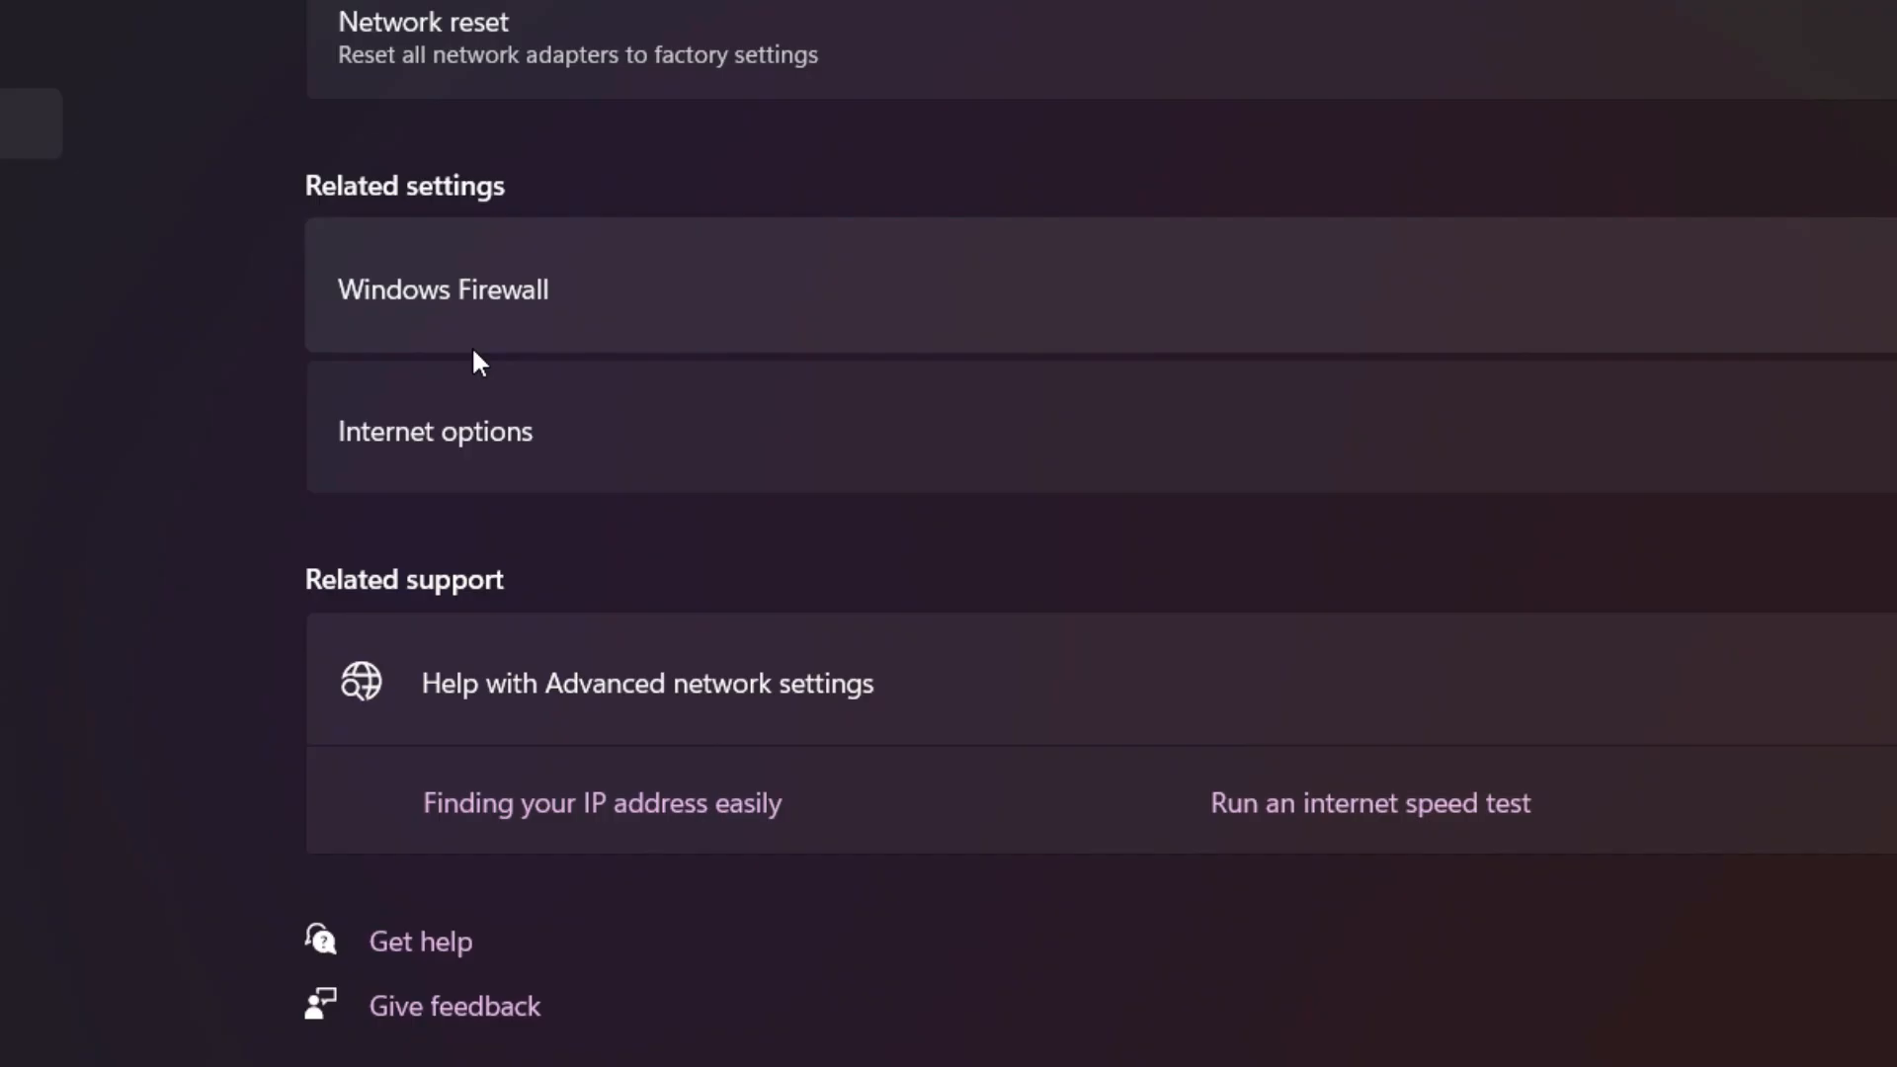
scroll("up", 3)
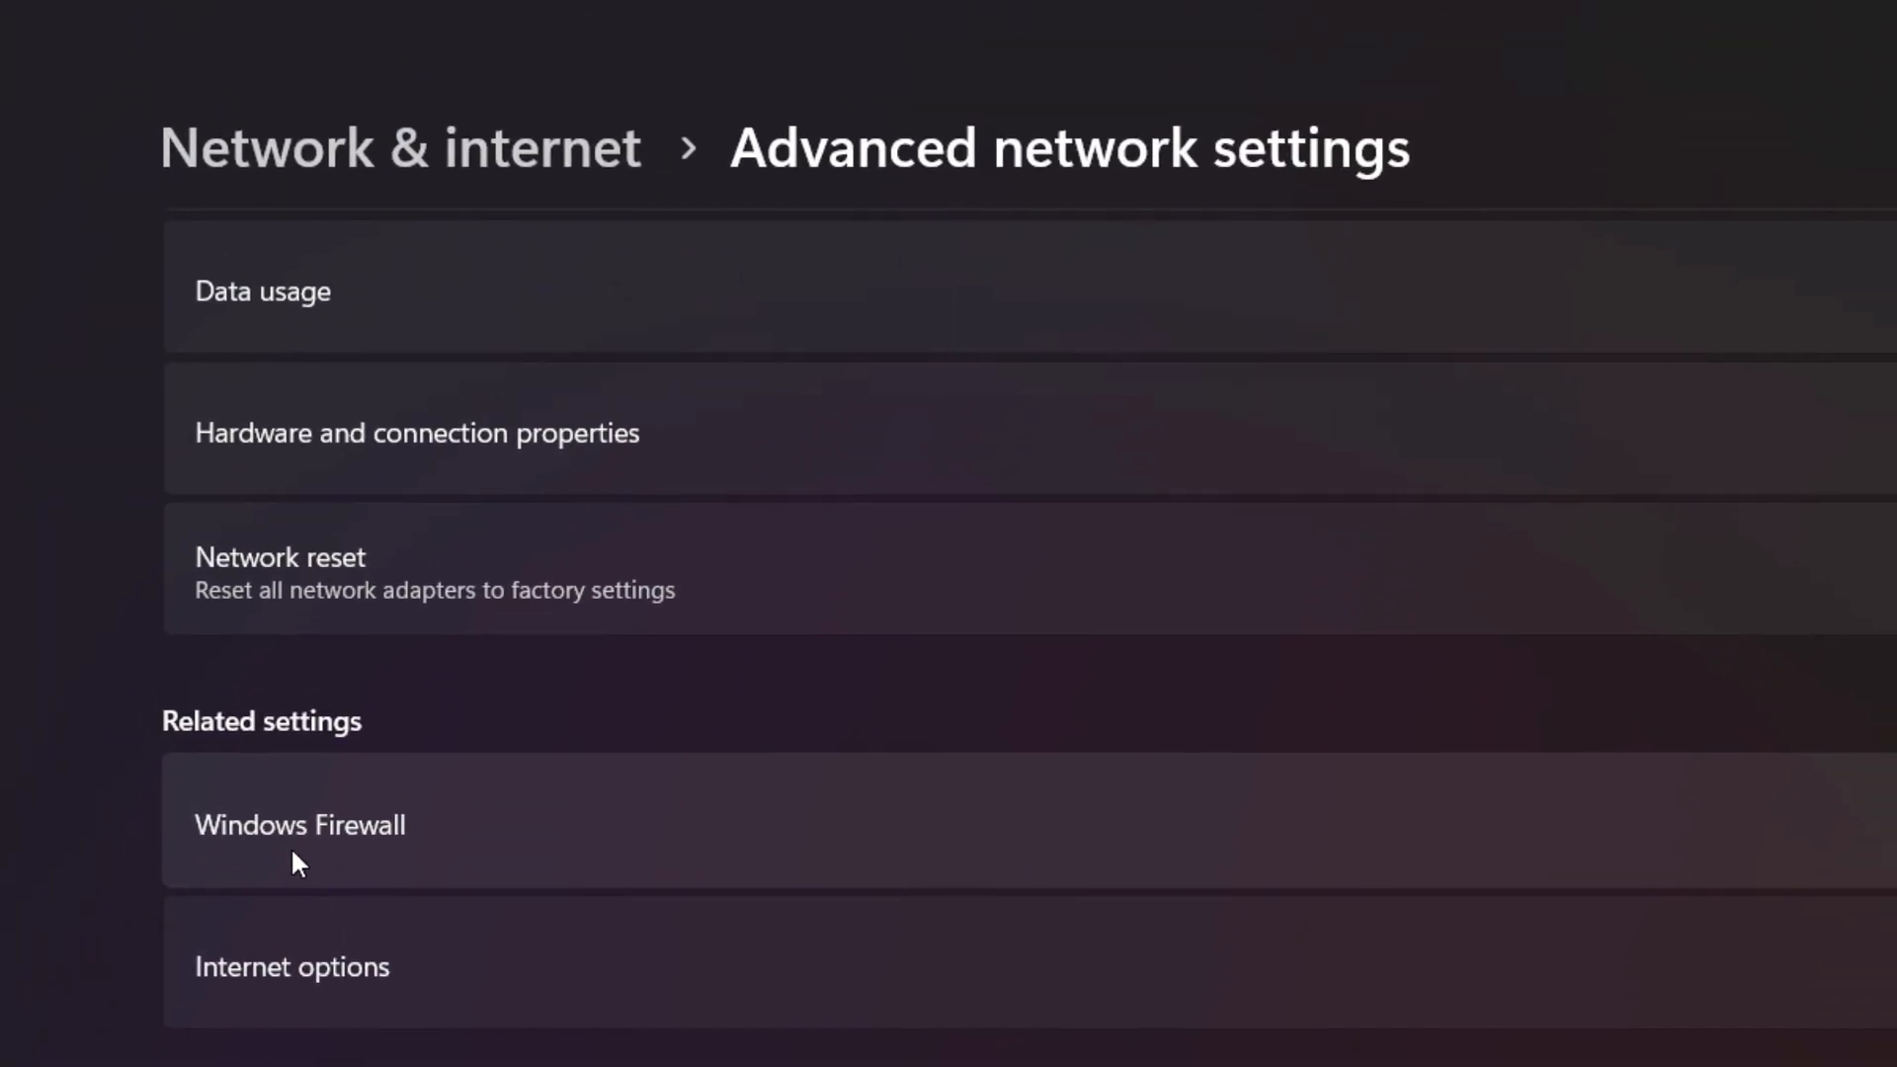
mouse_move(357, 592)
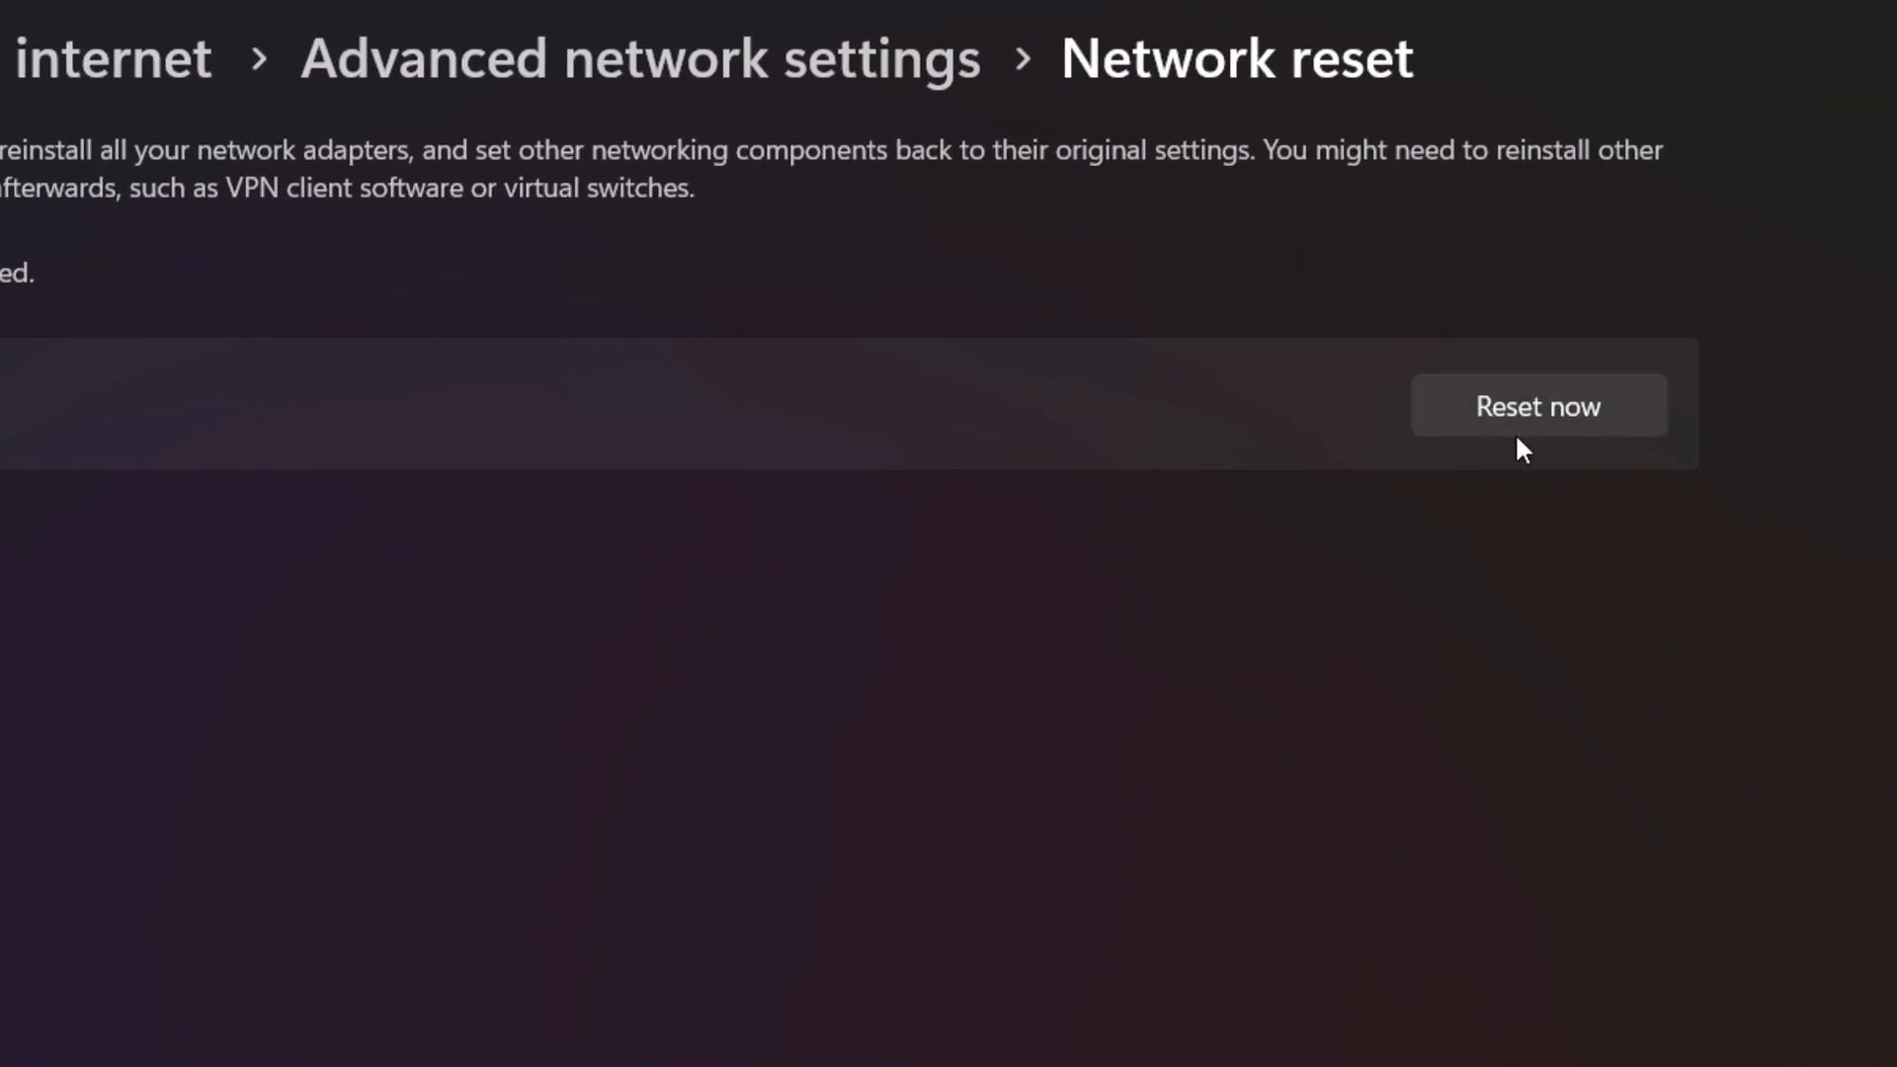
left_click(1537, 405)
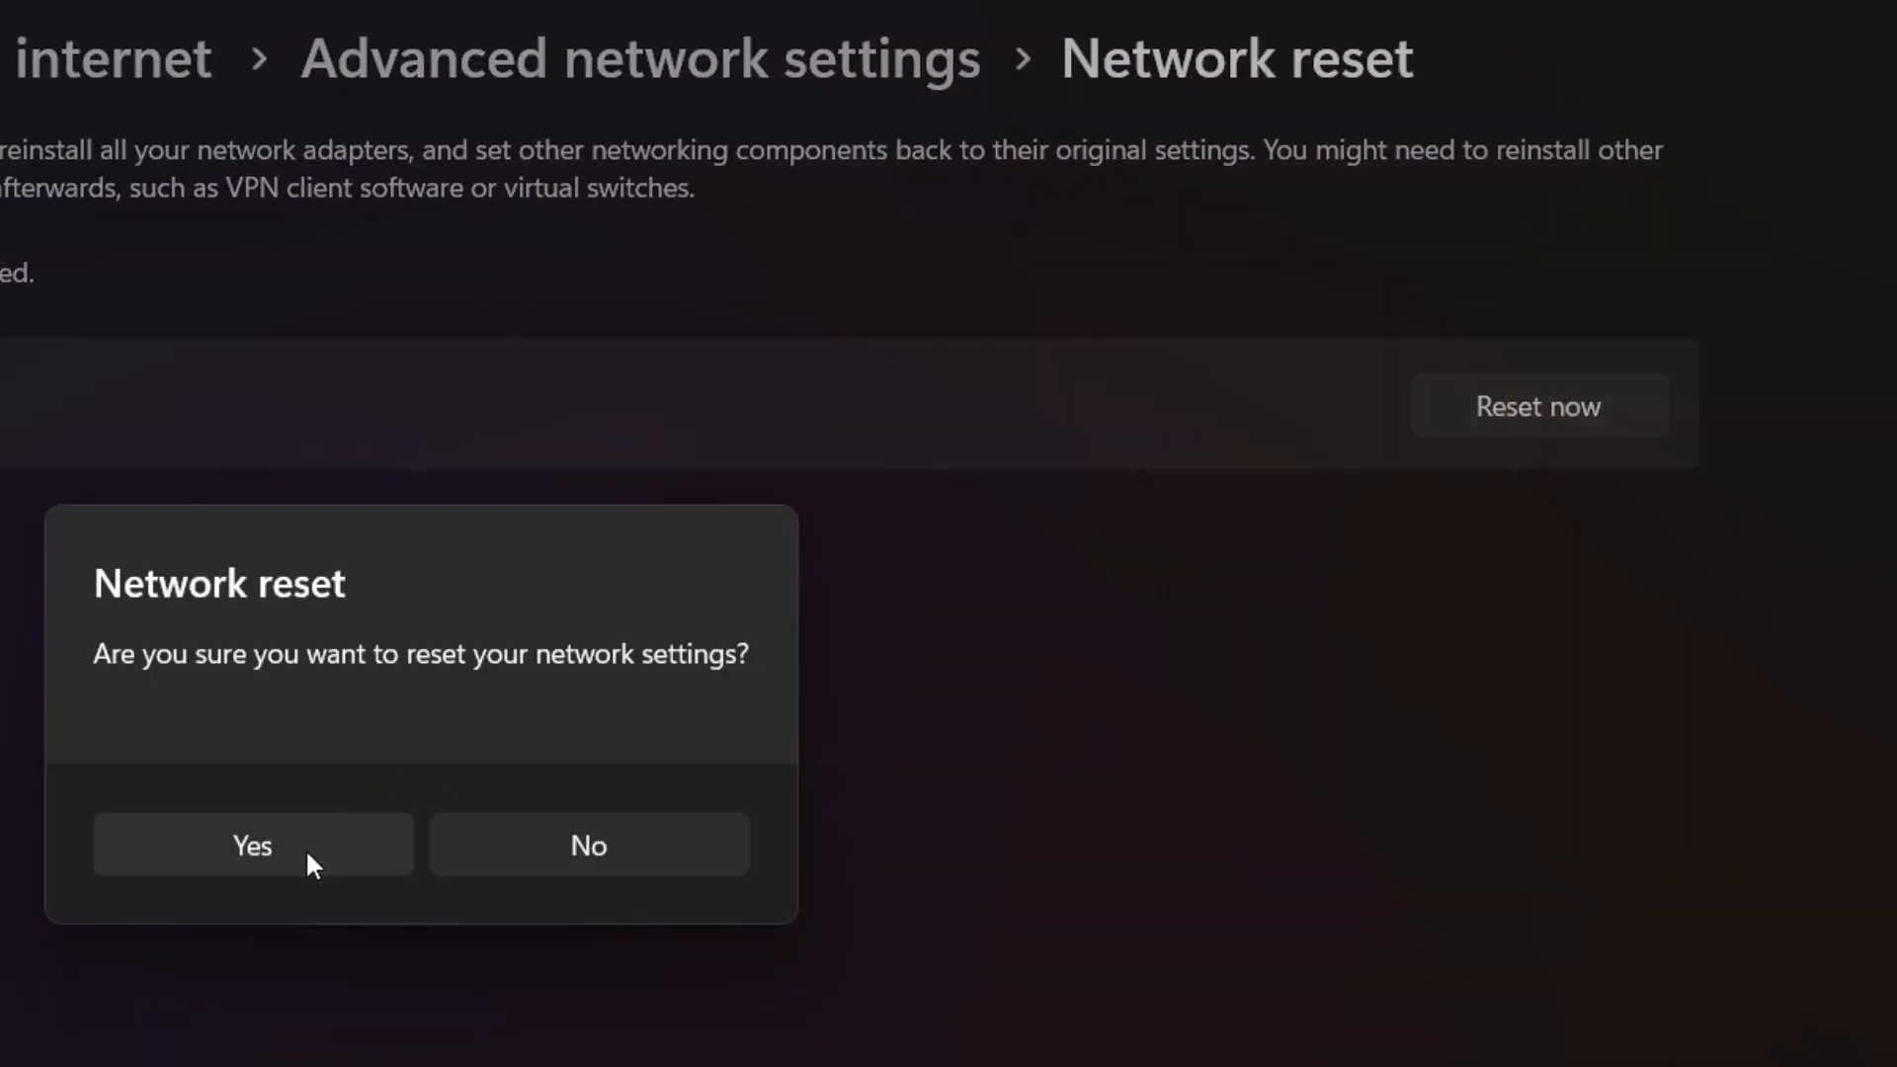
left_click(252, 844)
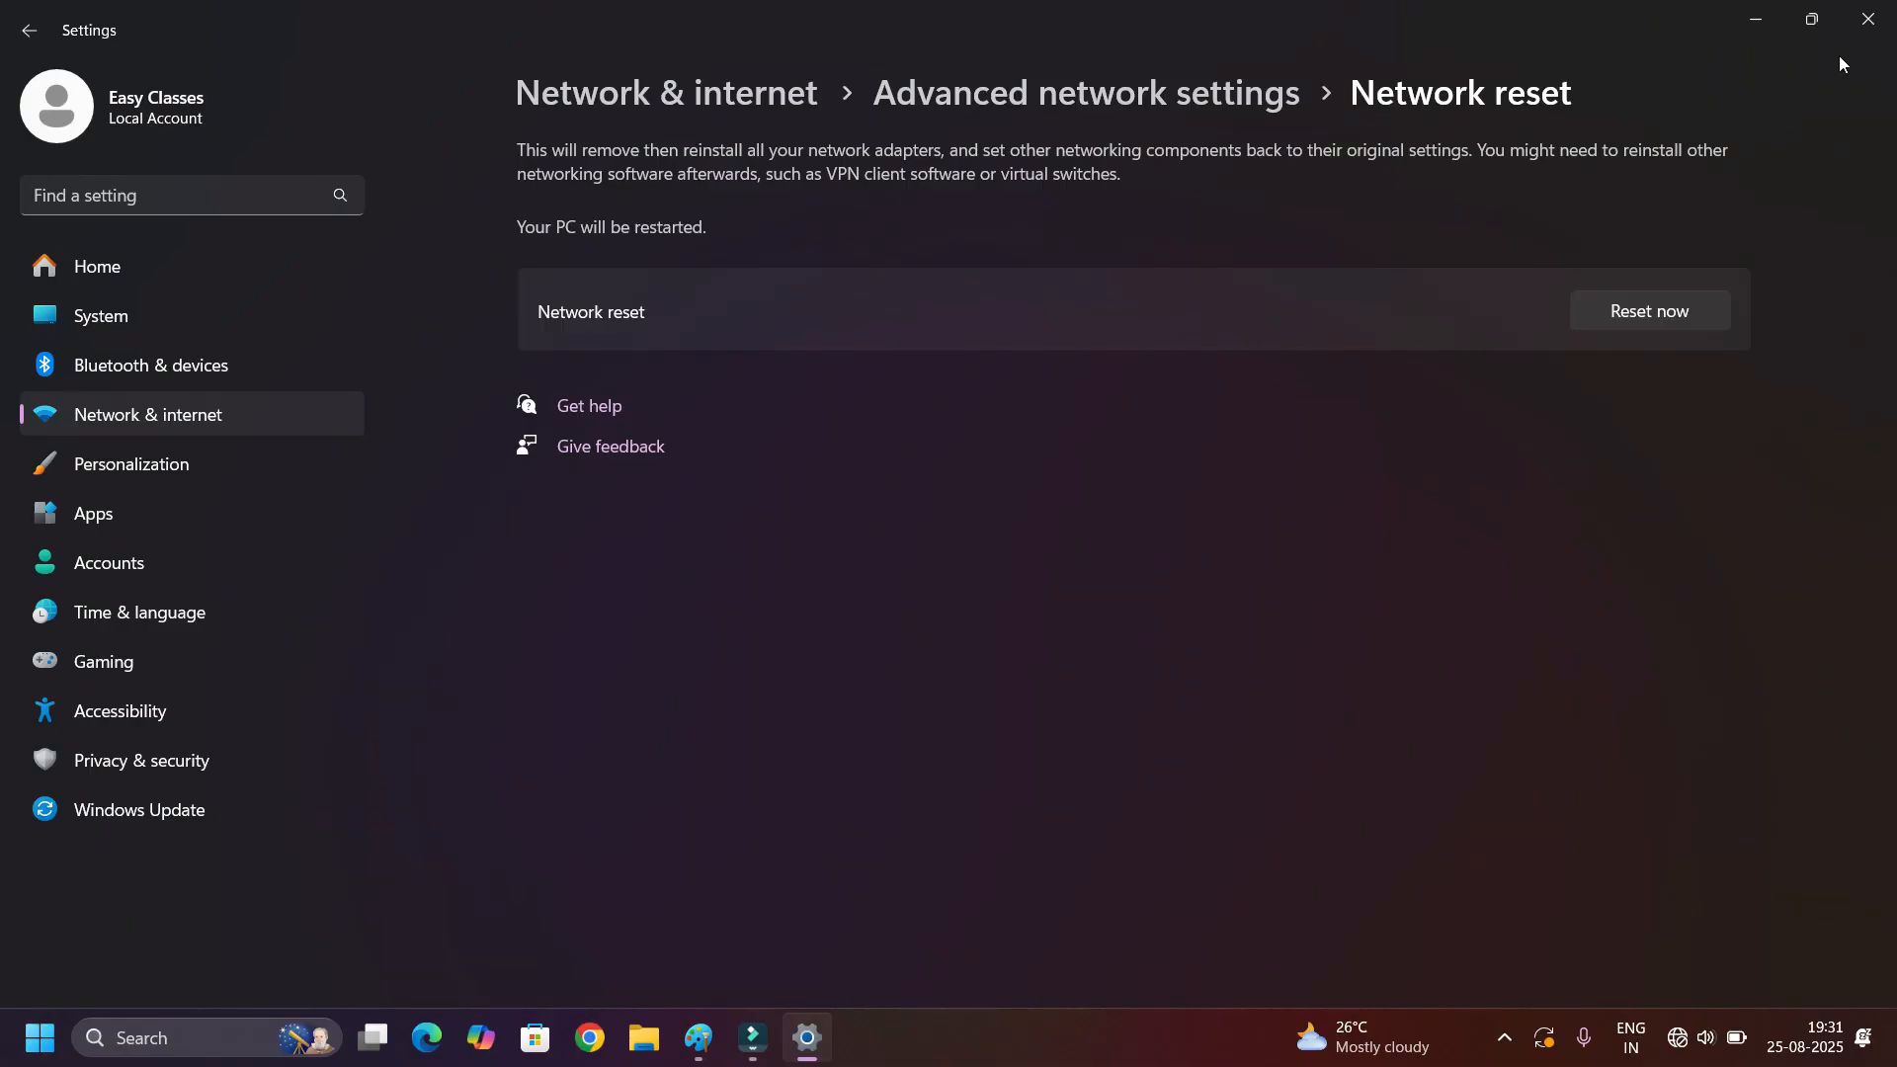
mouse_move(1887, 66)
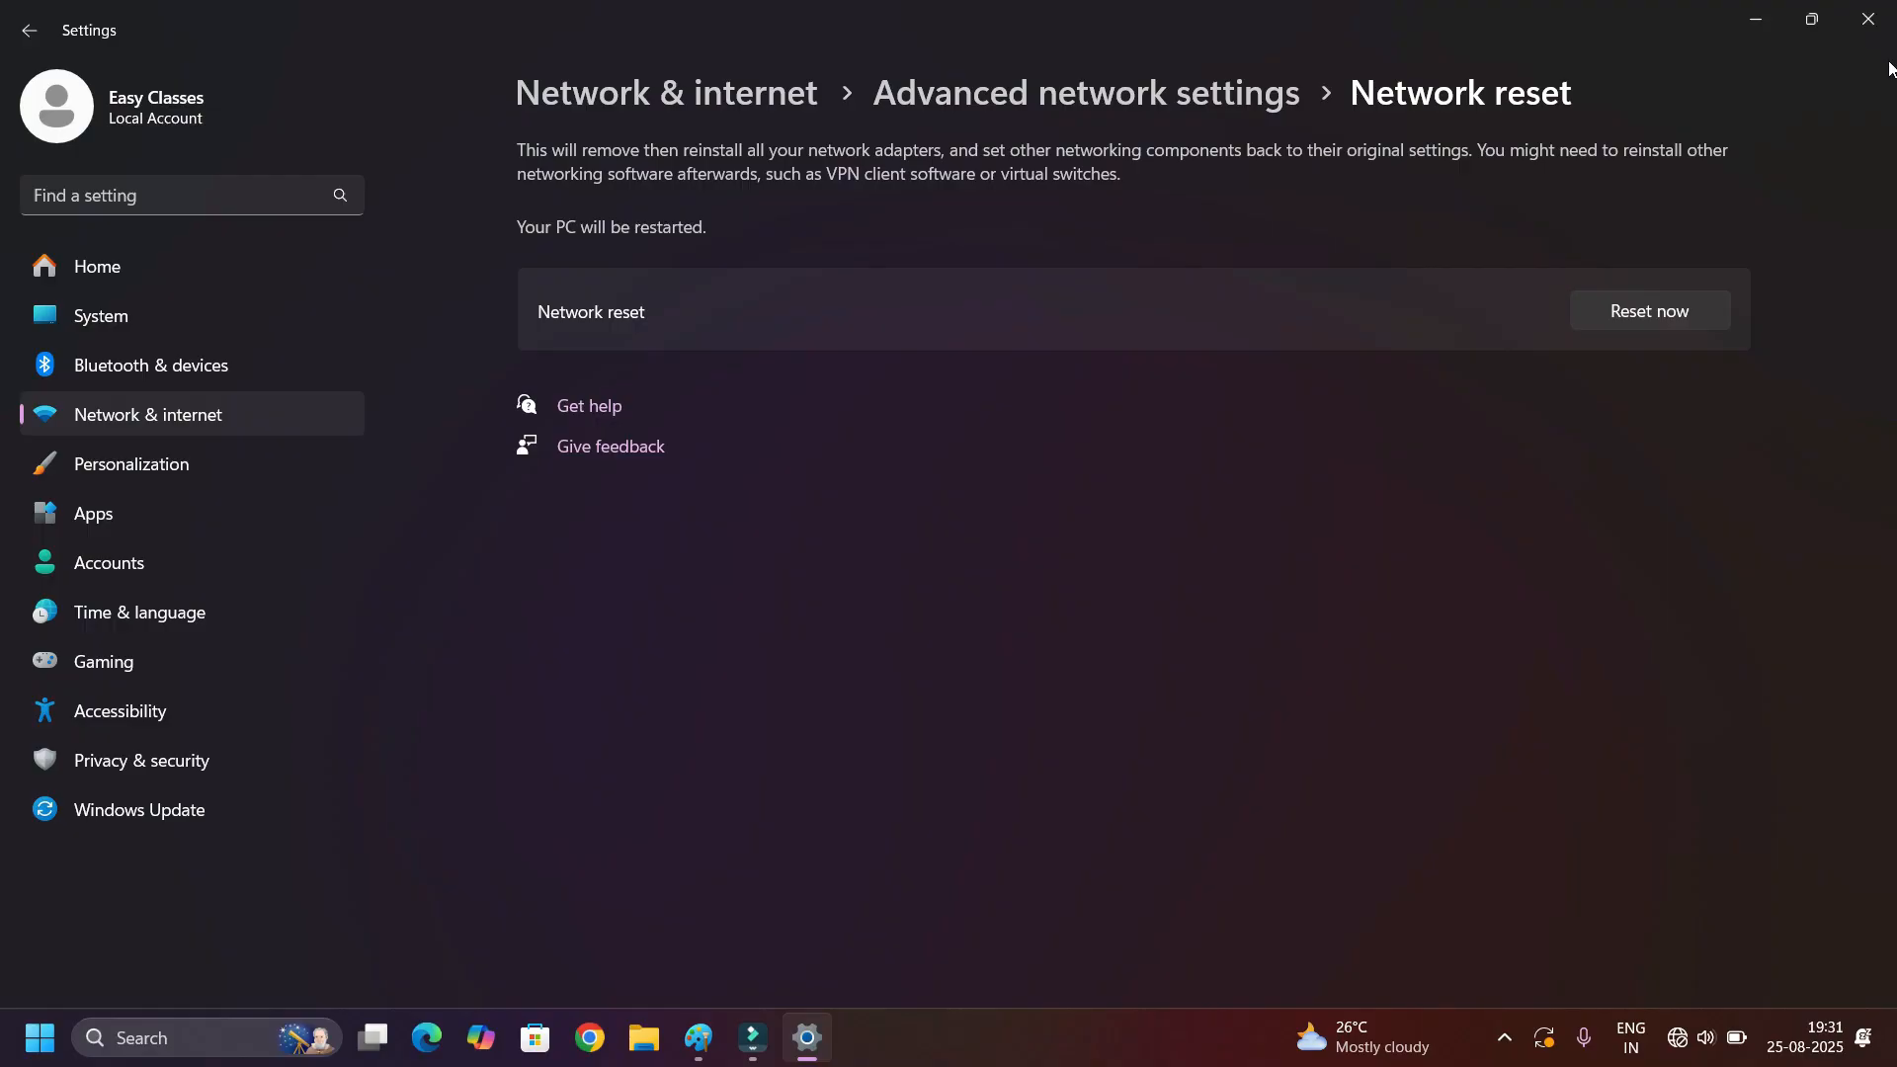